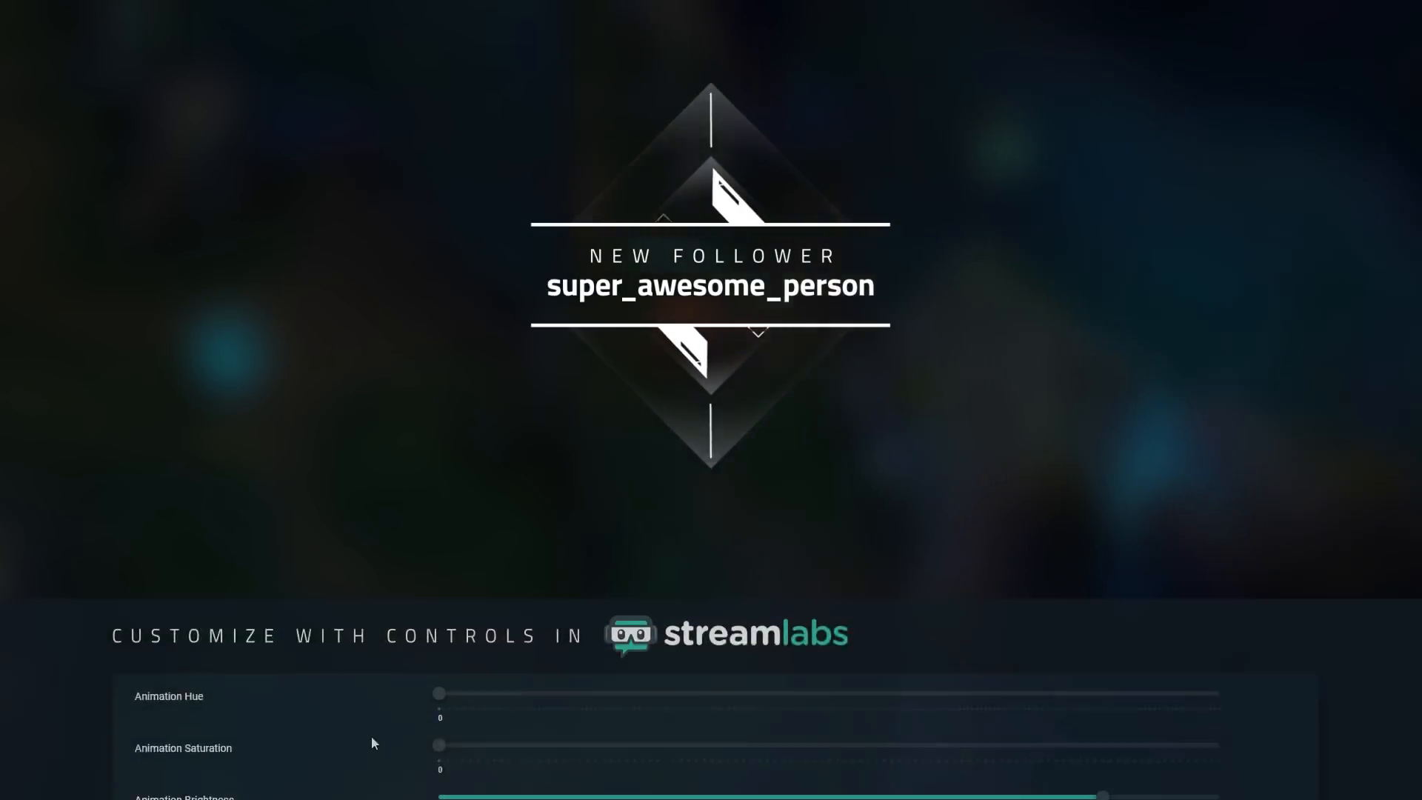
Step: Preview the alert saturation, add the Glitch alerts pack to the cart, view the cart and go to the downloaded Glitch Alerts folder
{"action": "left_click_drag", "start_coordinate": [439, 745], "coordinate": [705, 653]}
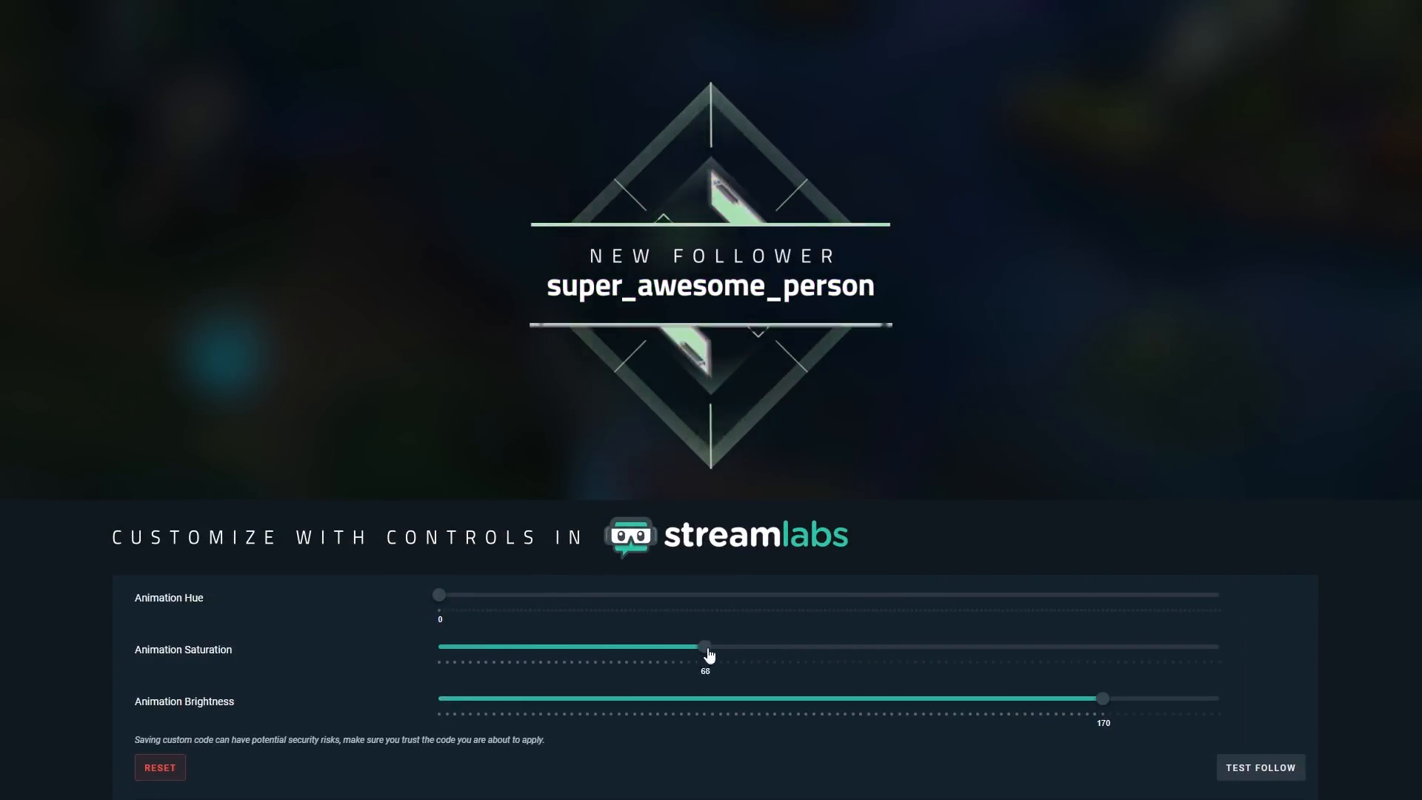
{"action": "left_click_drag", "start_coordinate": [705, 647], "coordinate": [914, 647]}
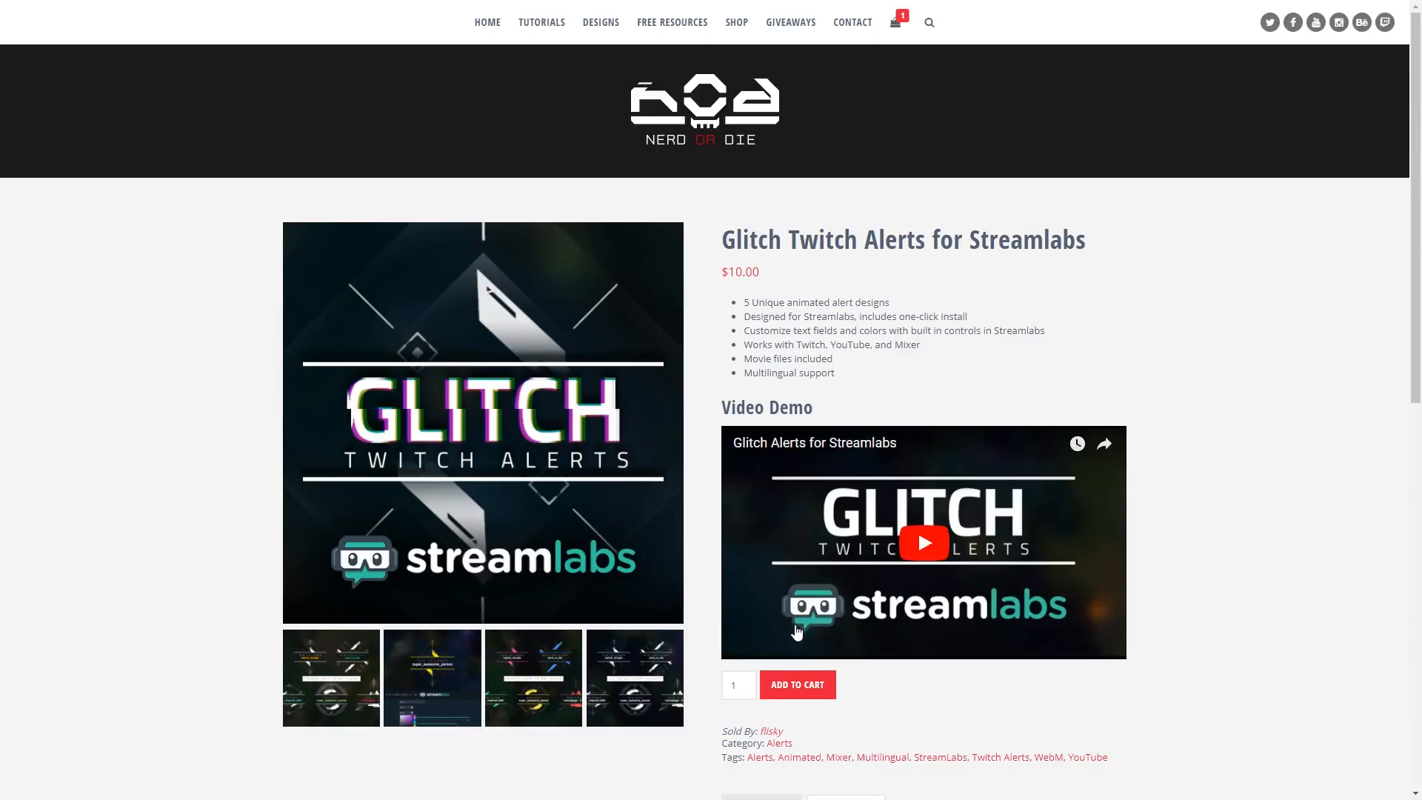
{"action": "left_click", "coordinate": [795, 685]}
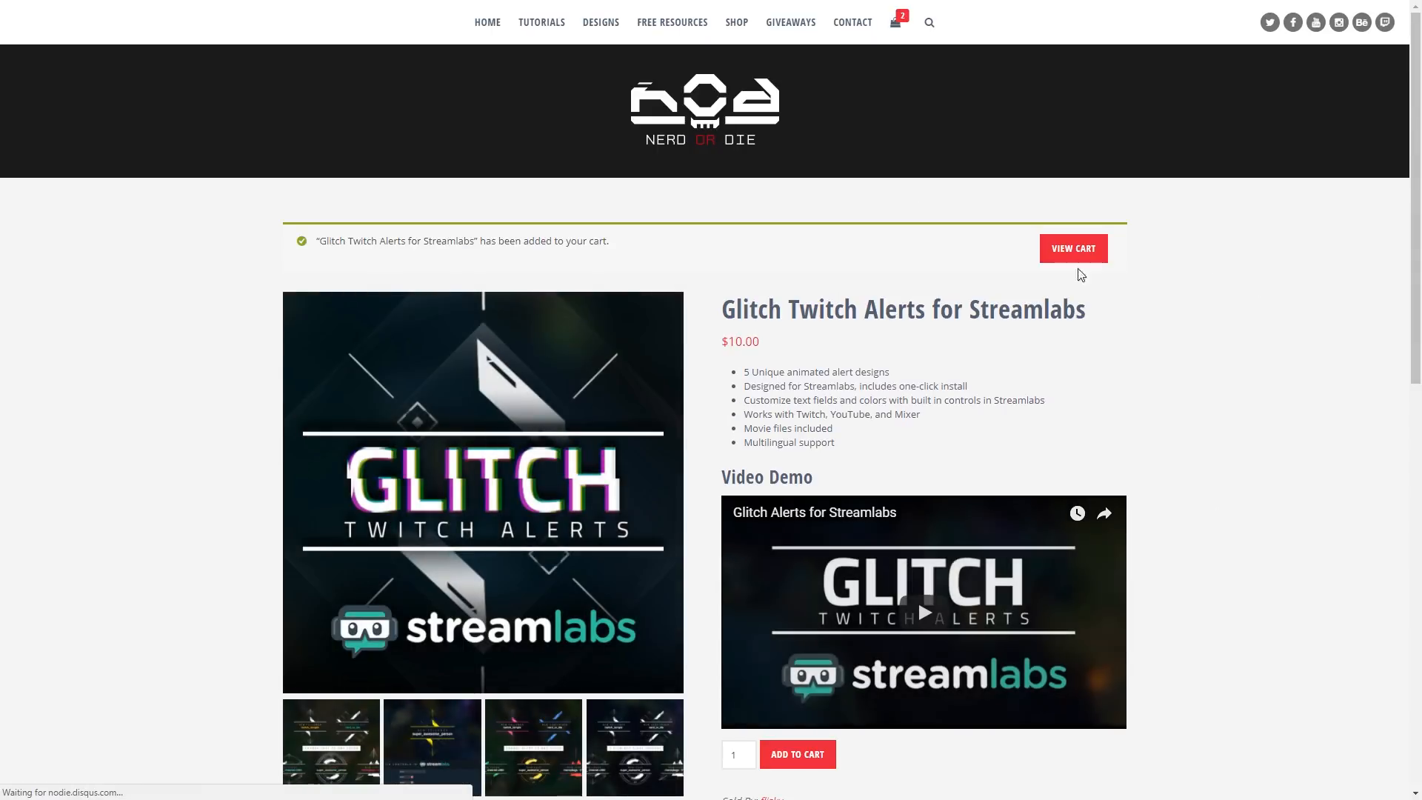
{"action": "left_click", "coordinate": [1073, 248]}
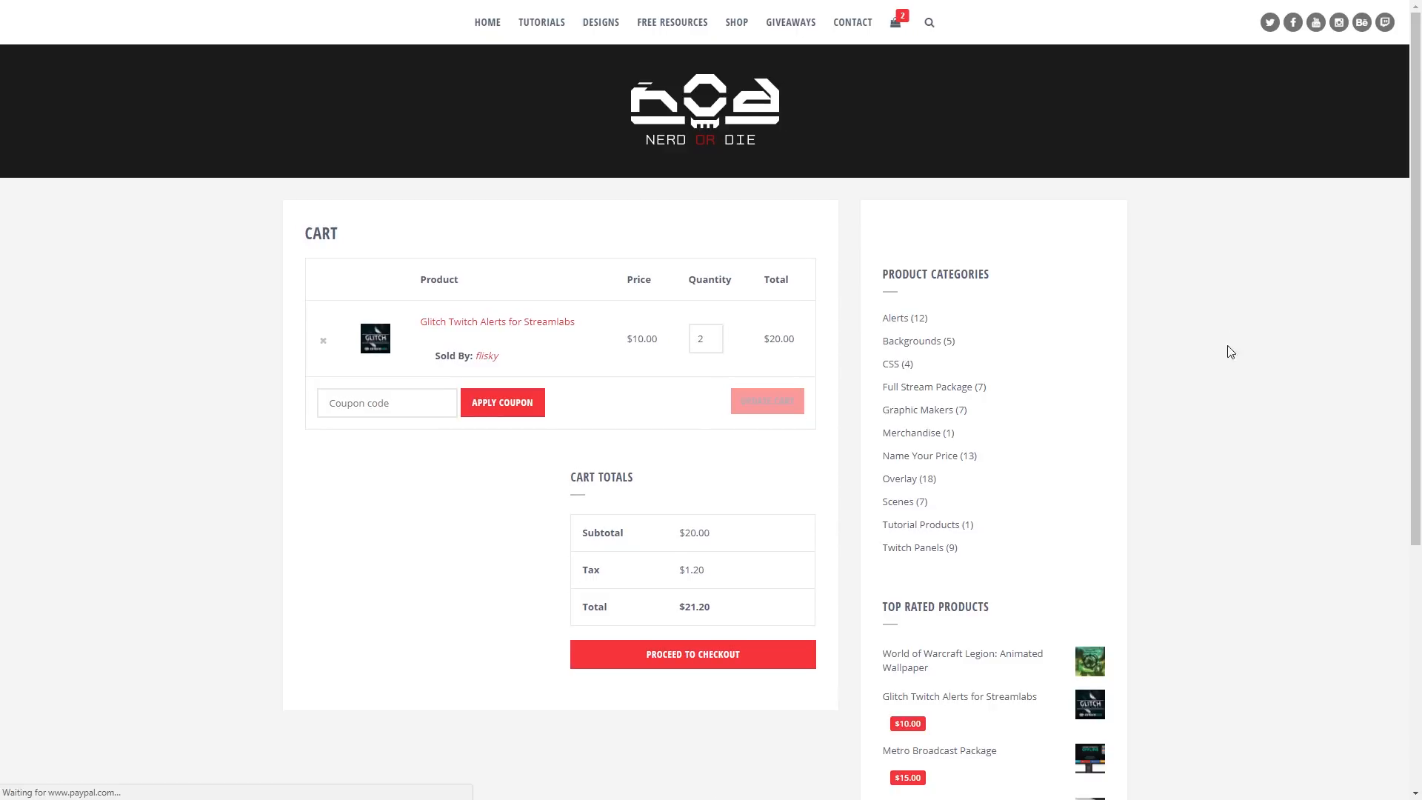
{"action": "left_click", "coordinate": [126, 785]}
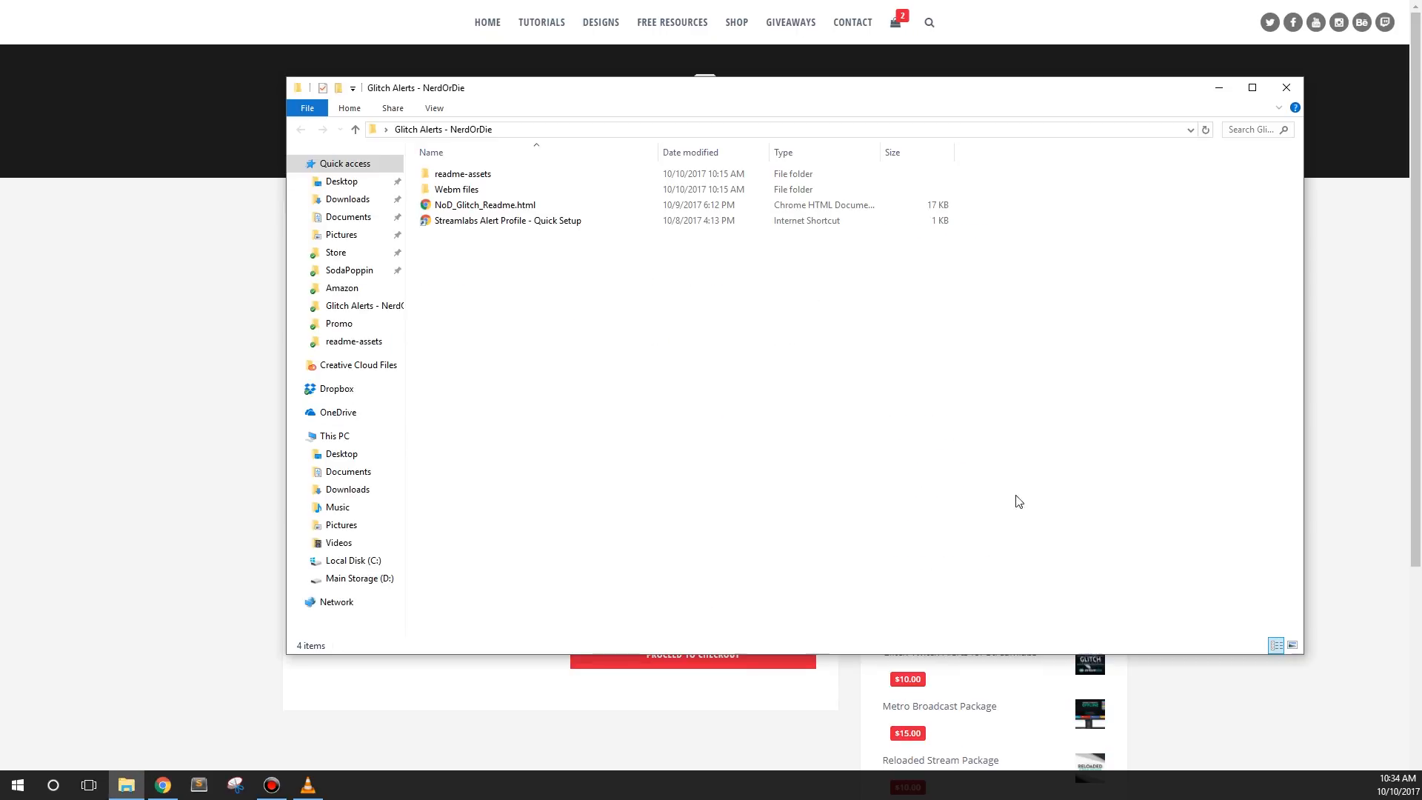
Step: Read NoD_Glitch_Readme.html's How to install steps, then return to the Glitch Alerts folder
{"action": "left_click", "coordinate": [484, 204]}
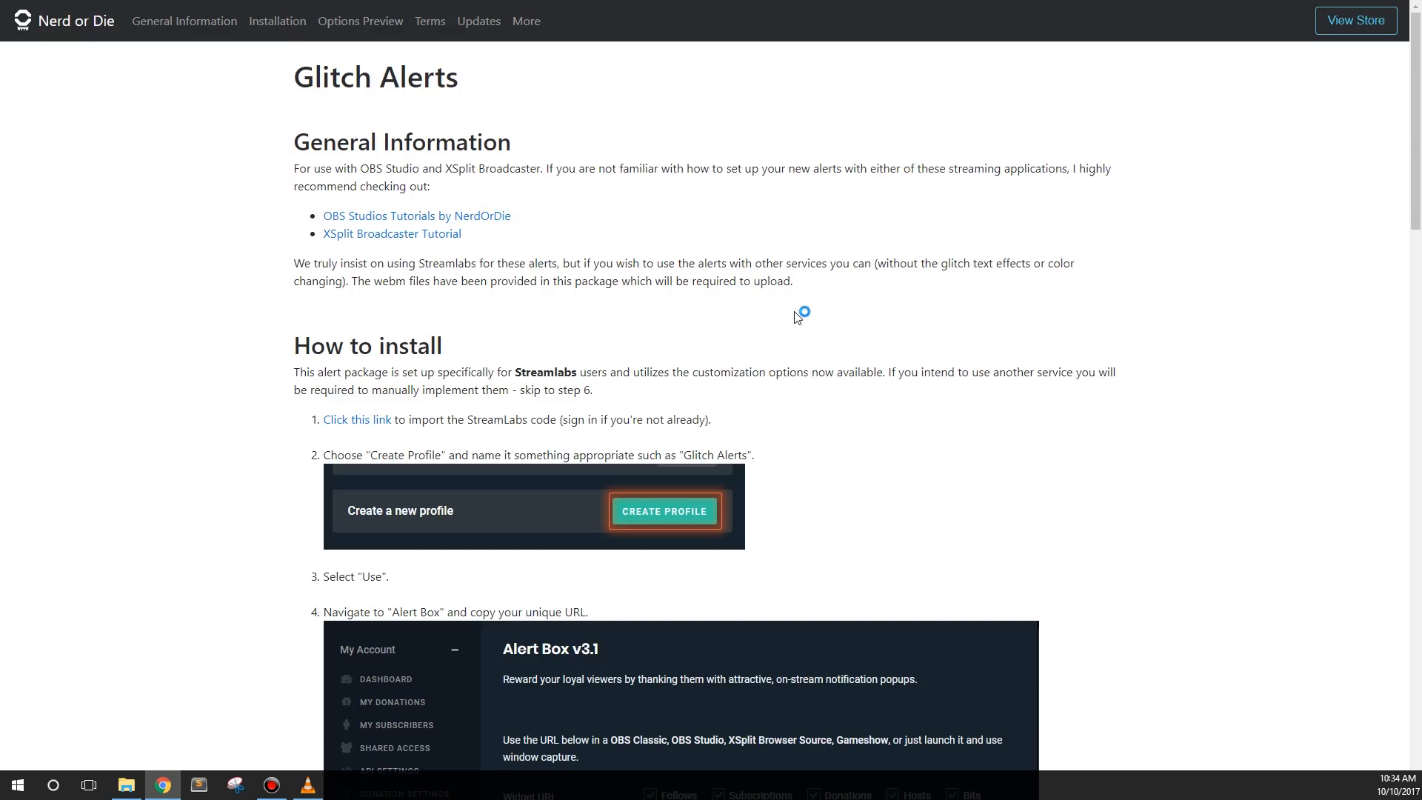
{"action": "scroll", "scroll_direction": "down", "scroll_amount": 3}
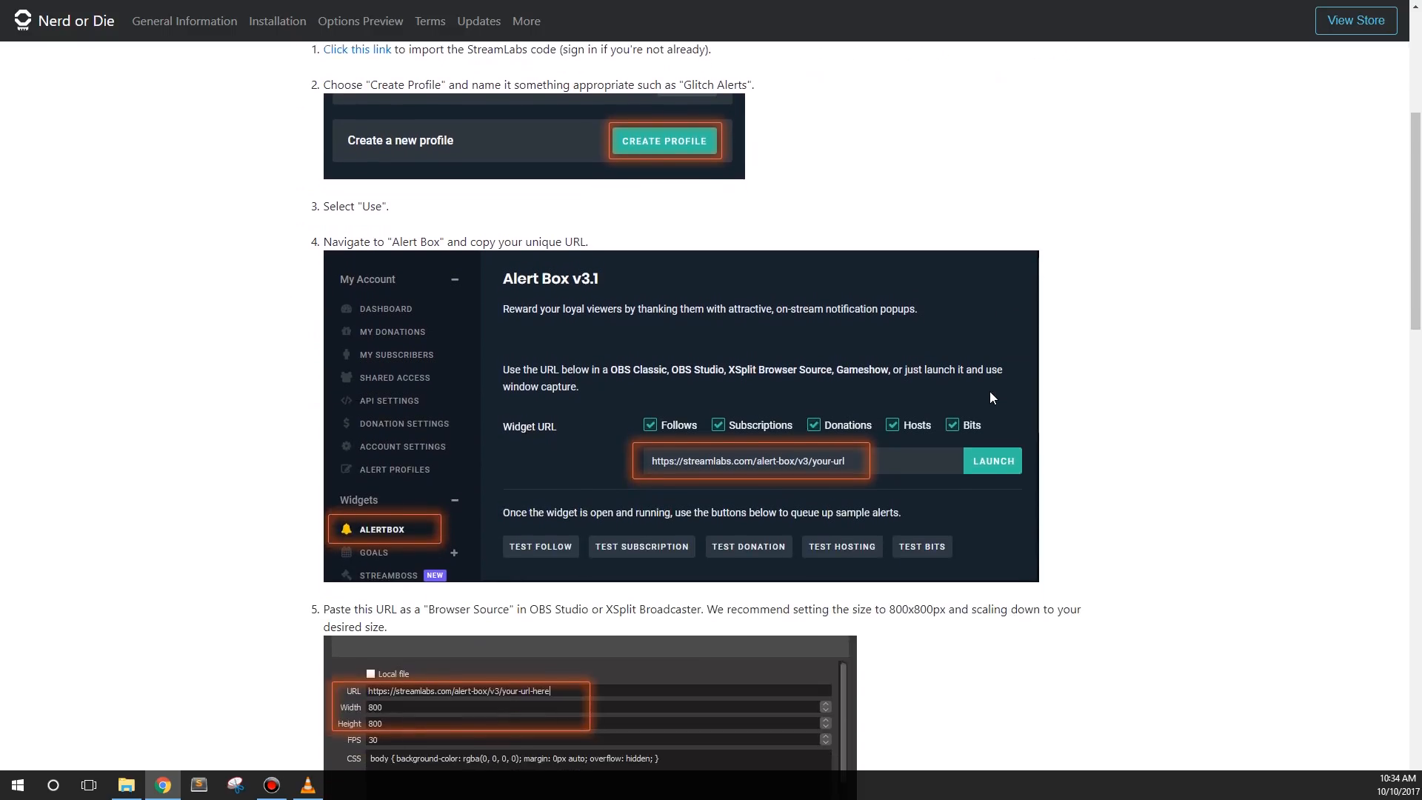
{"action": "scroll", "scroll_direction": "down", "scroll_amount": 3}
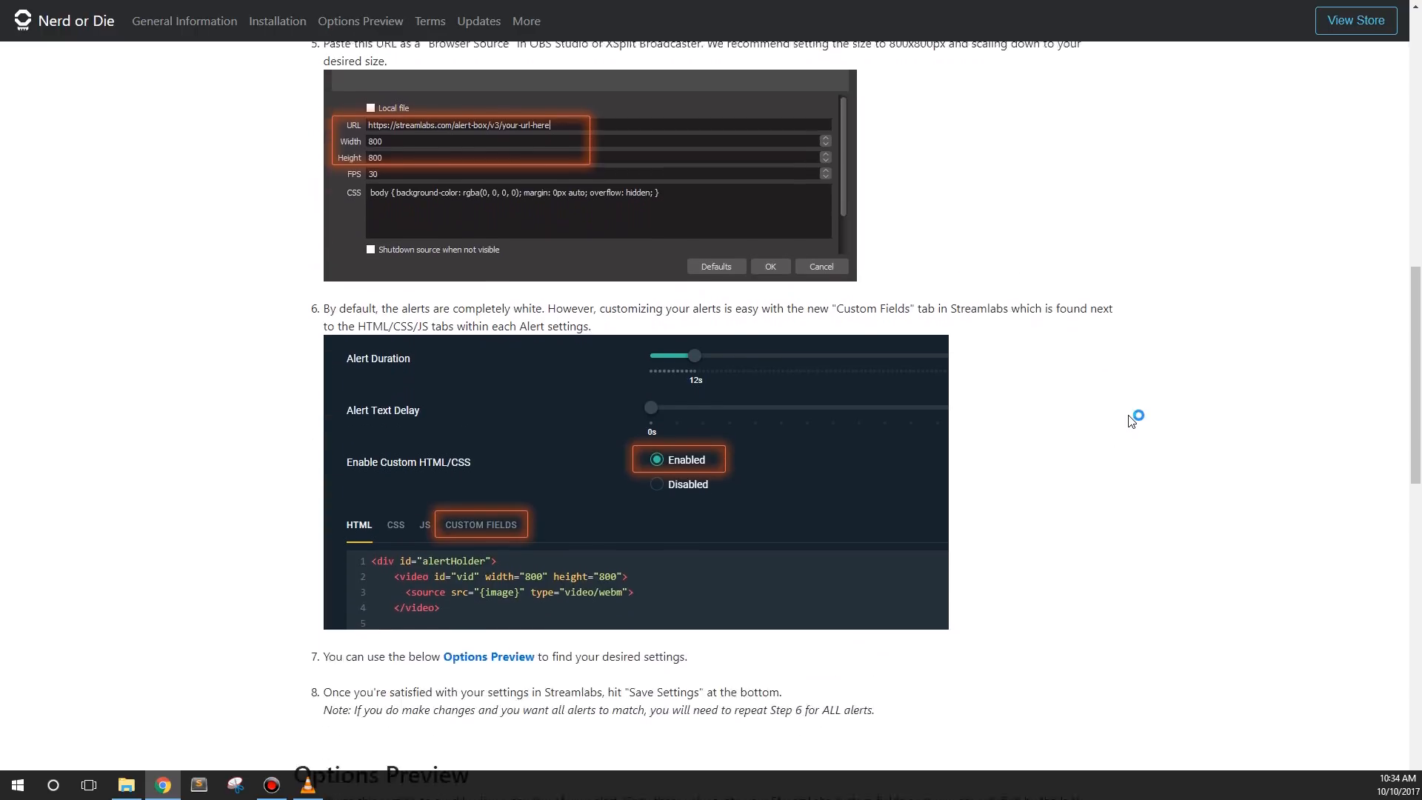
{"action": "scroll", "scroll_direction": "down", "scroll_amount": 3}
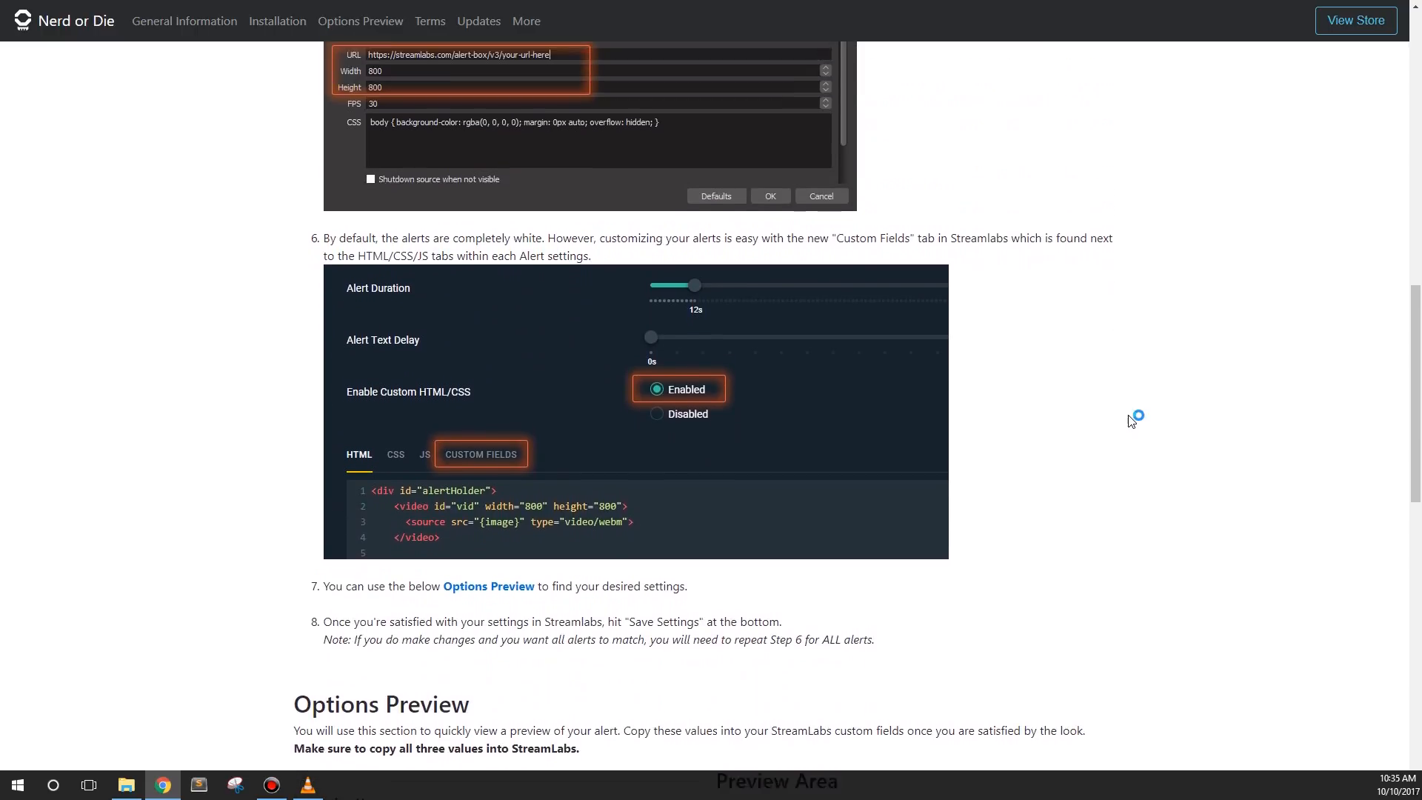
{"action": "scroll", "scroll_direction": "up", "scroll_amount": 3}
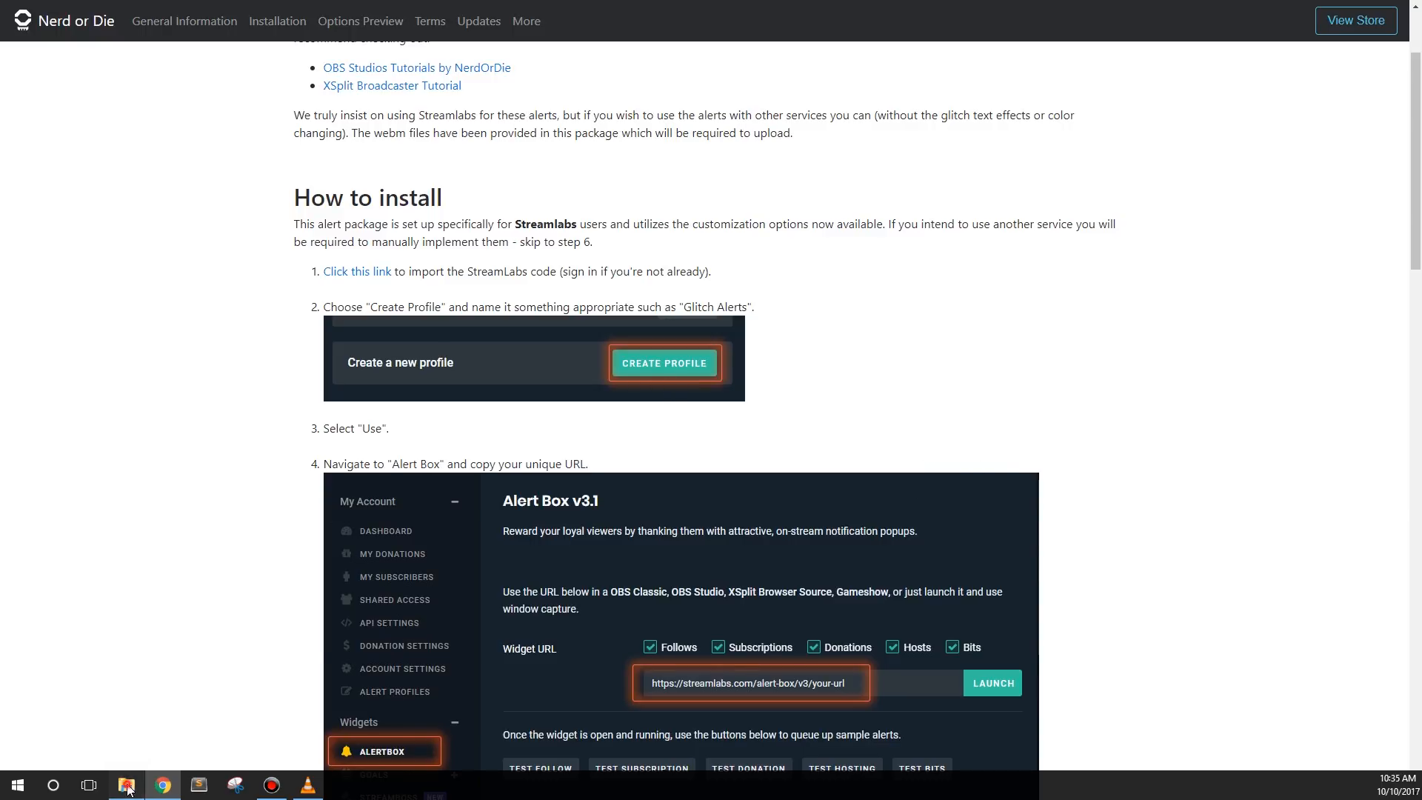
{"action": "left_click", "coordinate": [126, 785]}
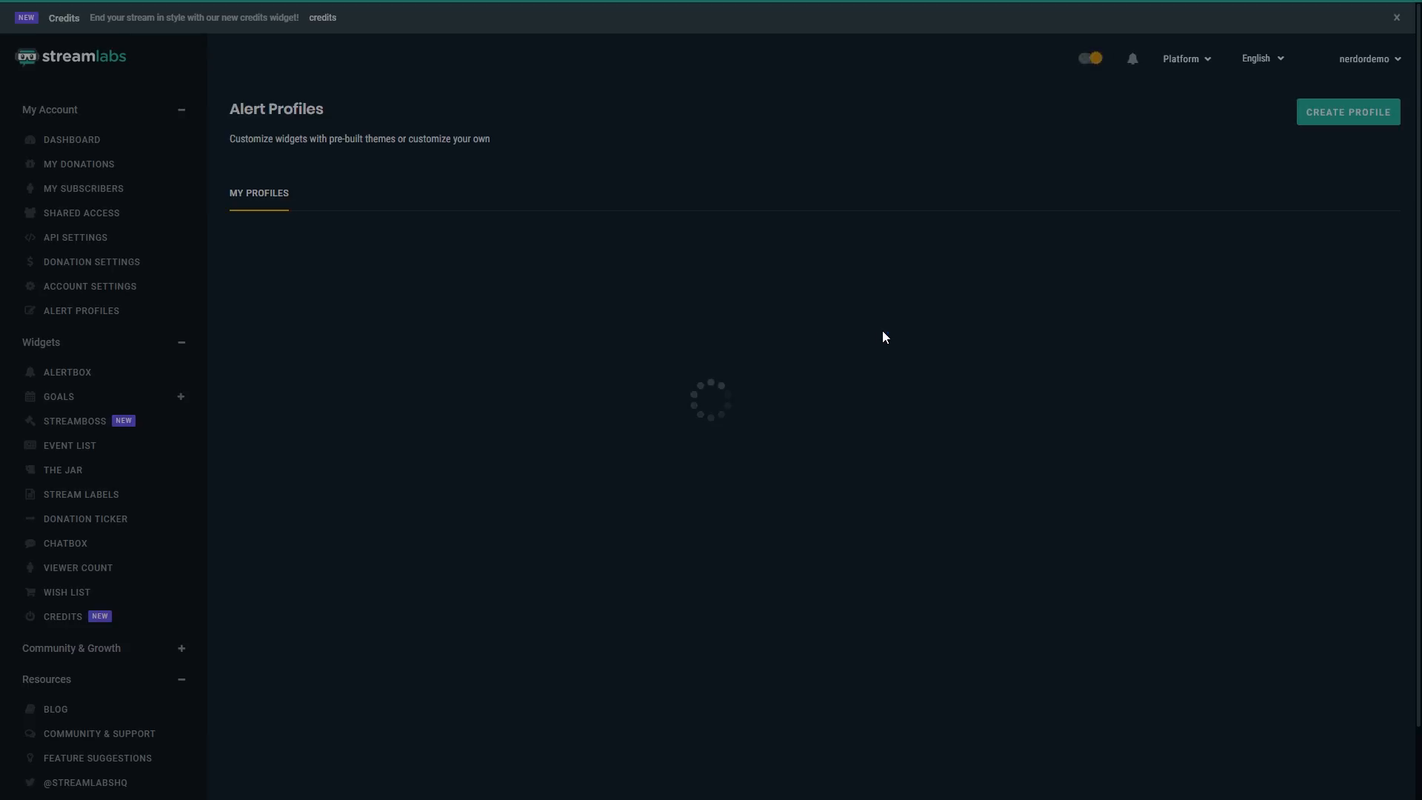
Step: Create an alert profile named Glitch Alerts and import the alert settings into it with Use
{"action": "left_click", "coordinate": [1347, 111]}
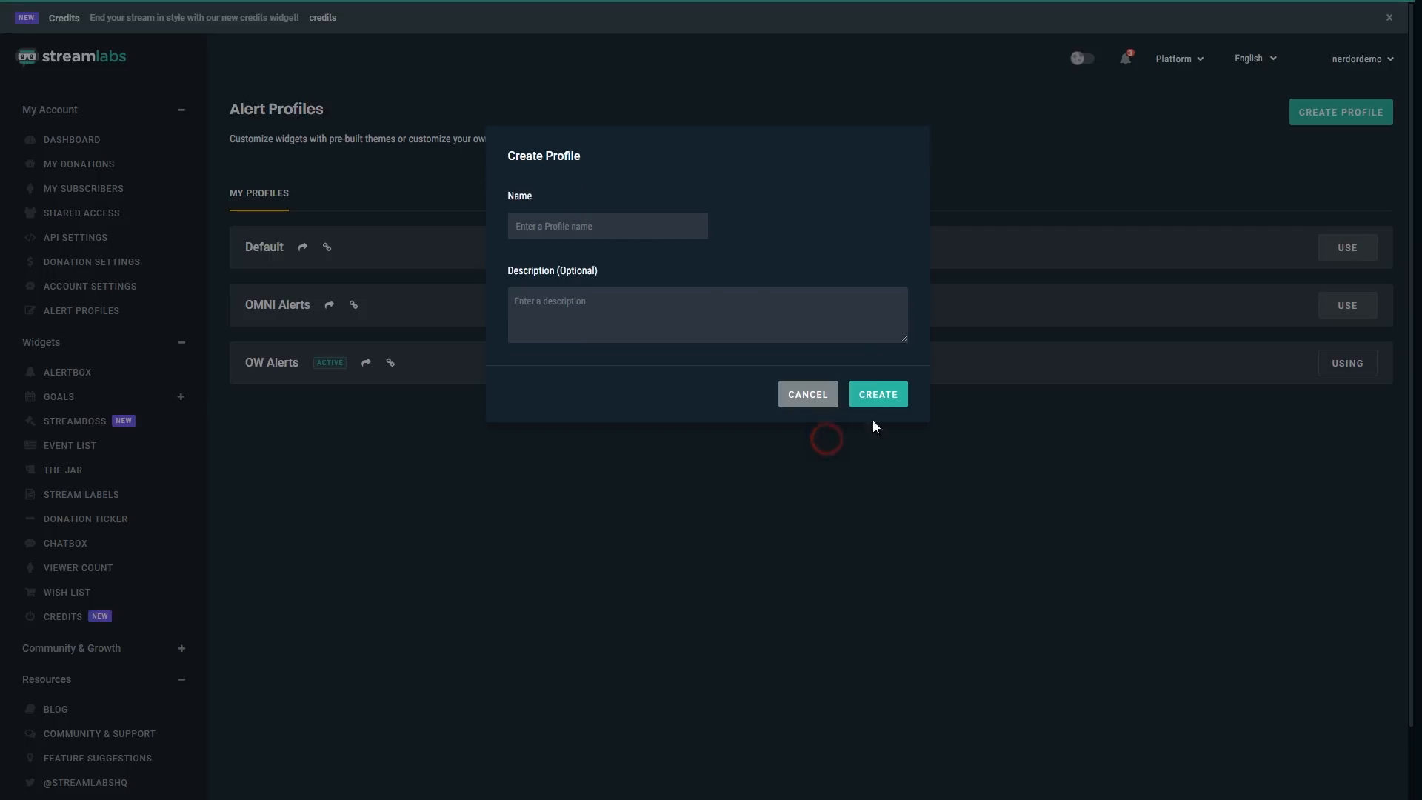
{"action": "type", "text": "Glitch Alerts"}
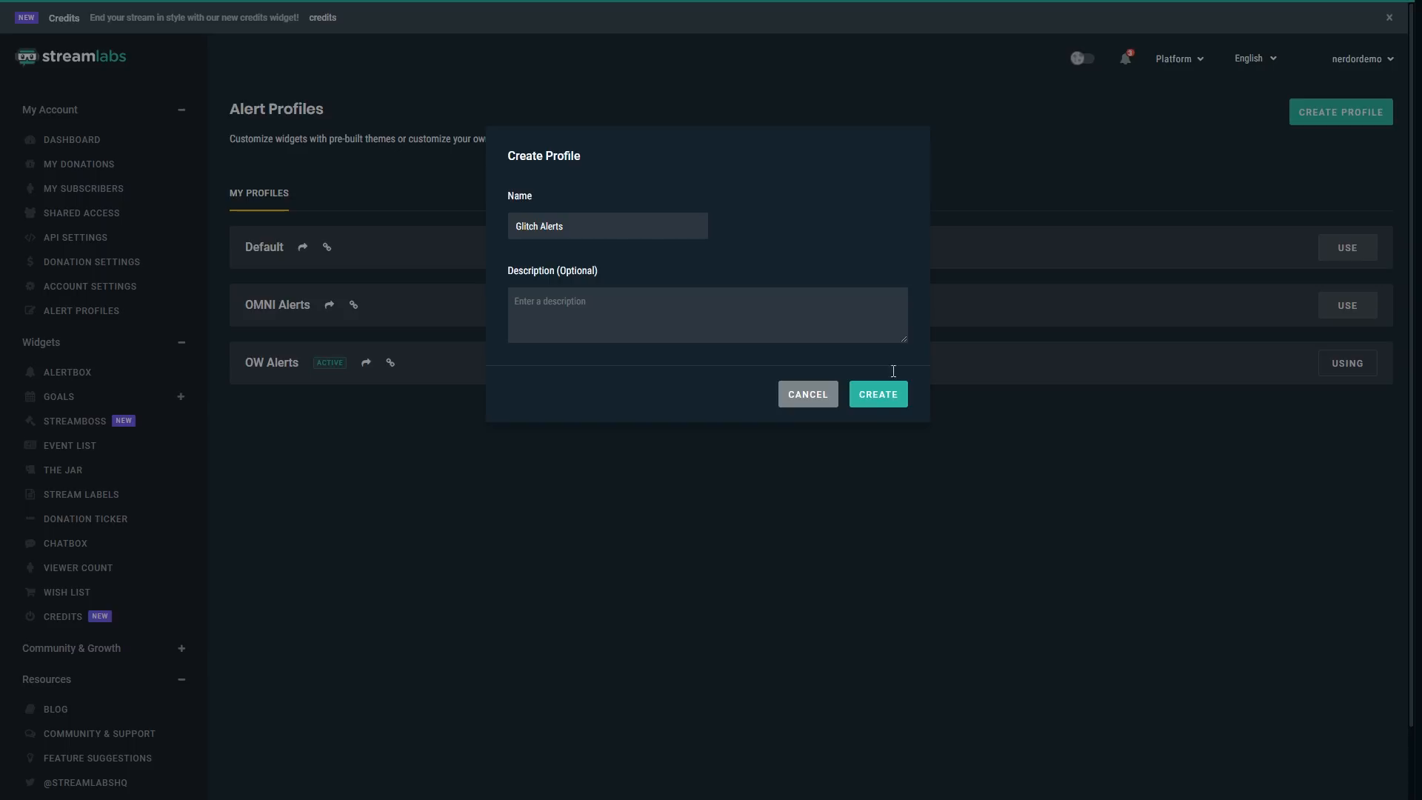
{"action": "left_click", "coordinate": [877, 394]}
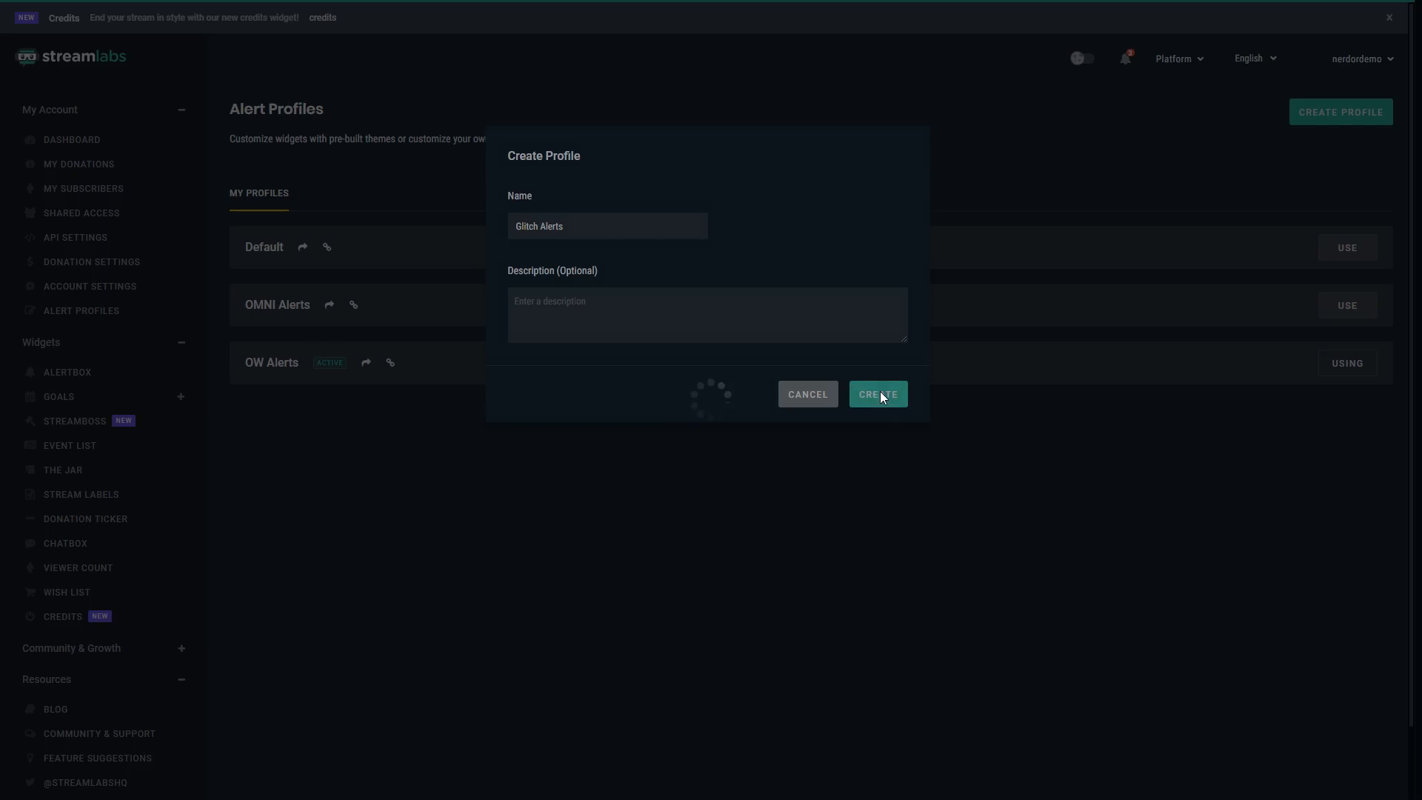
{"action": "left_click", "coordinate": [876, 394]}
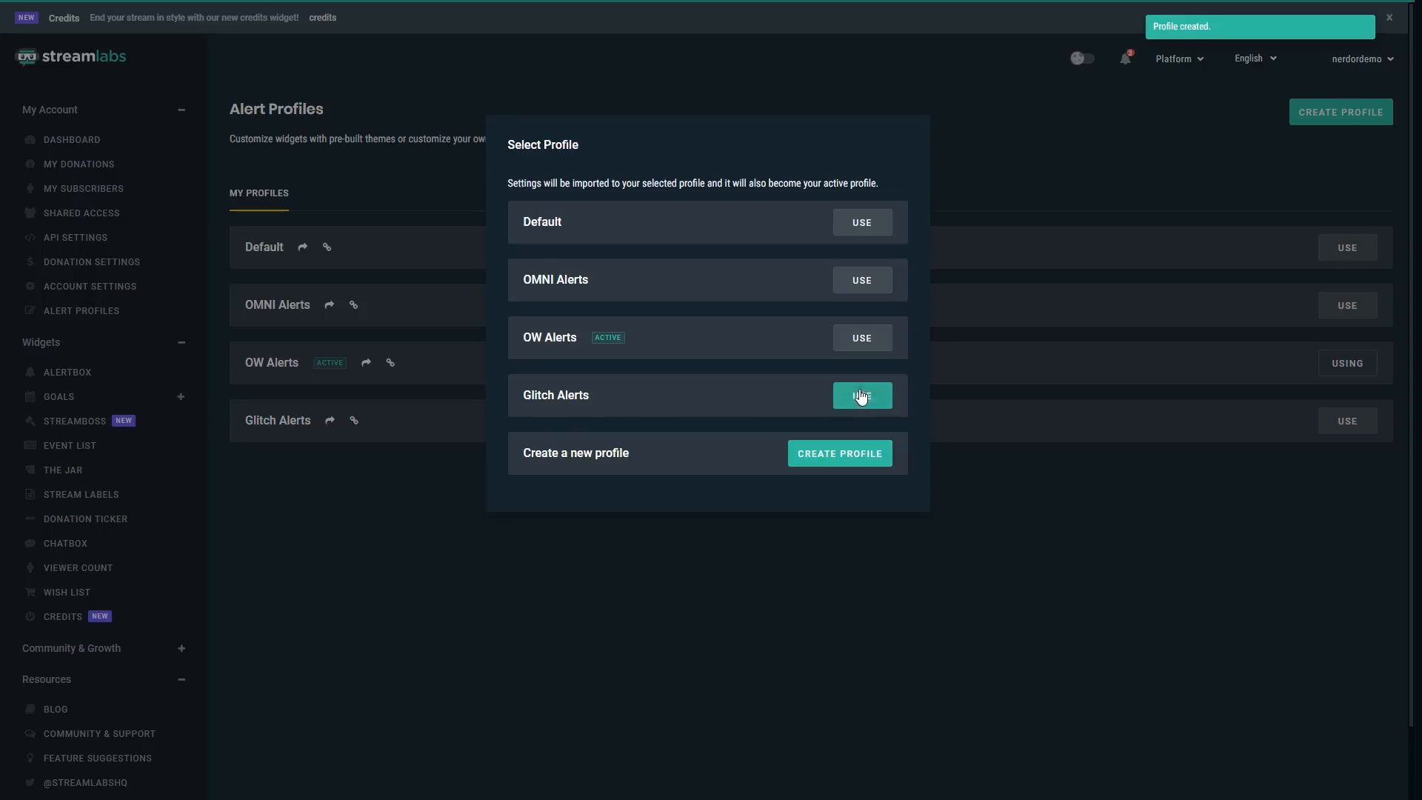
{"action": "left_click", "coordinate": [859, 397]}
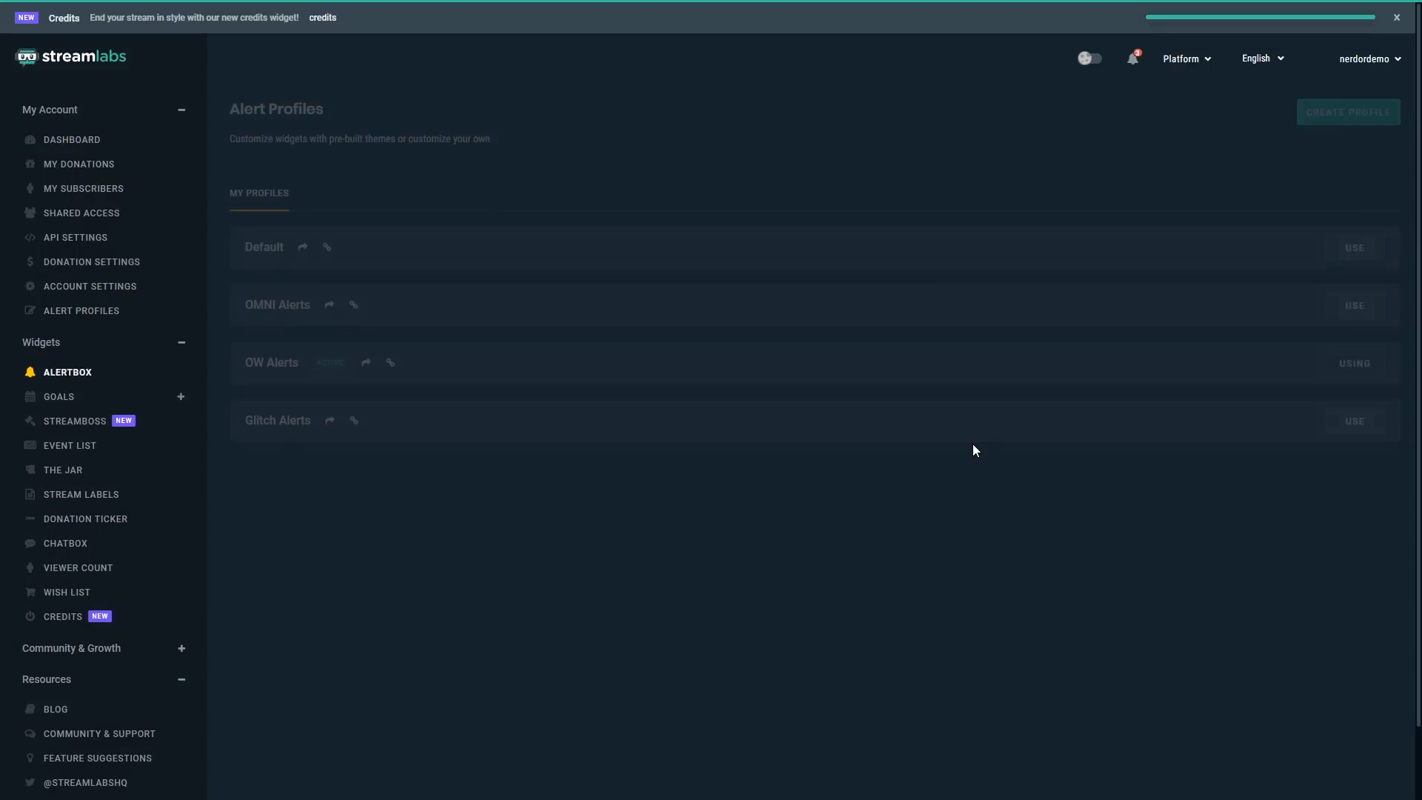
Step: Reveal the Alert Box widget URL and add an OBS browser source Alerts using it at 1920 by 1080
{"action": "left_click", "coordinate": [67, 372]}
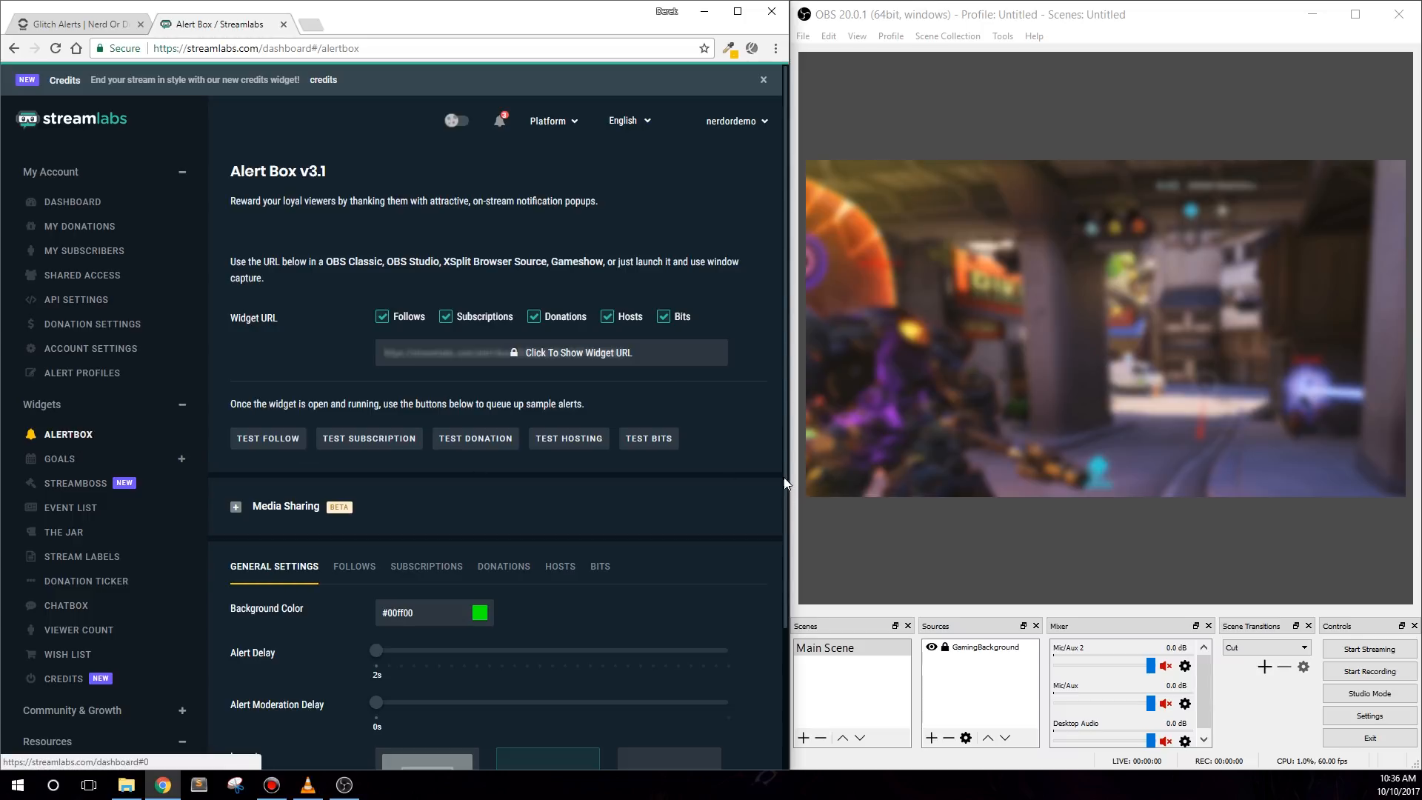
{"action": "left_click", "coordinate": [548, 352]}
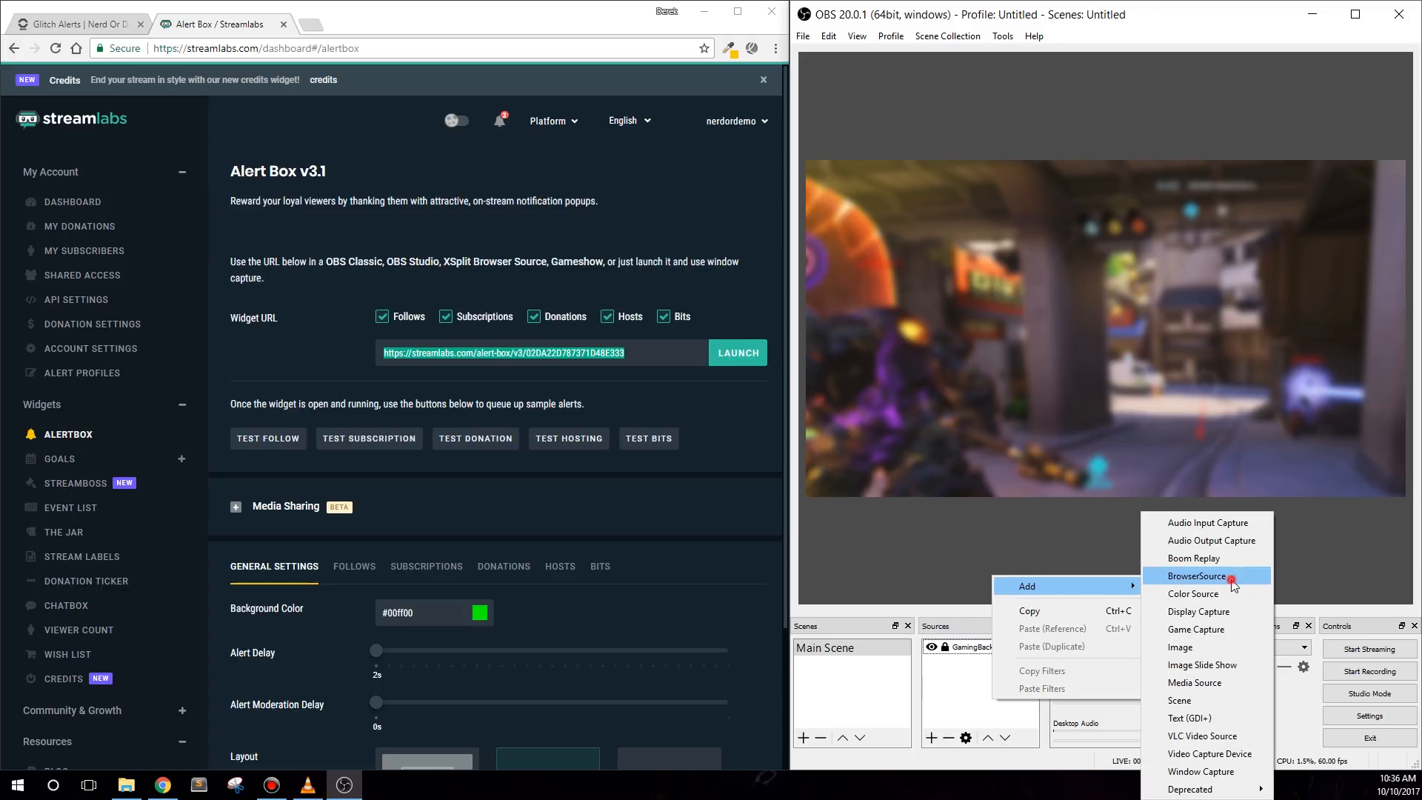
{"action": "left_click", "coordinate": [1197, 576]}
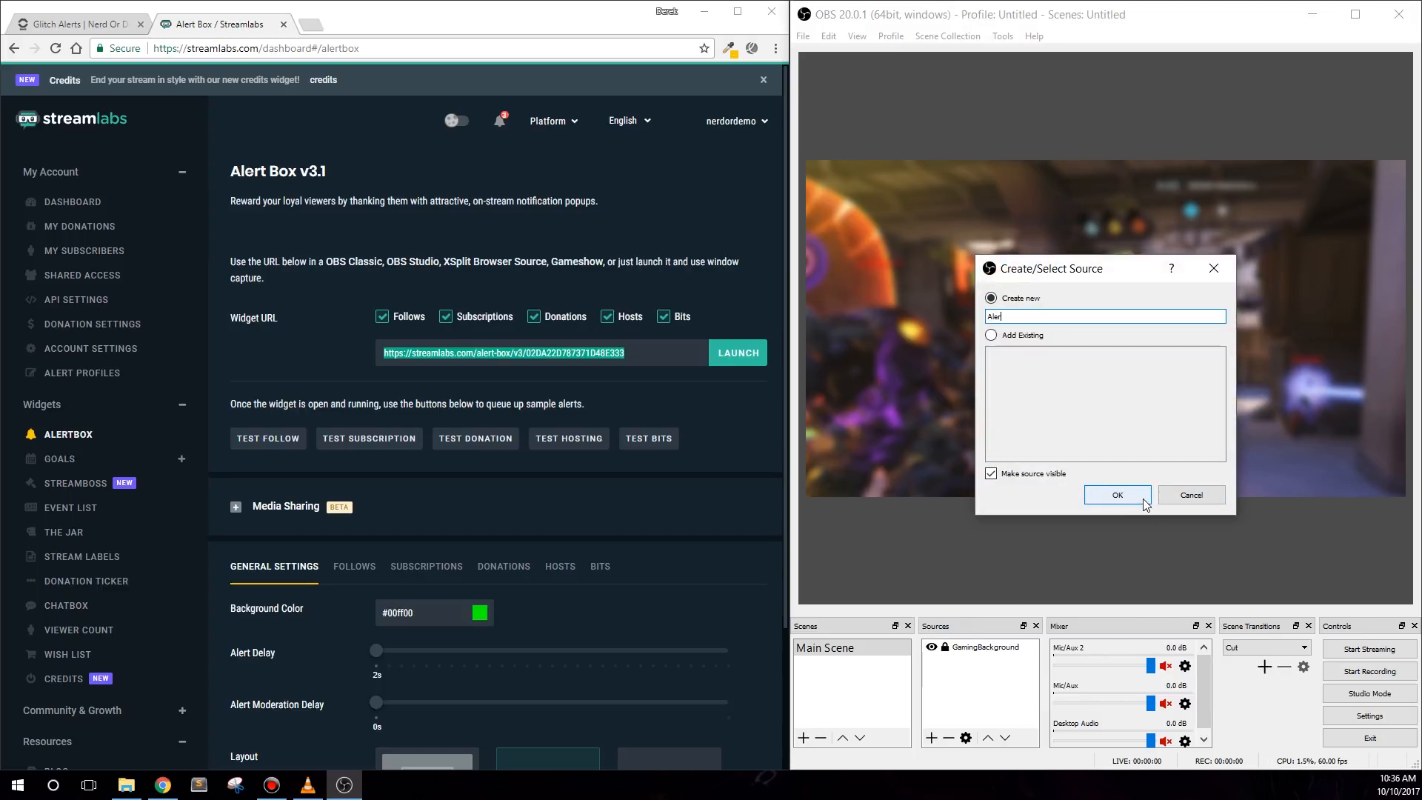
{"action": "left_click", "coordinate": [1117, 495]}
{"action": "type", "text": "80"}
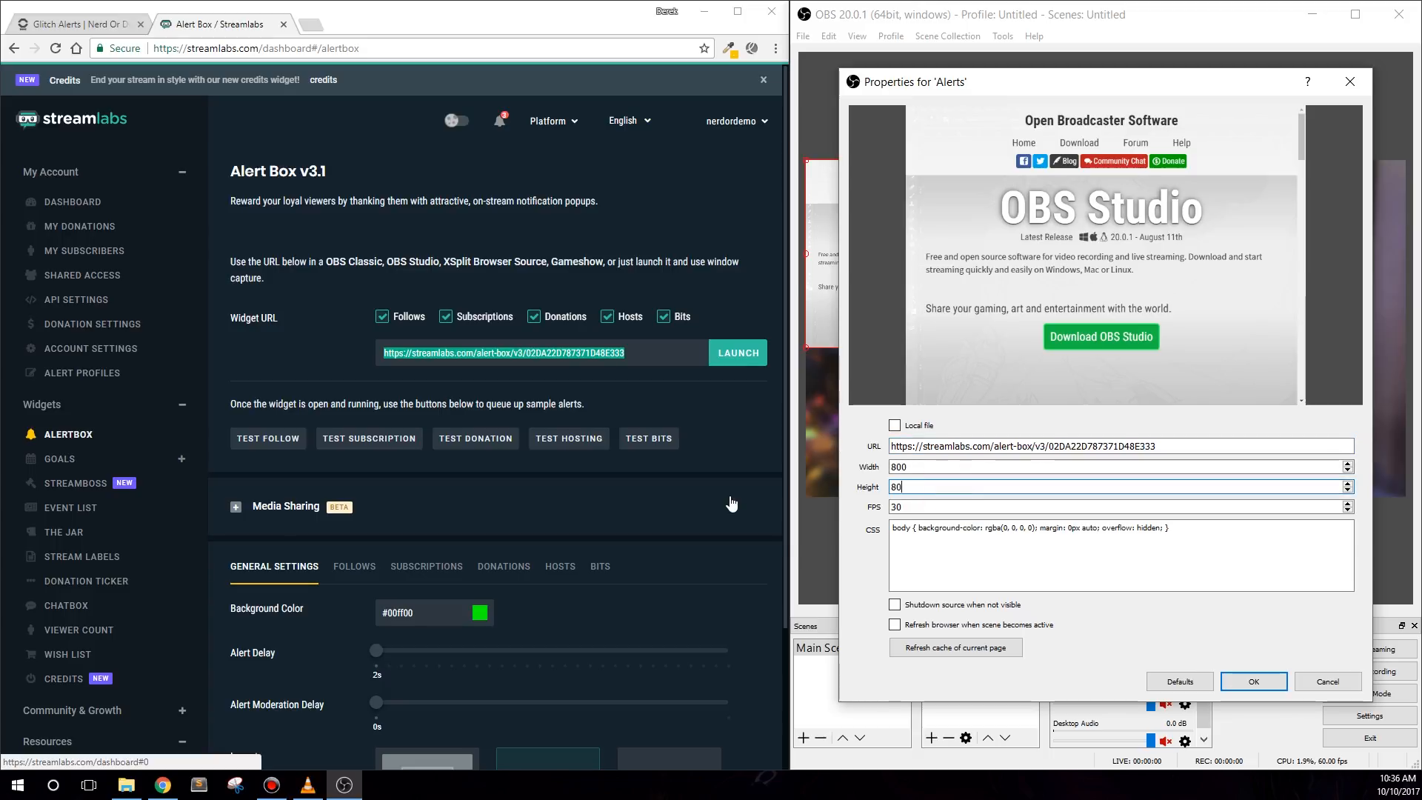
{"action": "type", "text": "1920"}
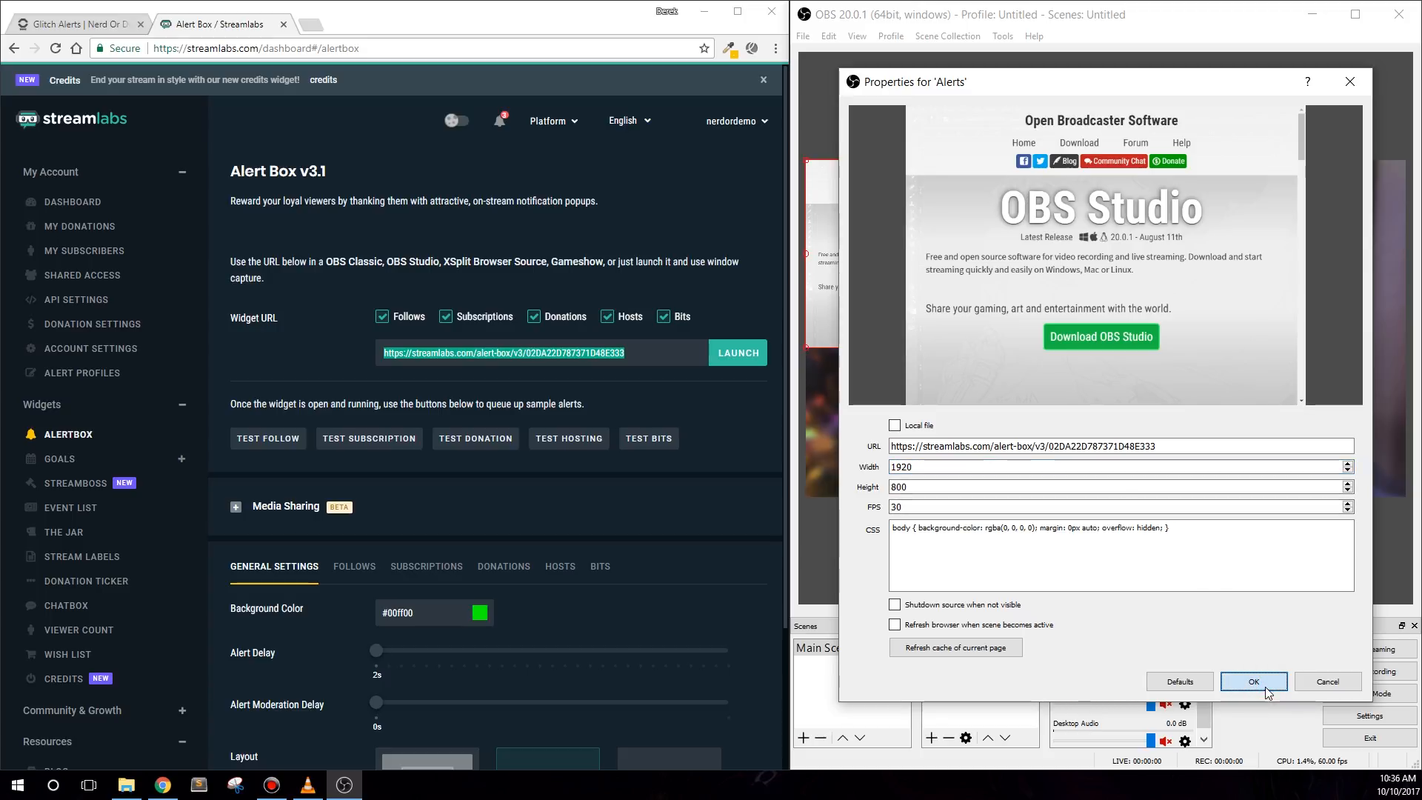
{"action": "left_click", "coordinate": [1253, 682]}
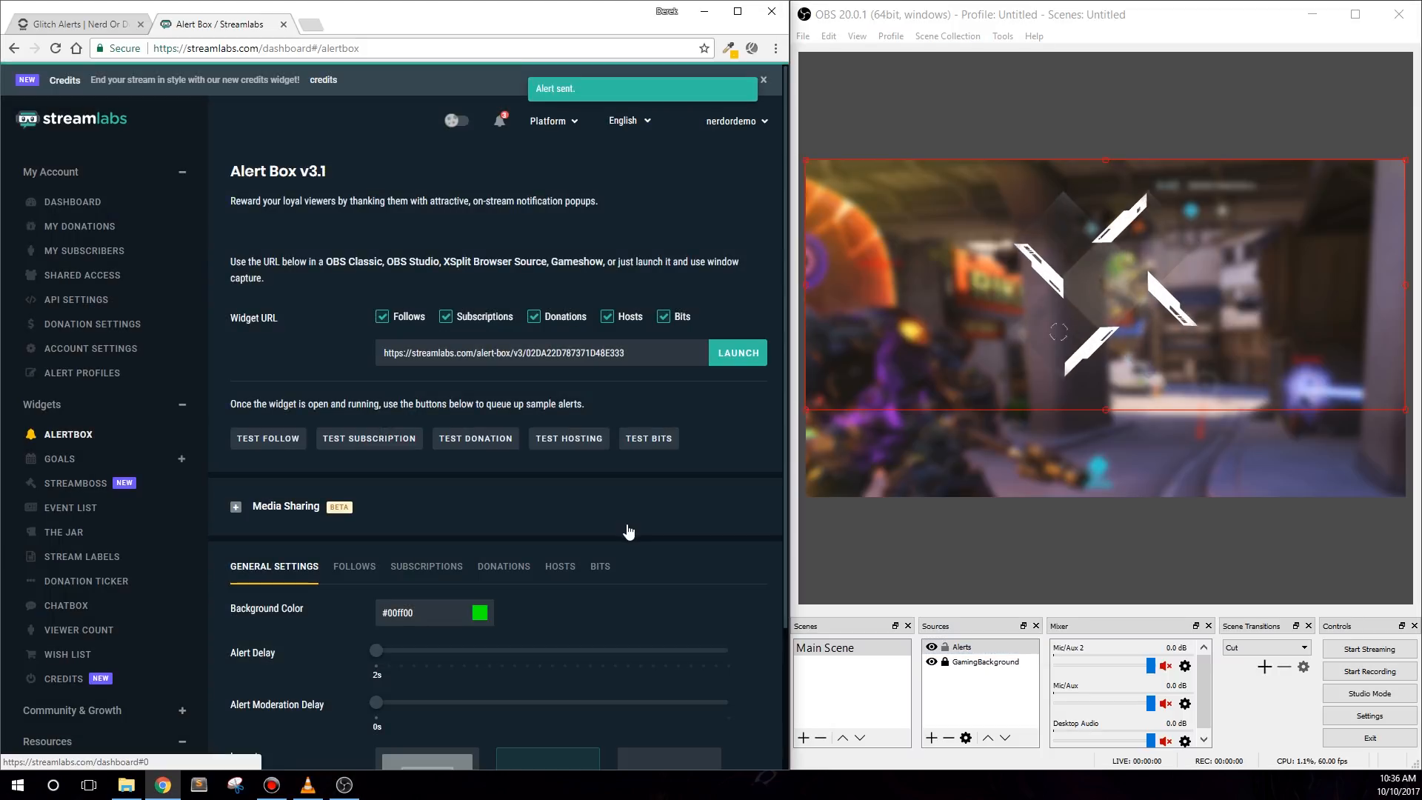
Step: Confirm the Alerts source and fire a Test Follow alert over the gameplay background
{"action": "left_click", "coordinate": [369, 439]}
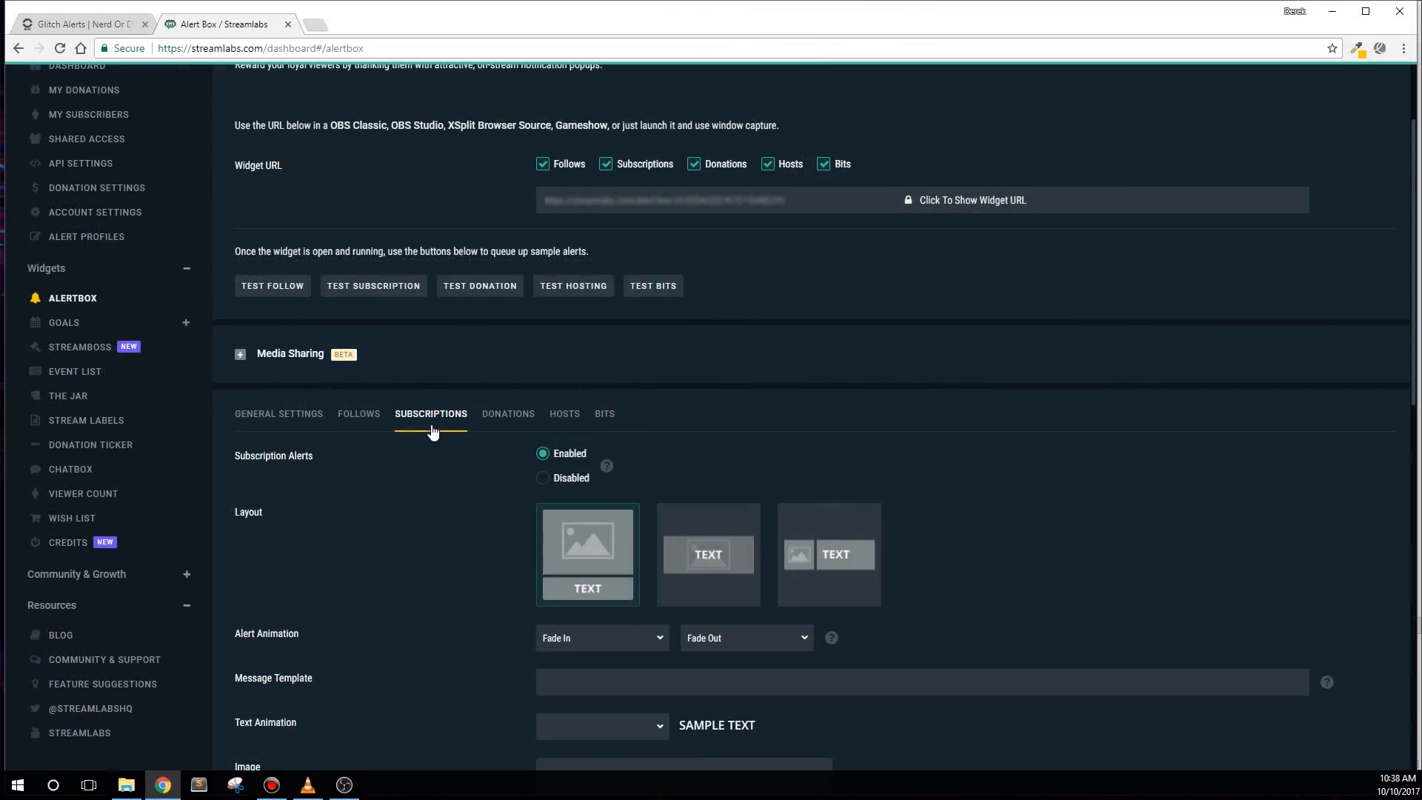
Step: Go to the Subscriptions alert settings, enter DO NOT USE, and scroll to the custom HTML/CSS code
{"action": "scroll", "scroll_direction": "down", "scroll_amount": 3}
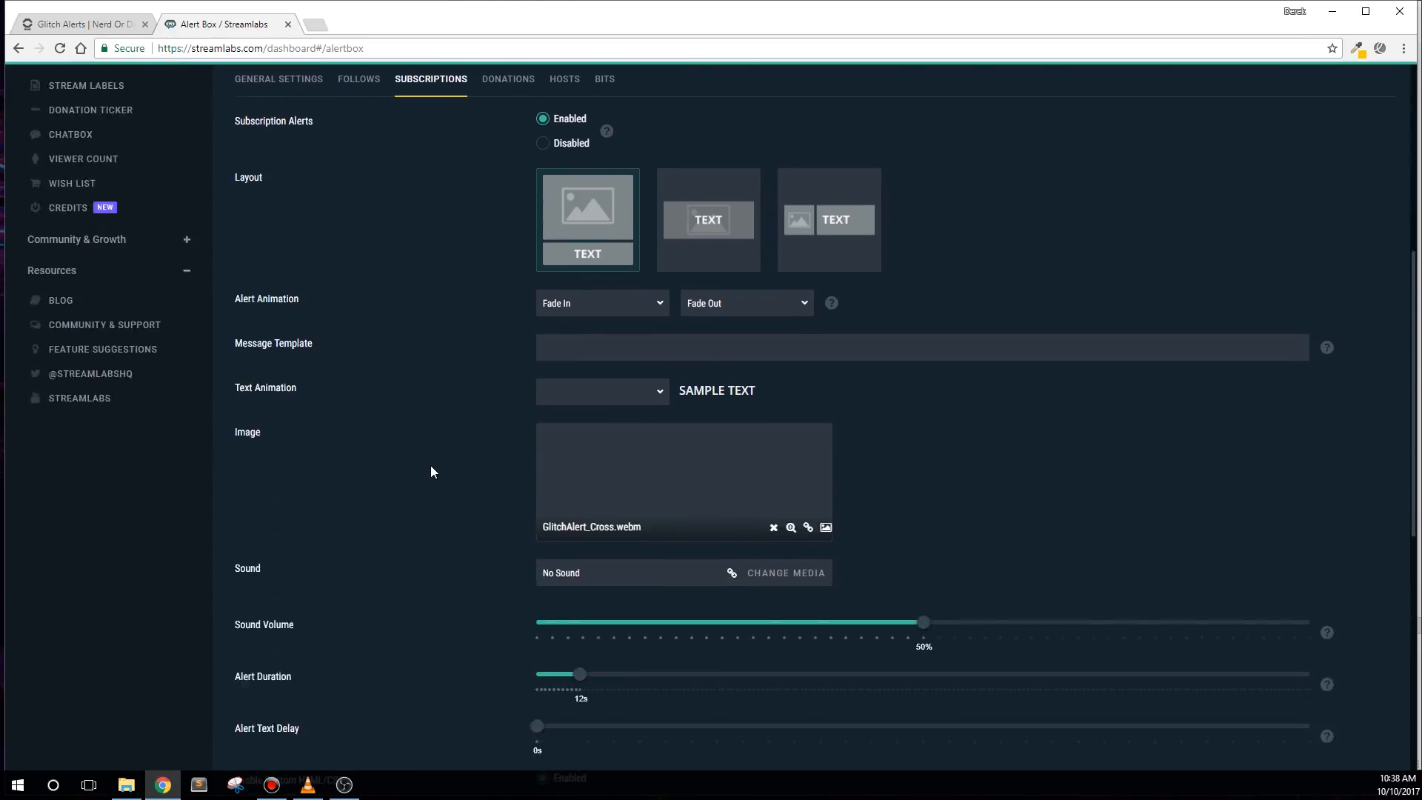
{"action": "scroll", "scroll_direction": "down", "scroll_amount": 3}
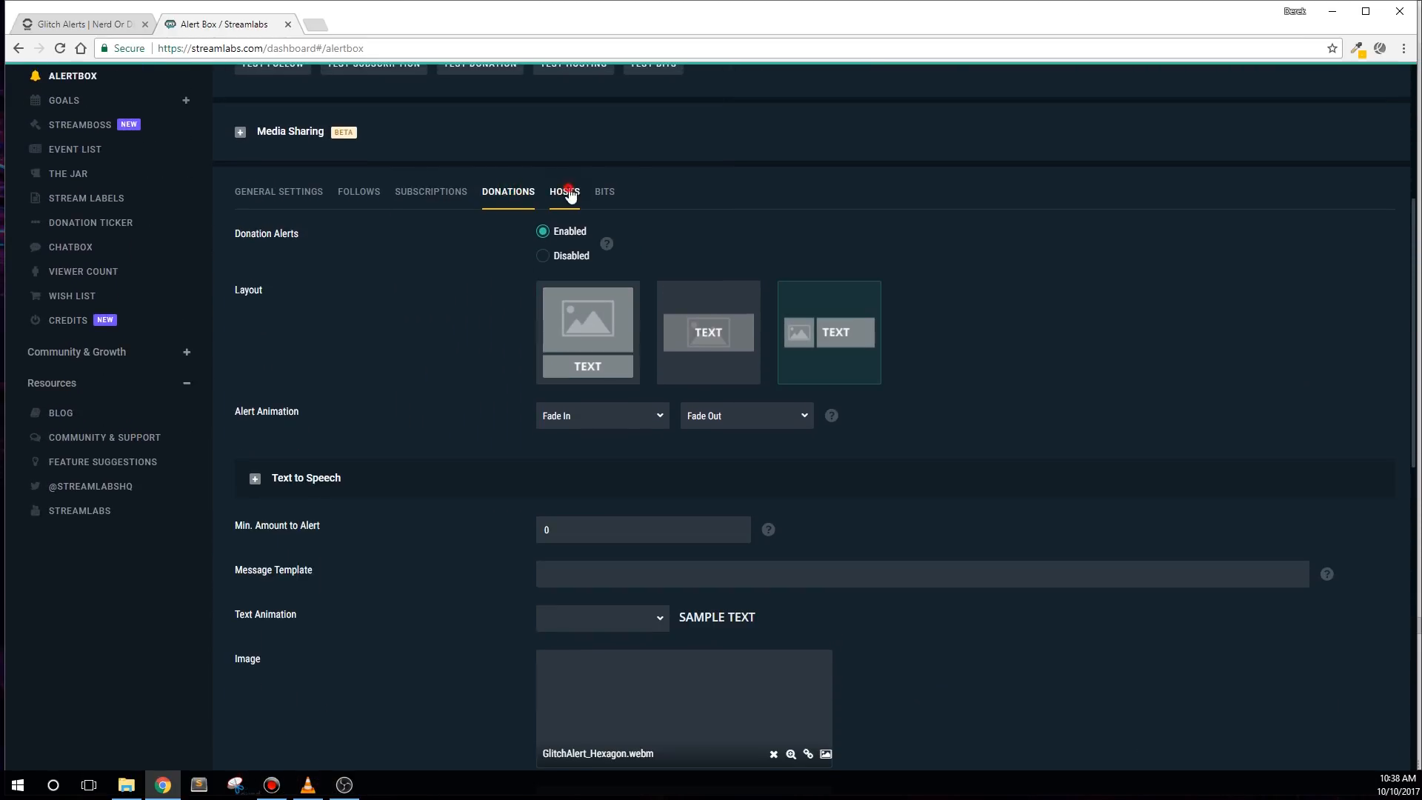
{"action": "left_click", "coordinate": [431, 191]}
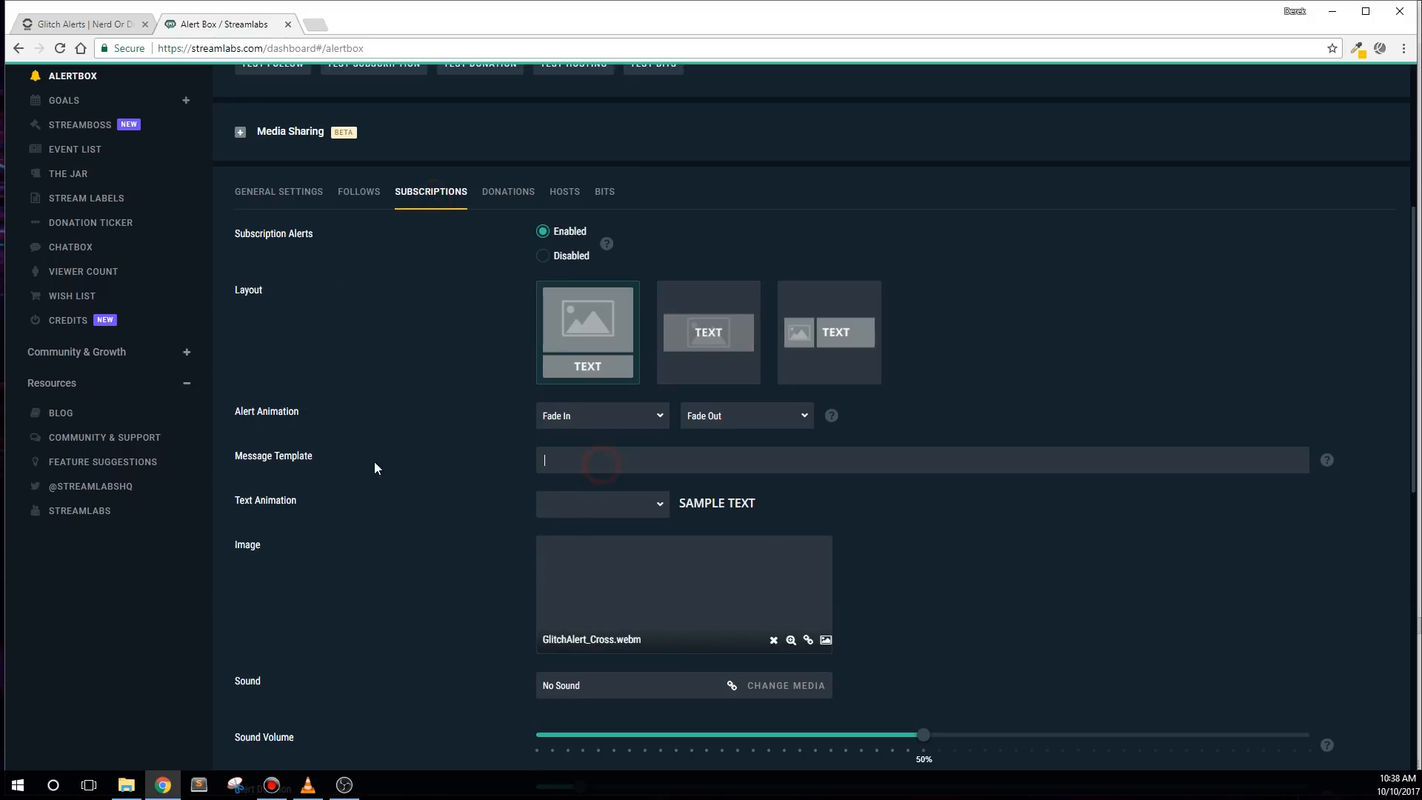
{"action": "type", "text": "D"}
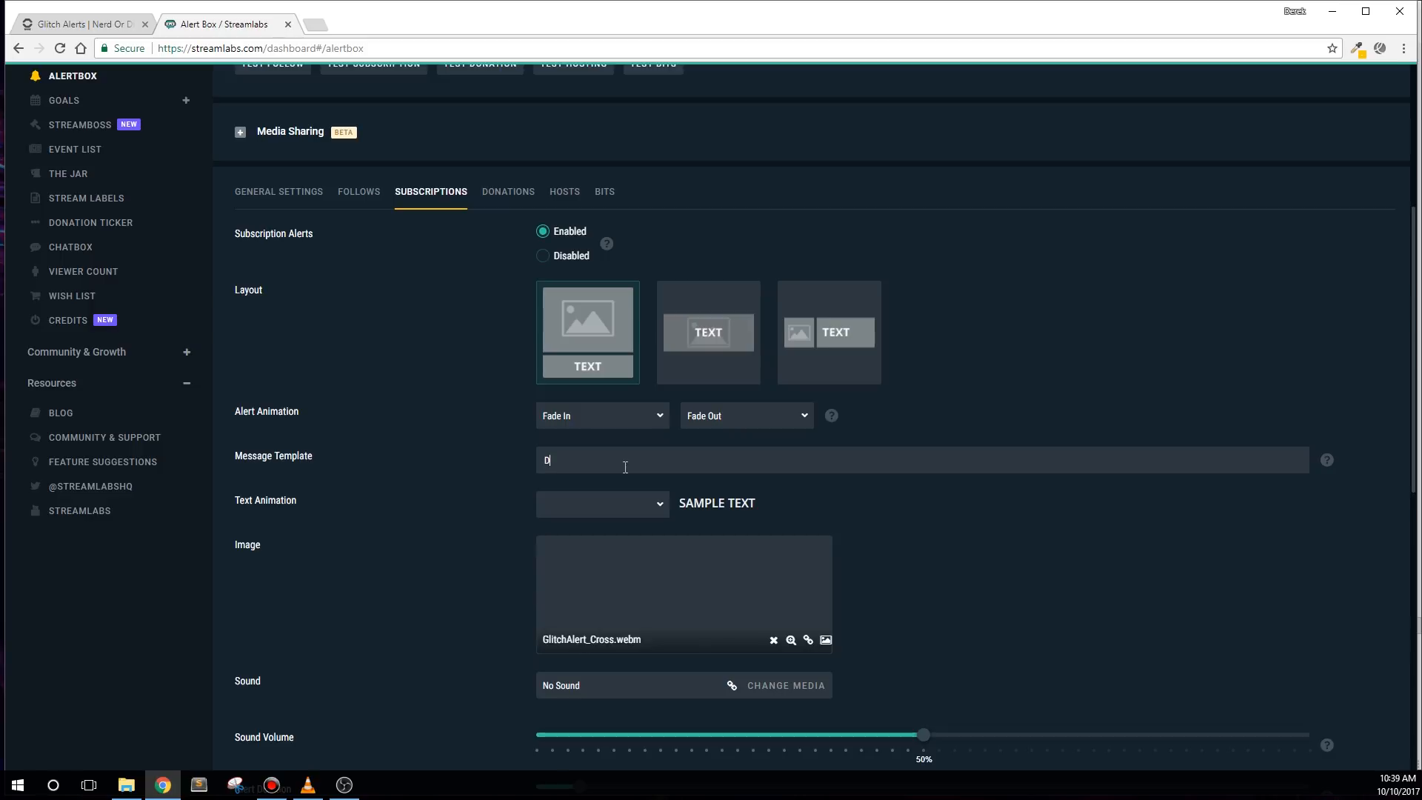
{"action": "type", "text": "DO NOT USE"}
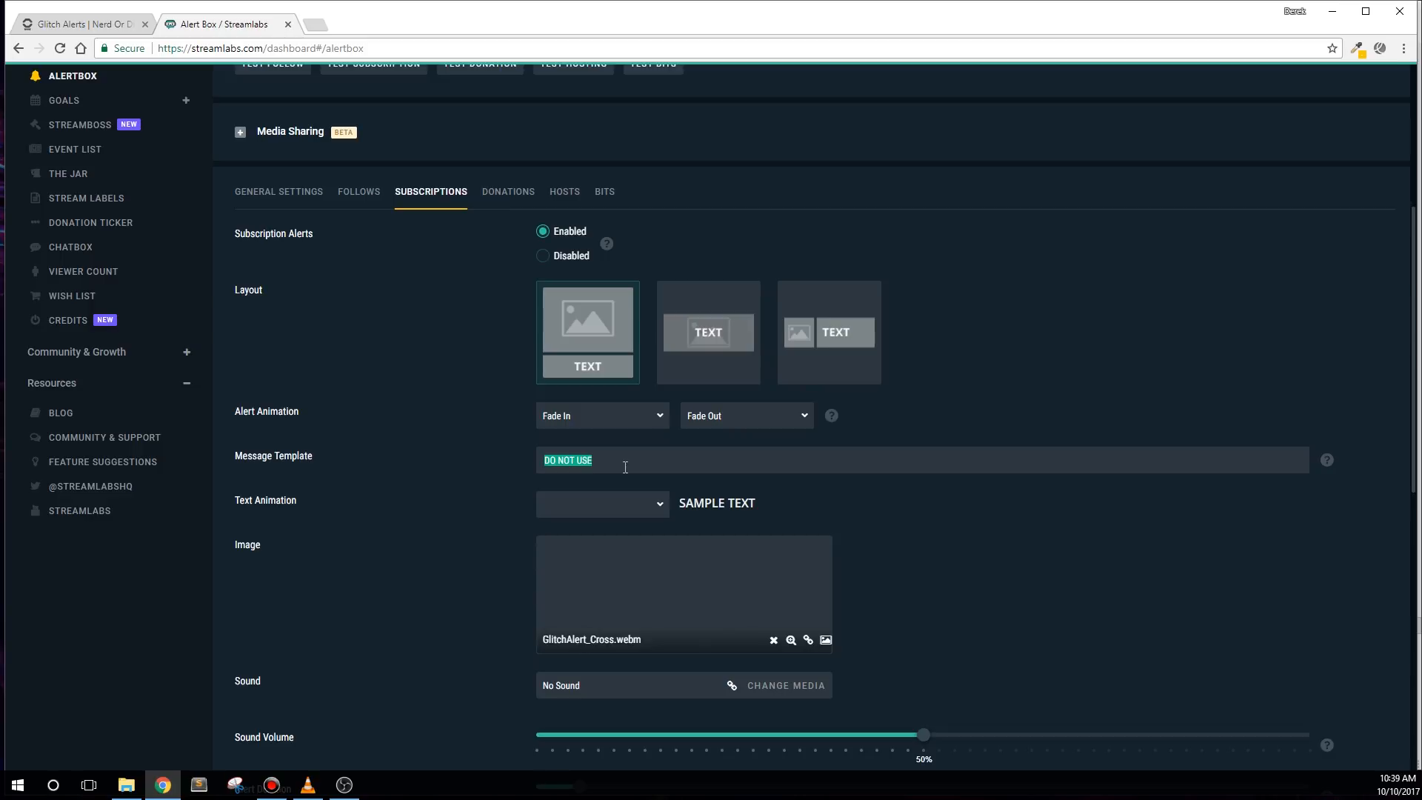
{"action": "scroll", "scroll_direction": "down", "scroll_amount": 3}
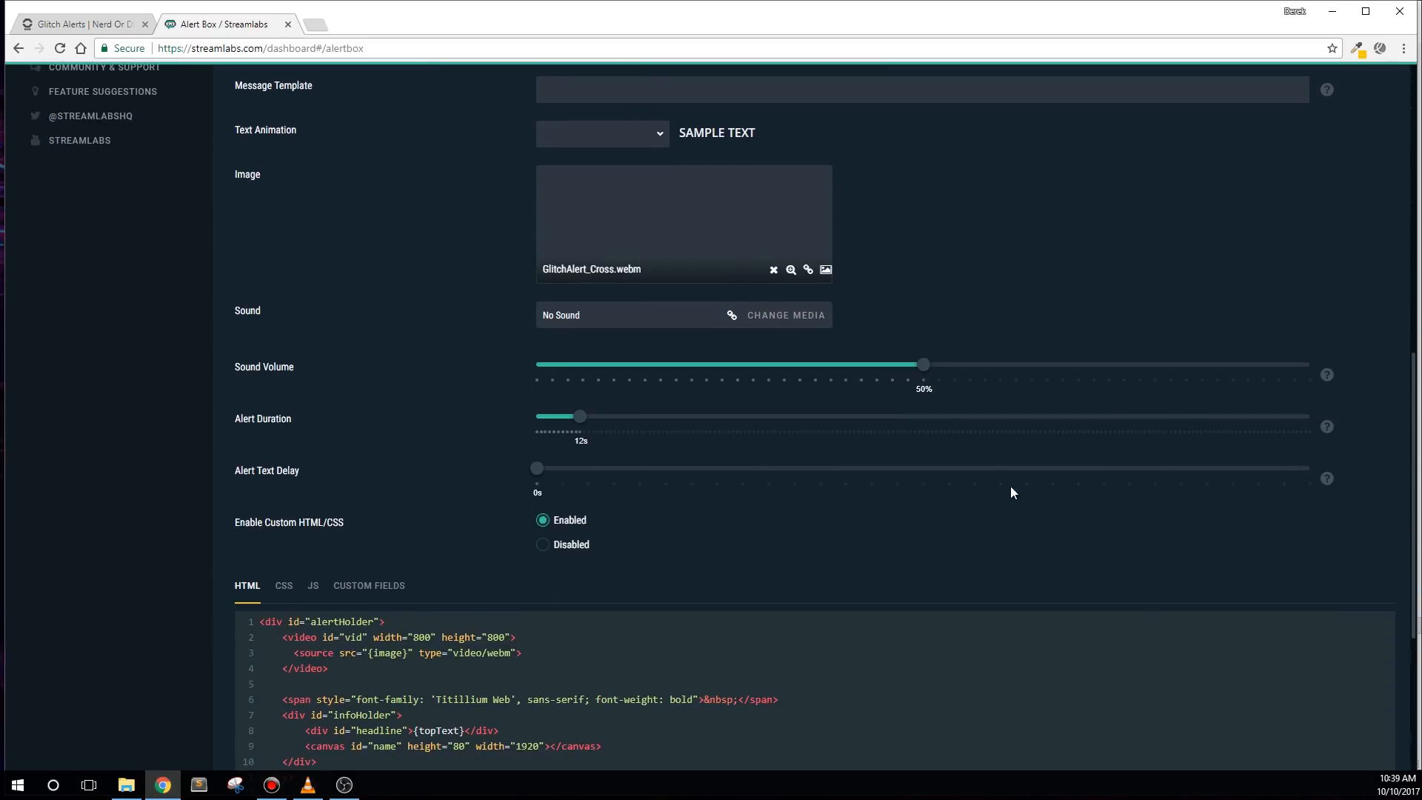
{"action": "mouse_move", "coordinate": [916, 407]}
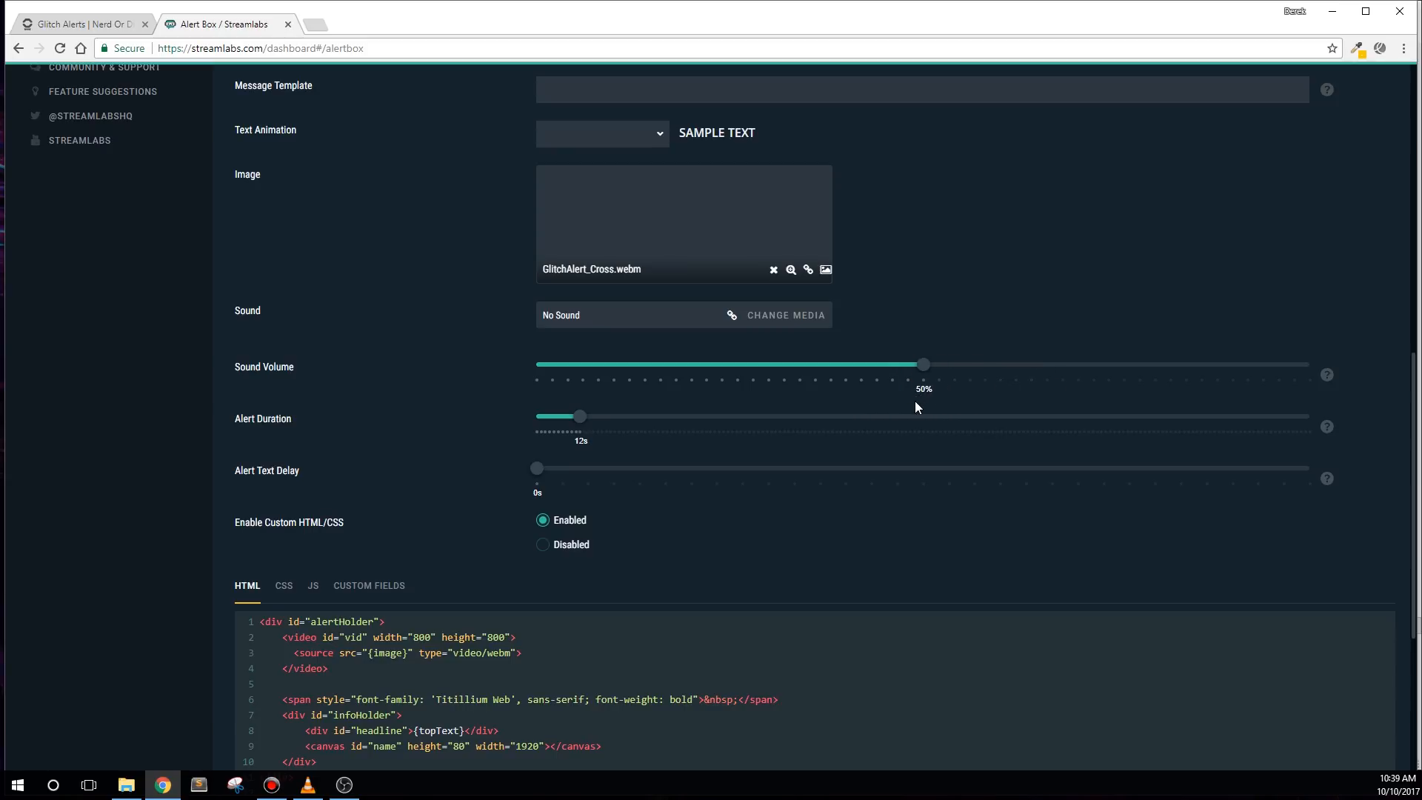
{"action": "mouse_move", "coordinate": [453, 565]}
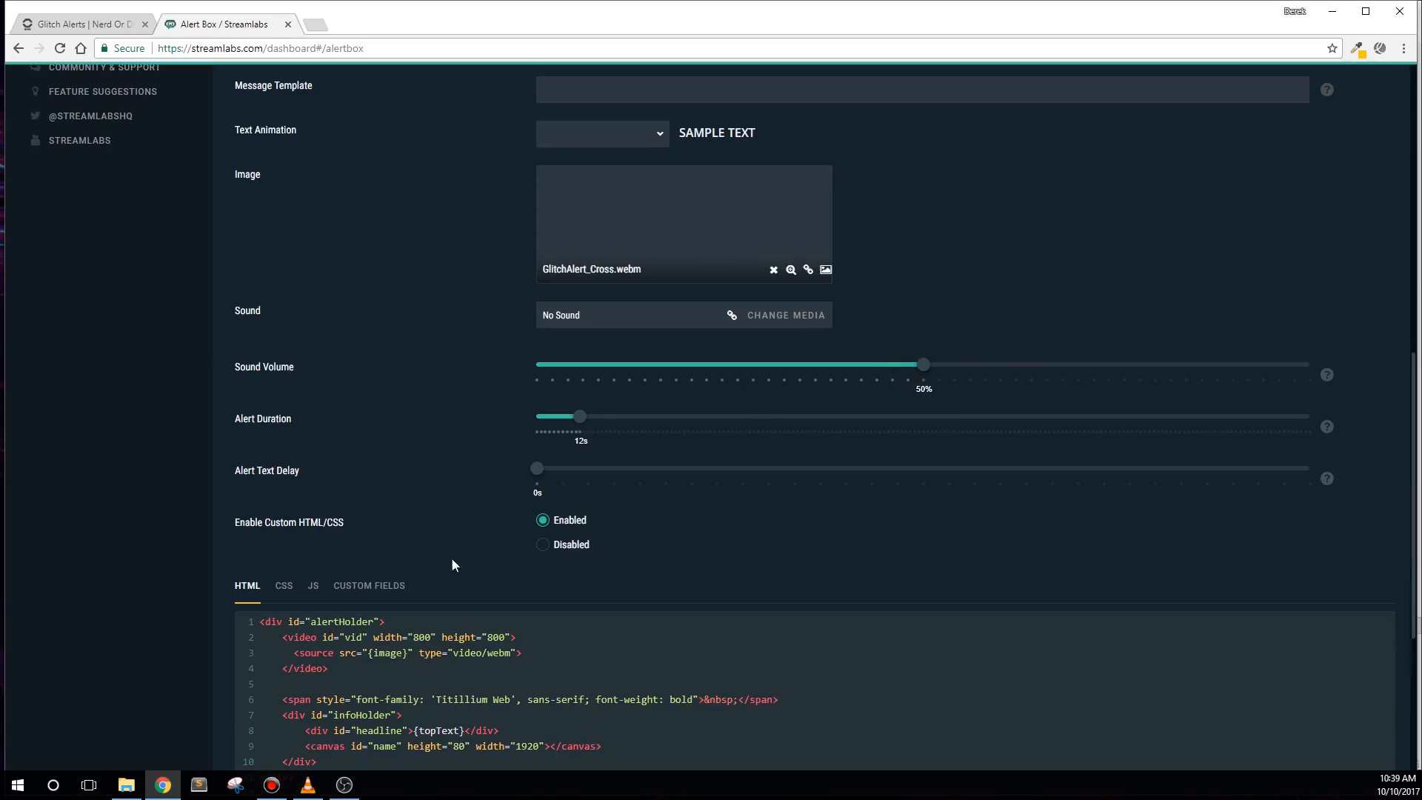
Step: In Custom Fields, replace the Top Text Area's 'New Subscriber!' with 'New Subscriber', discarding a {months} draft
{"action": "scroll", "scroll_direction": "down", "scroll_amount": 3}
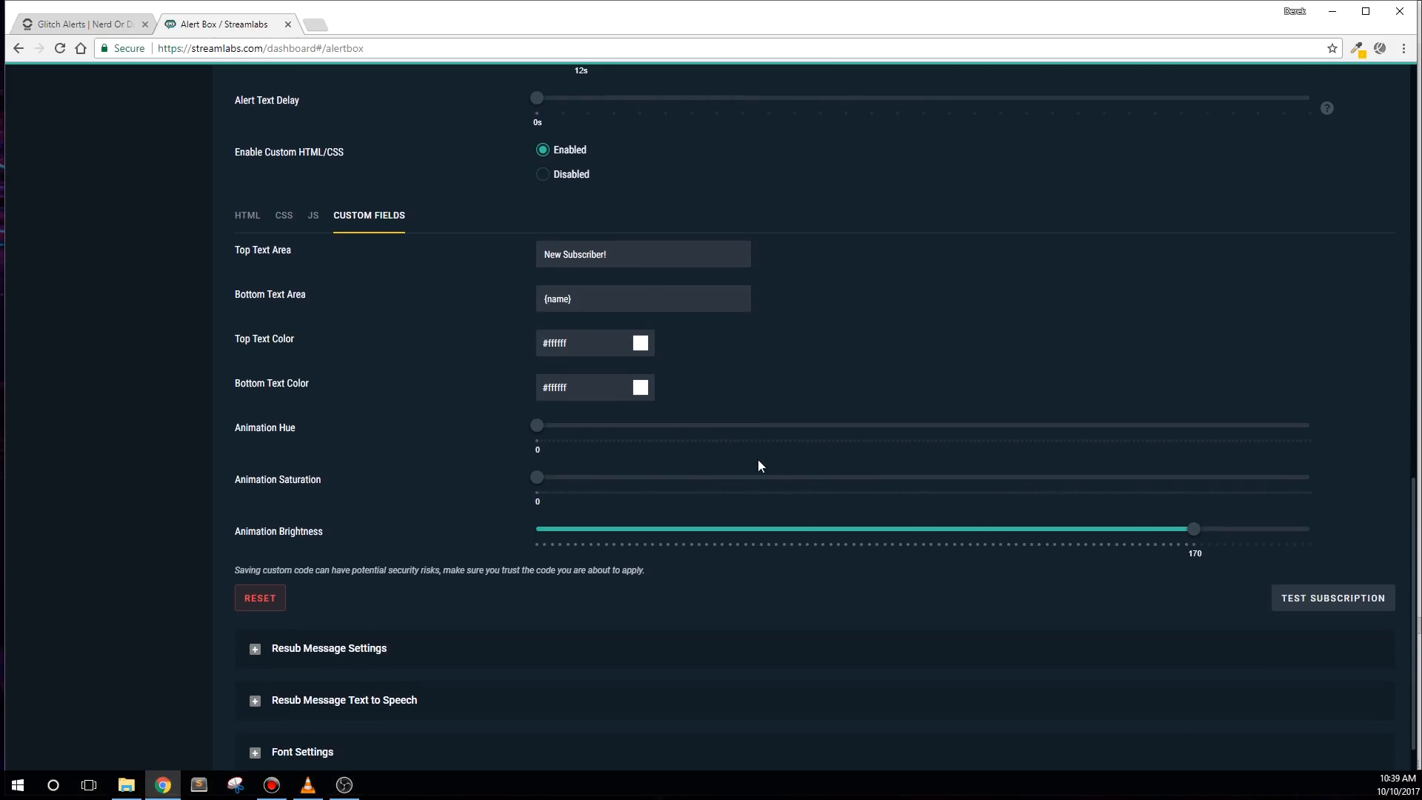
{"action": "double_click", "coordinate": [575, 253]}
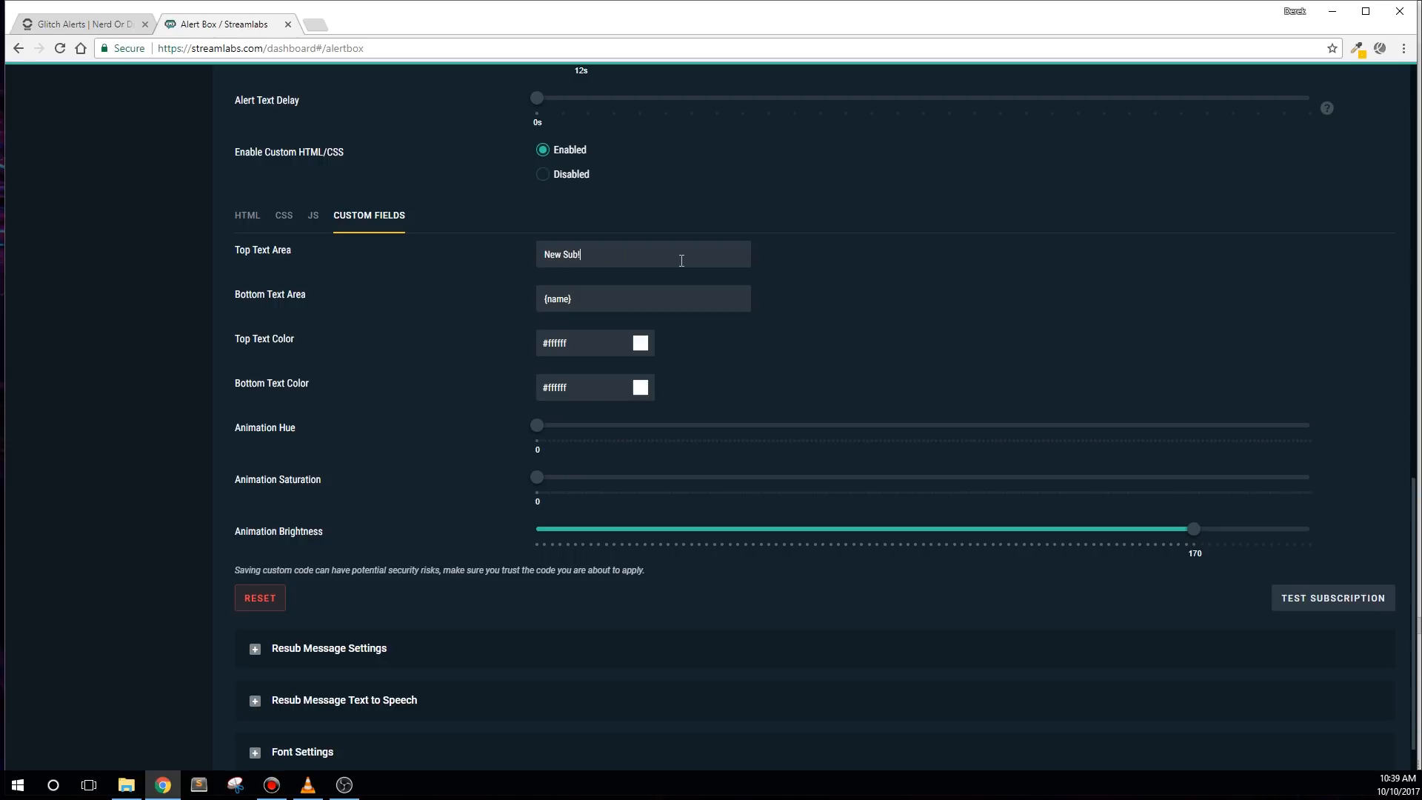
{"action": "double_click", "coordinate": [561, 253]}
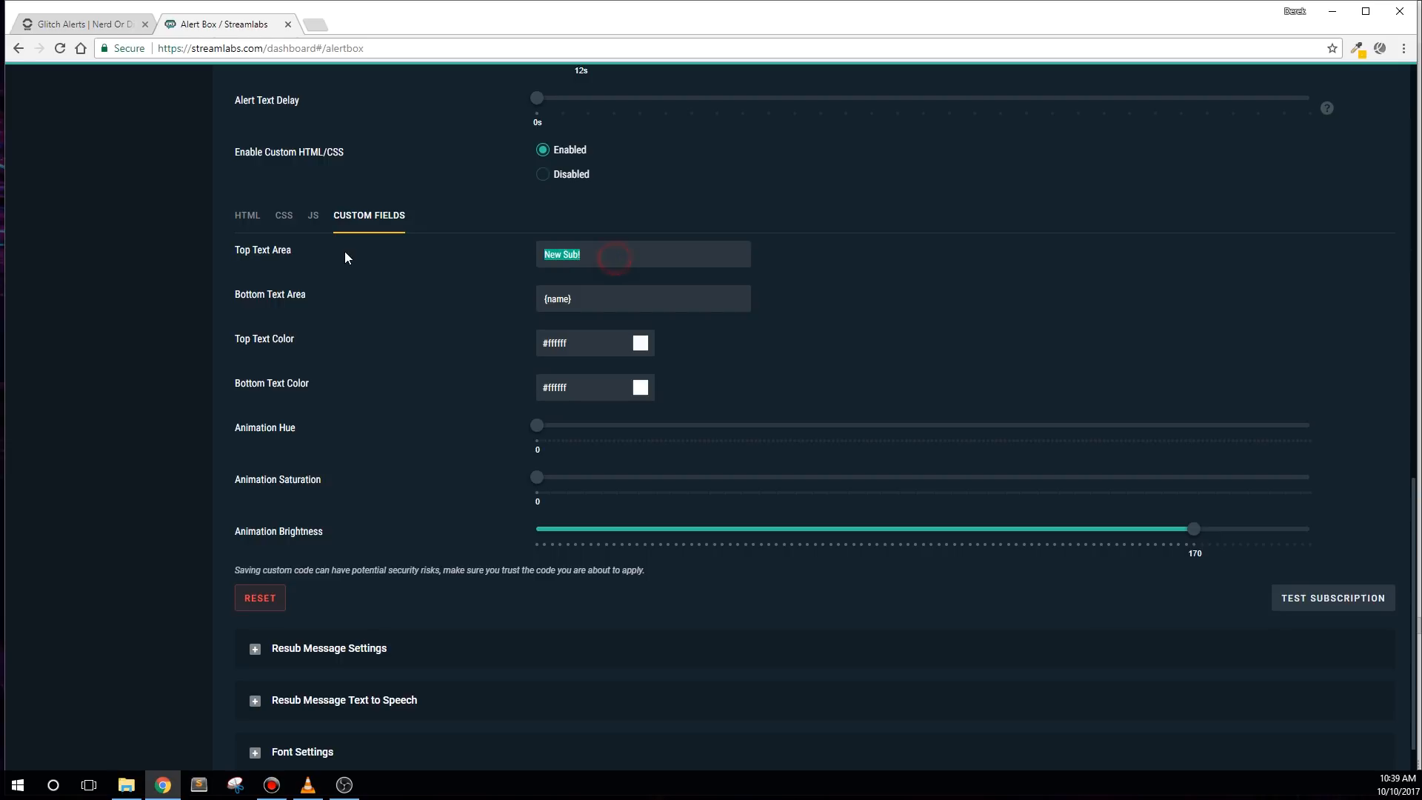
{"action": "type", "text": "{months}"}
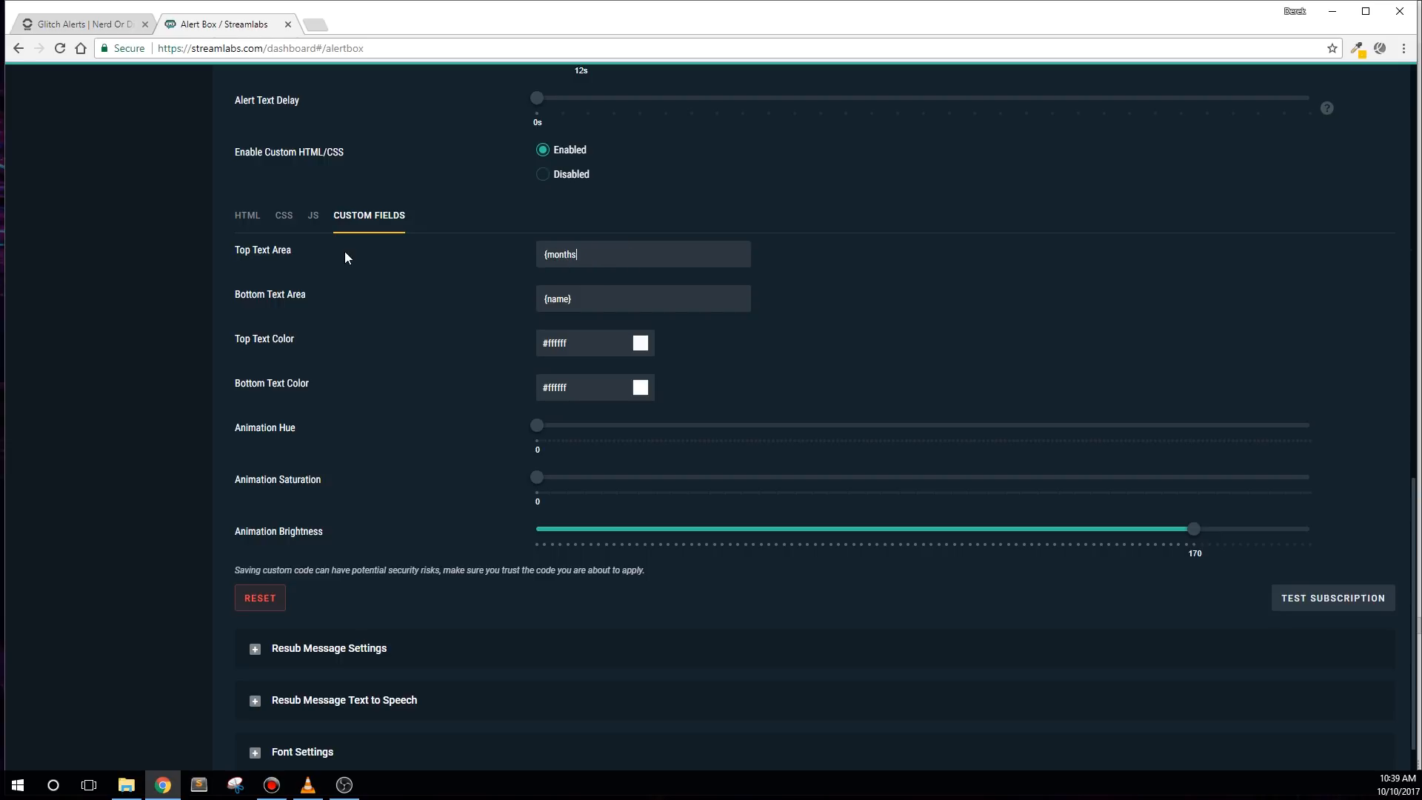
{"action": "type", "text": "months!"}
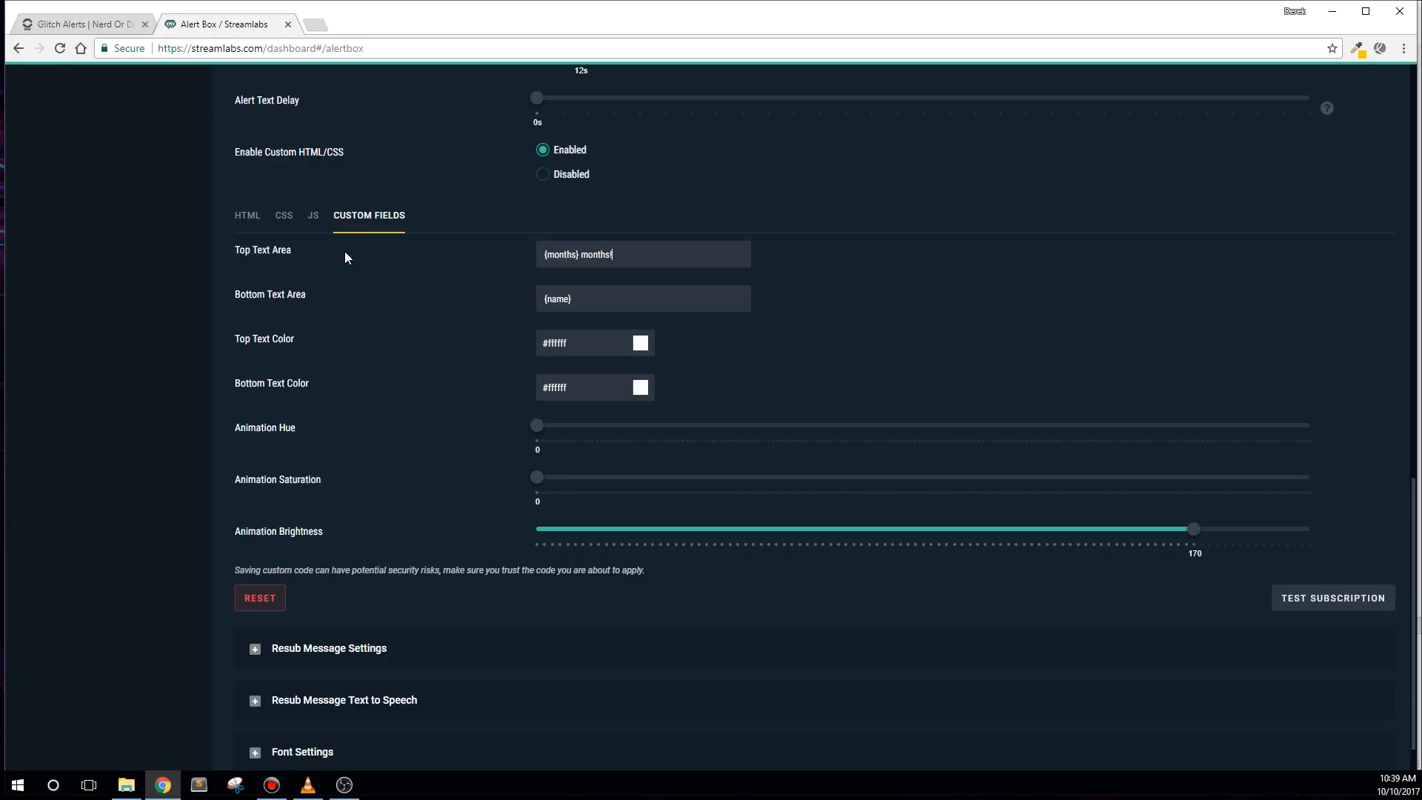
{"action": "key", "text": "BackSpace"}
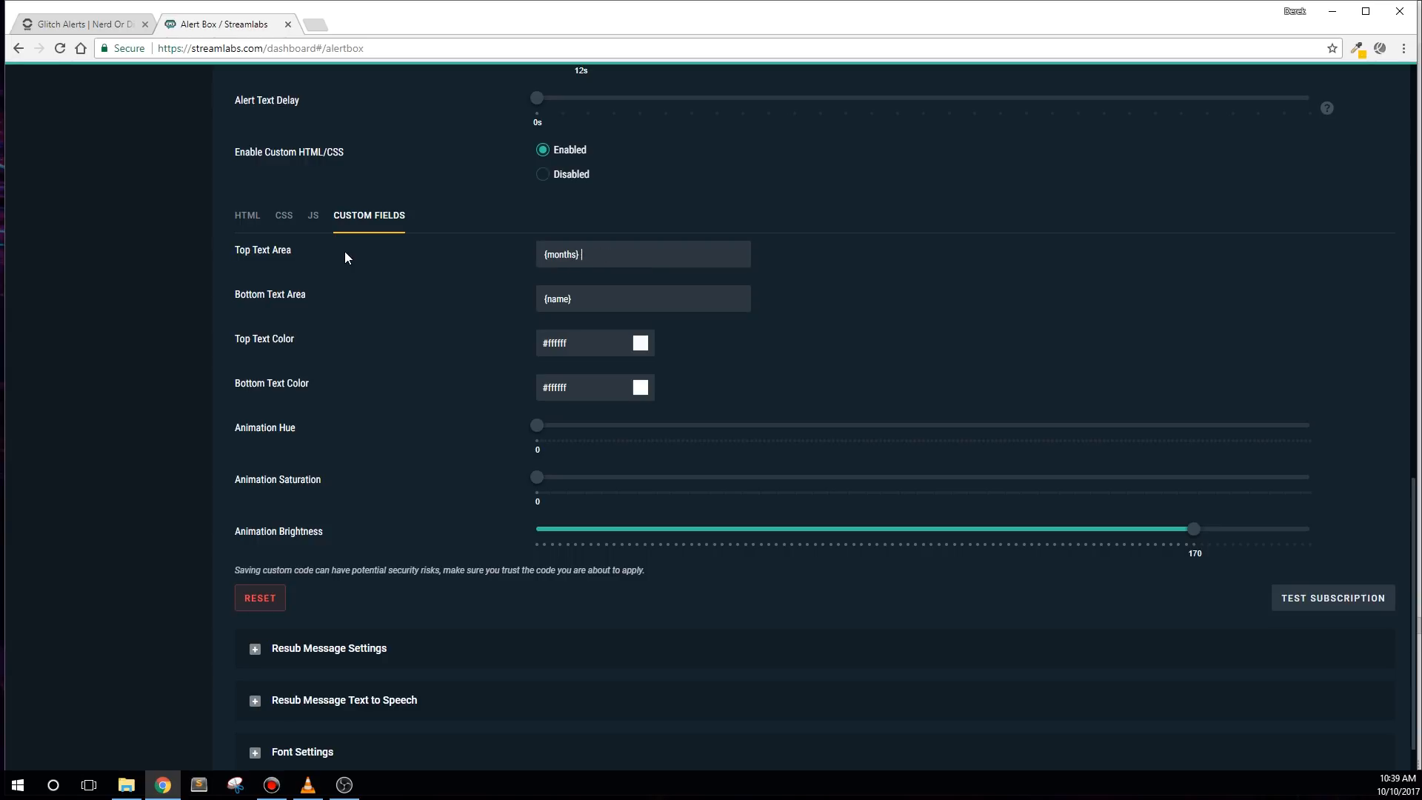
{"action": "type", "text": "New Su"}
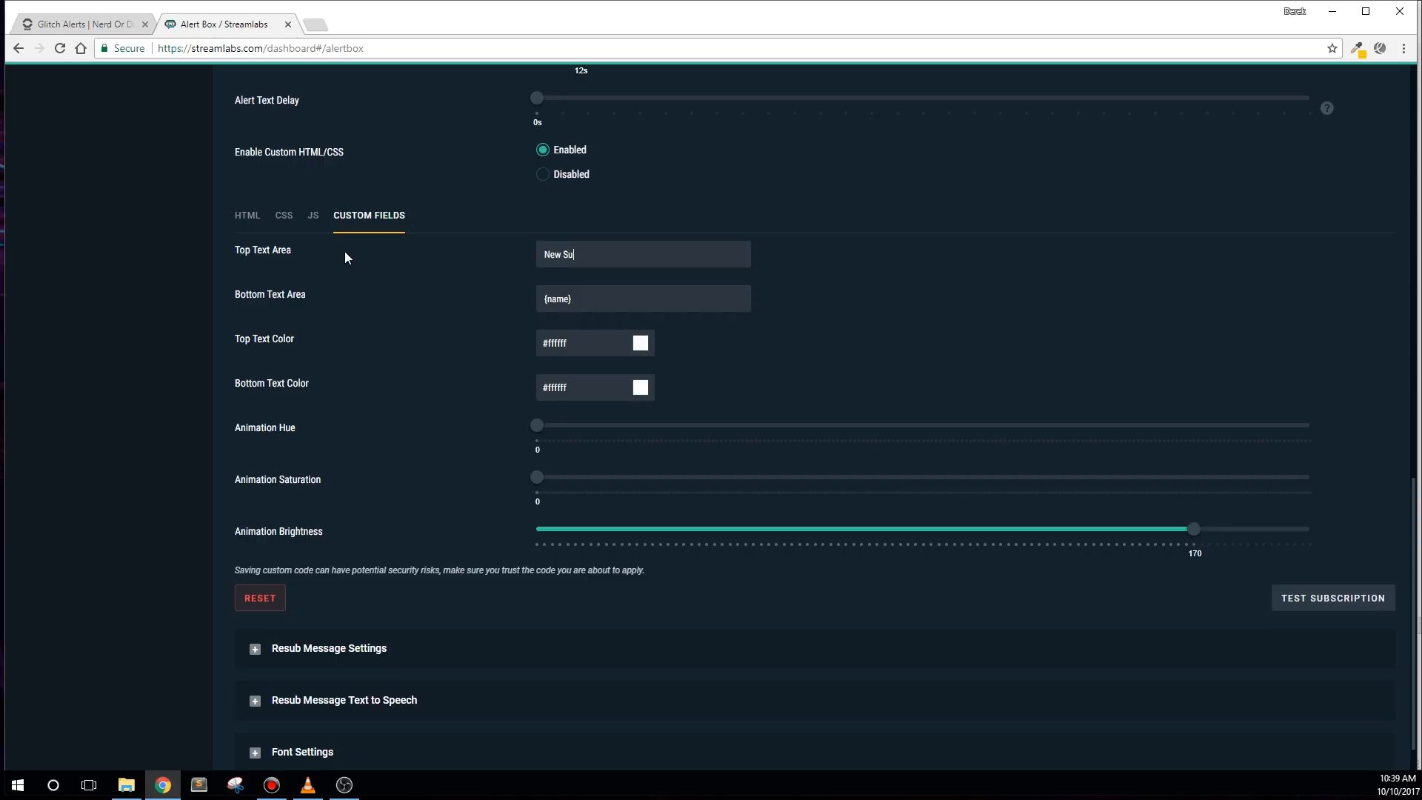
{"action": "type", "text": "b"}
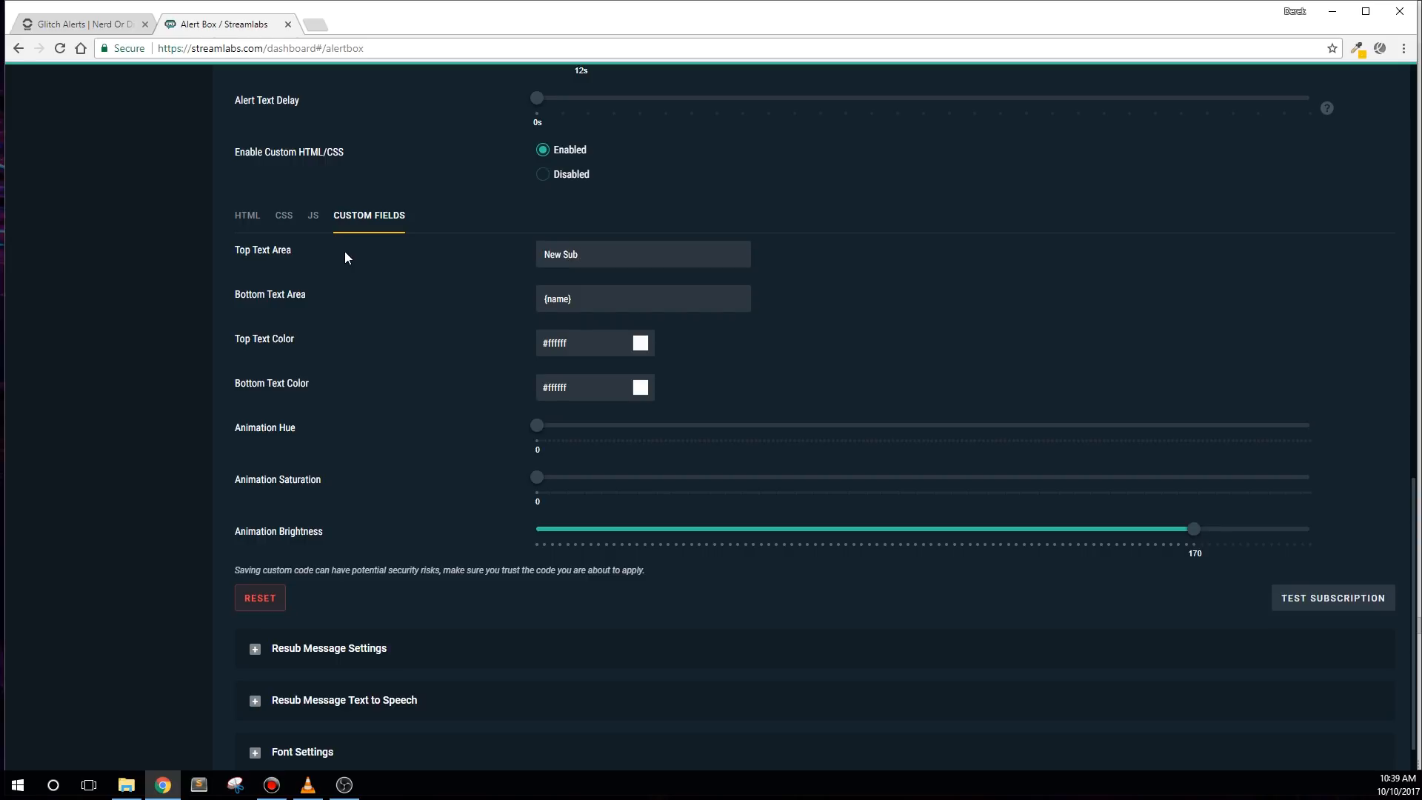
{"action": "type", "text": "scriber"}
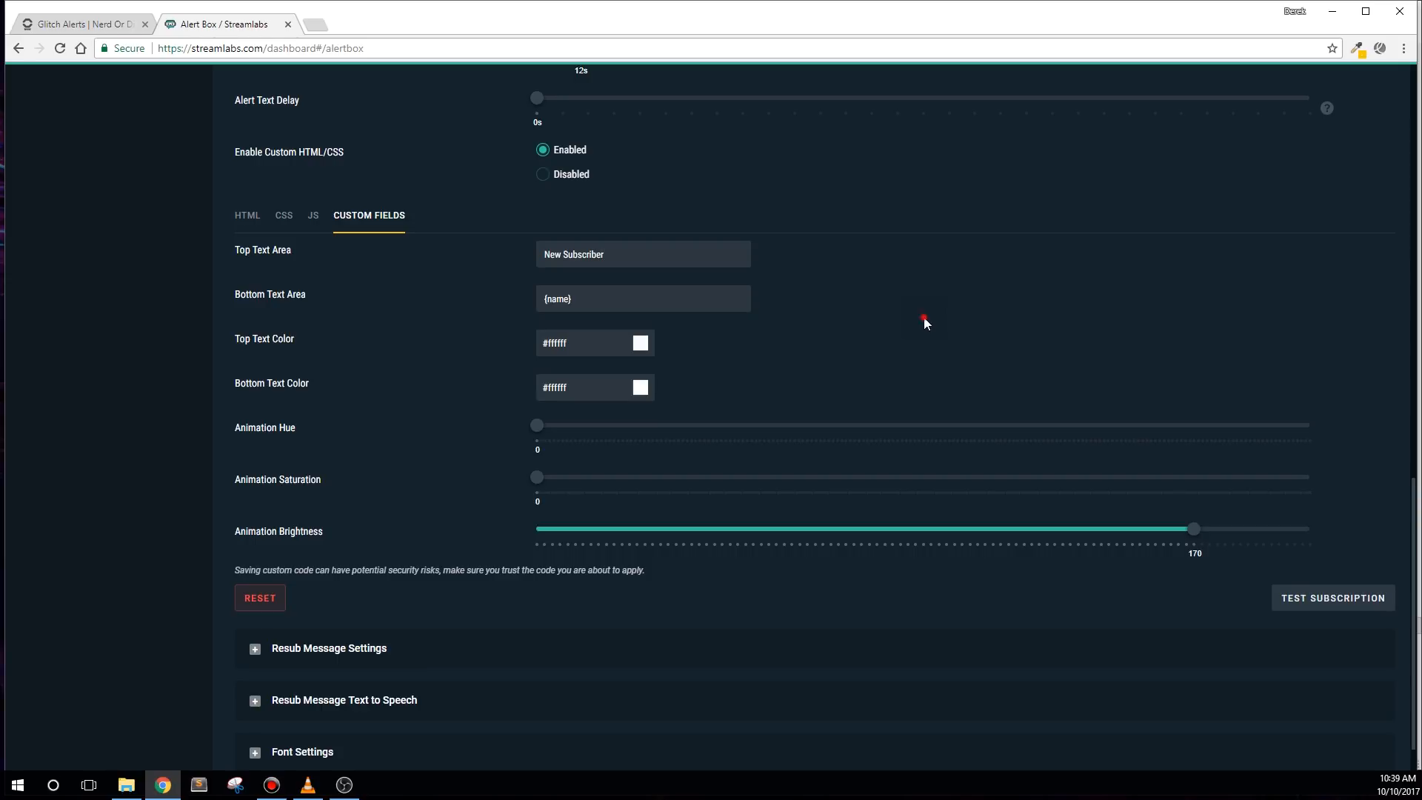
{"action": "scroll", "scroll_direction": "down", "scroll_amount": 3}
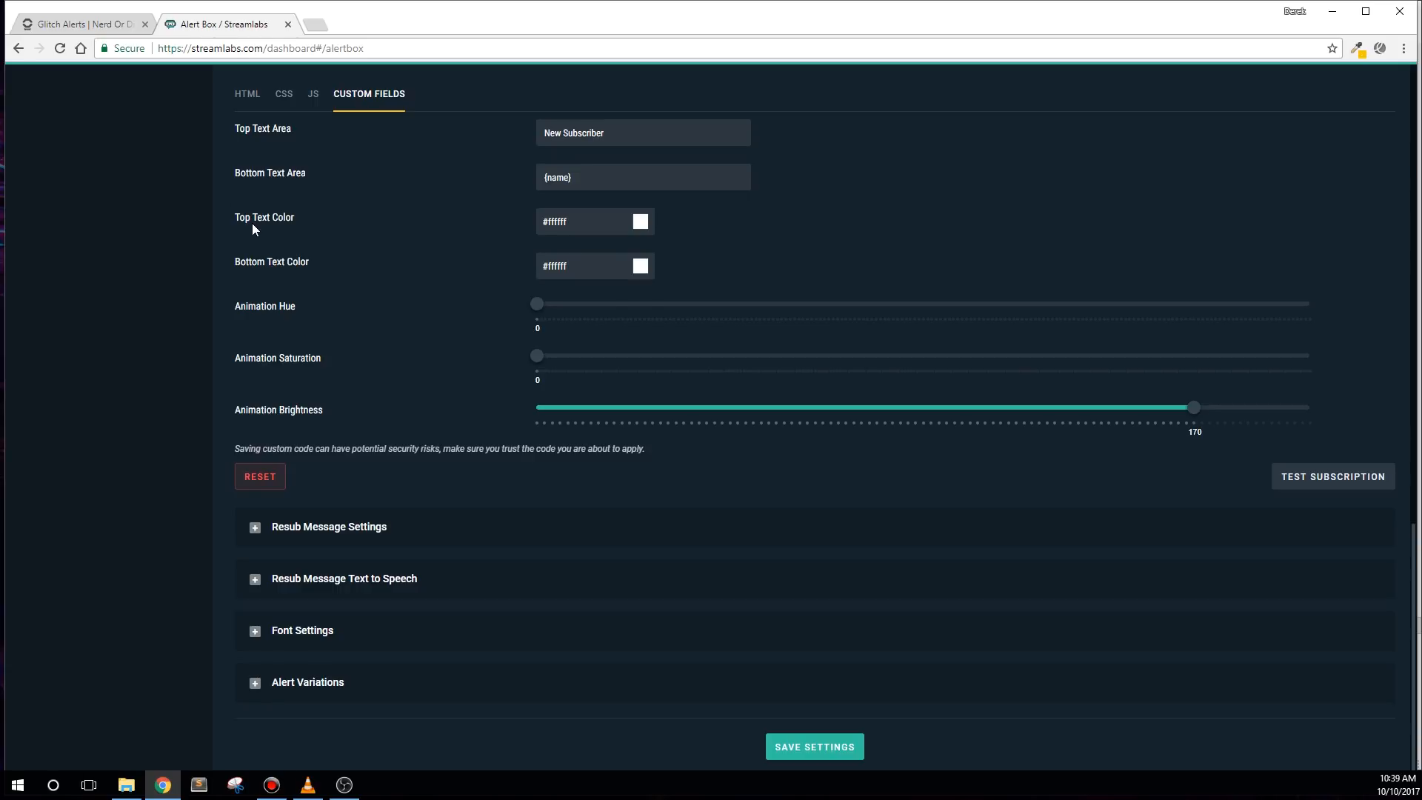
Step: Set Top Text Color and Bottom Text Color to red #ff0009
{"action": "left_click", "coordinate": [640, 220]}
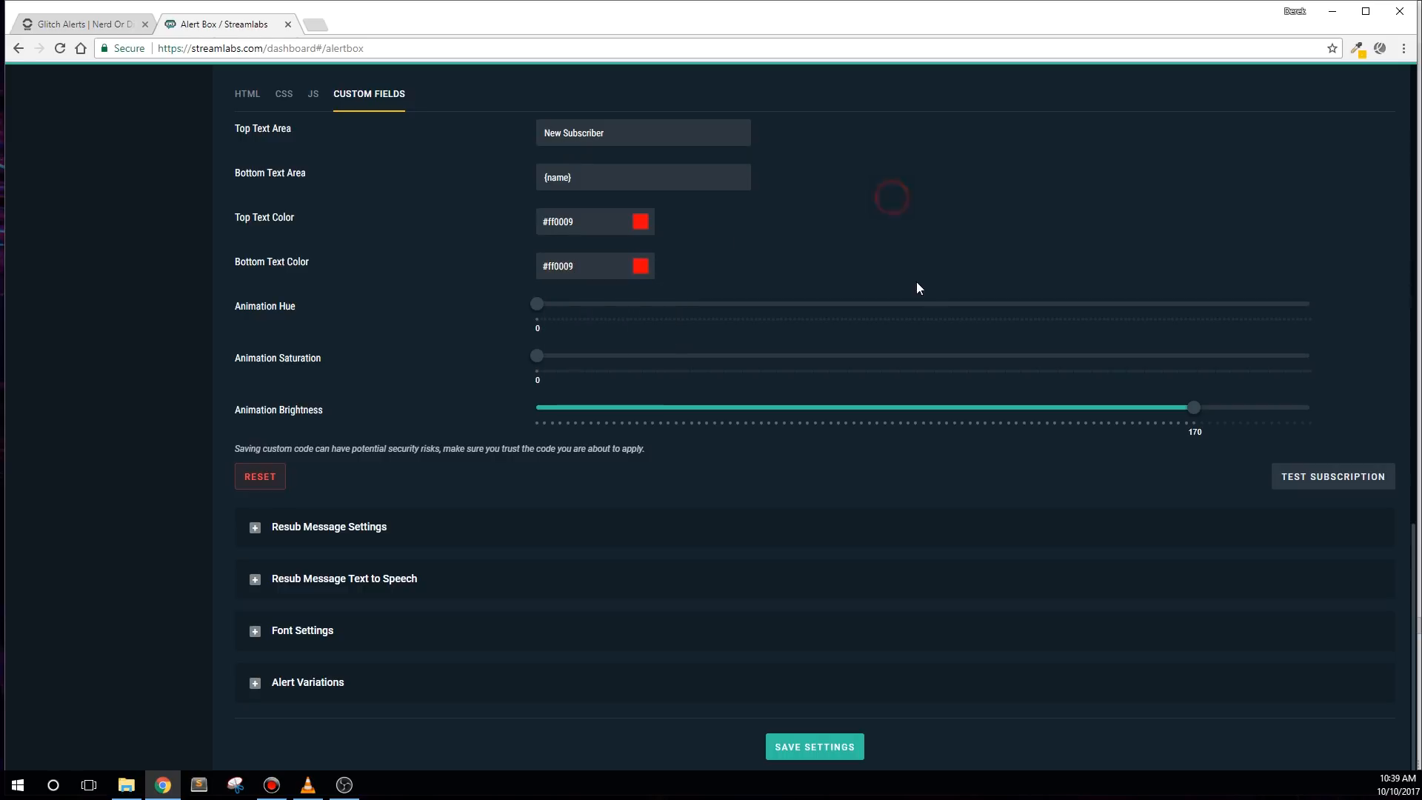
{"action": "mouse_move", "coordinate": [478, 299]}
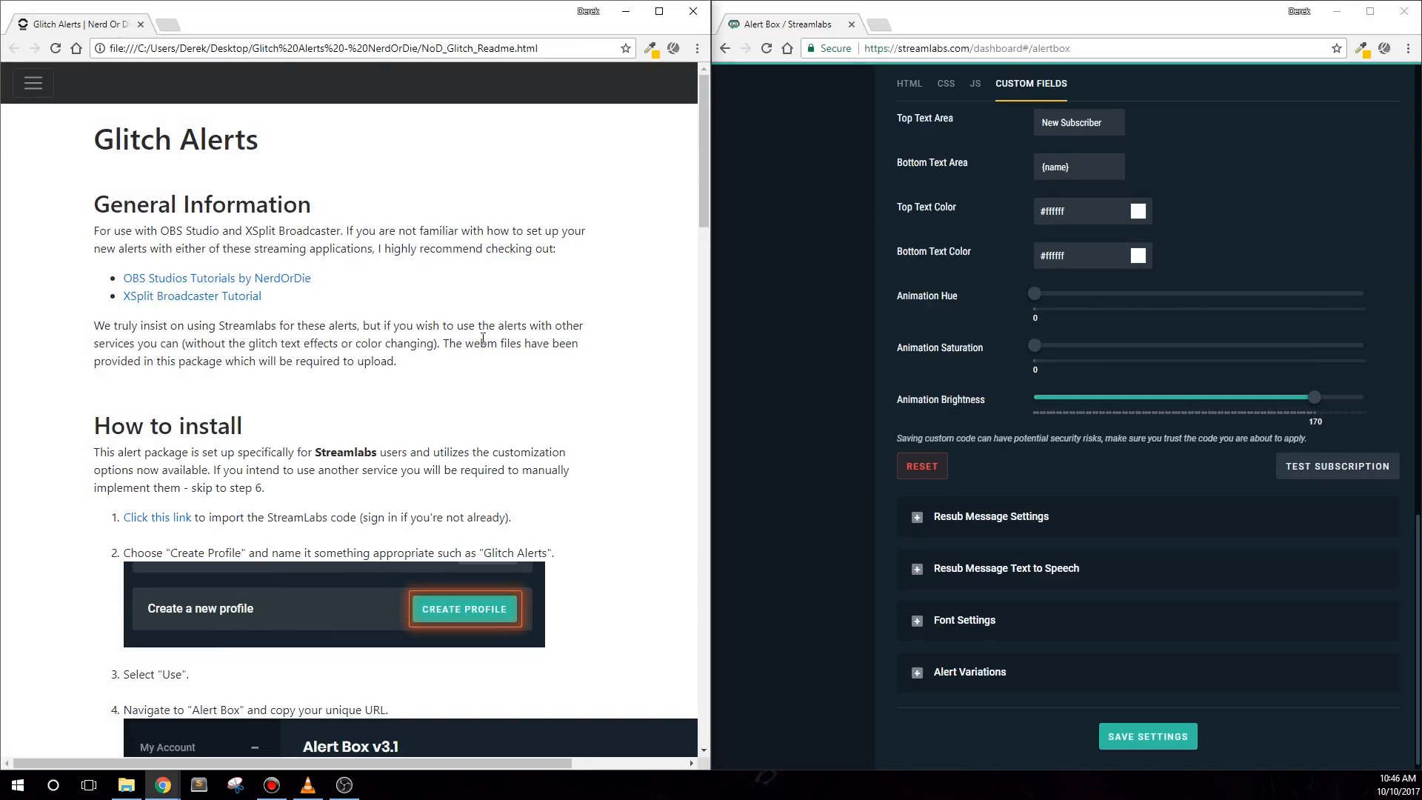
{"action": "mouse_move", "coordinate": [1271, 202]}
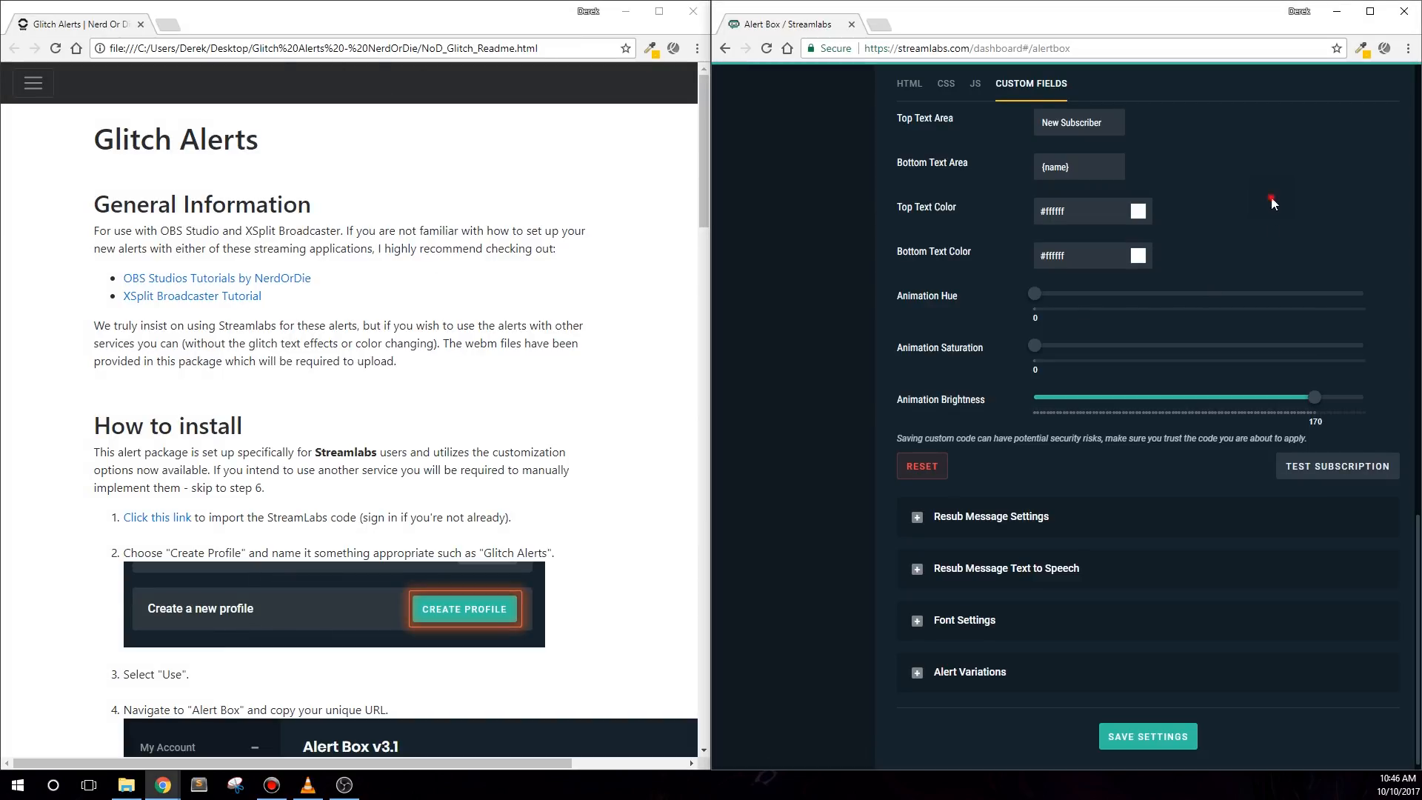
{"action": "mouse_move", "coordinate": [1031, 88]}
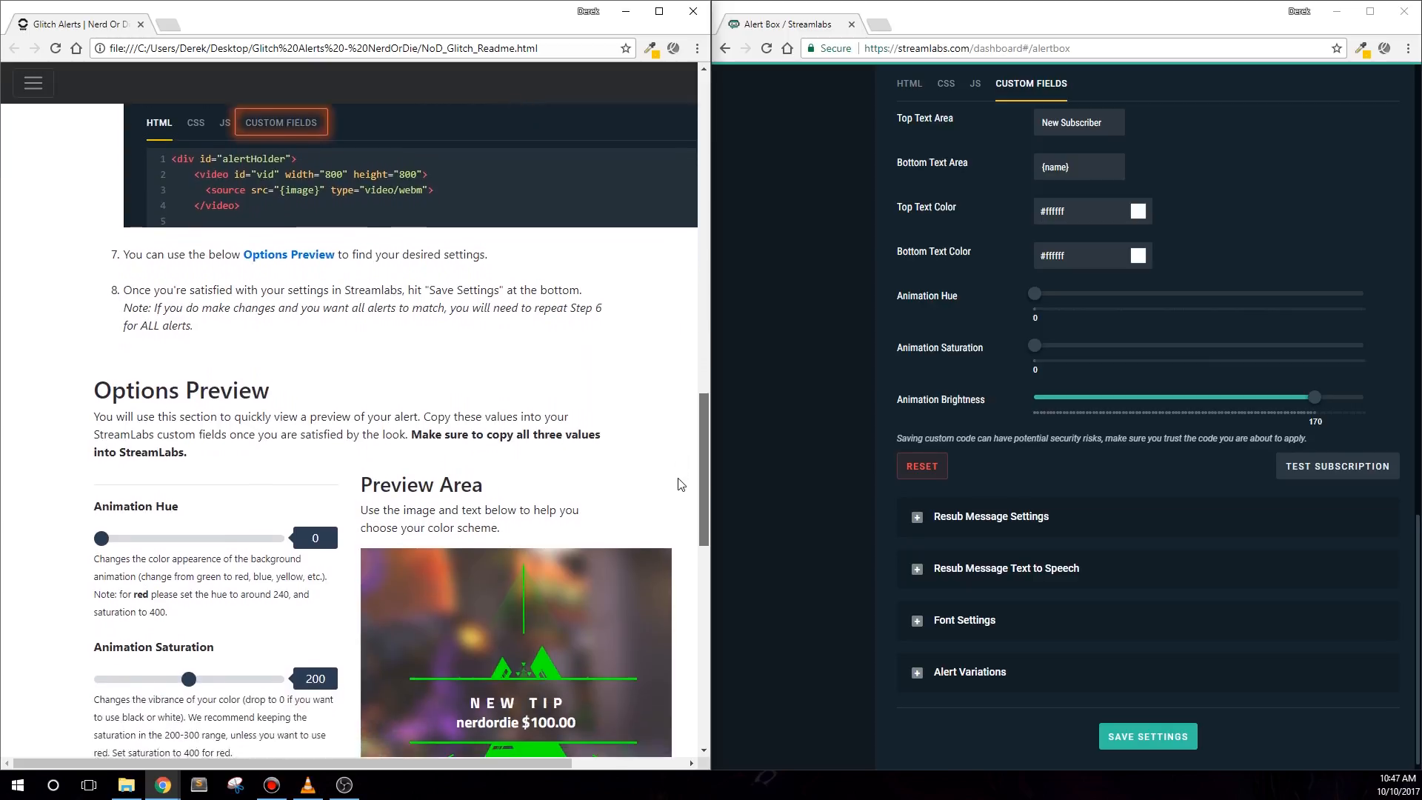
Step: Scroll the snapped readme down to its Options Preview section beside the custom fields
{"action": "scroll", "scroll_direction": "down", "scroll_amount": 3}
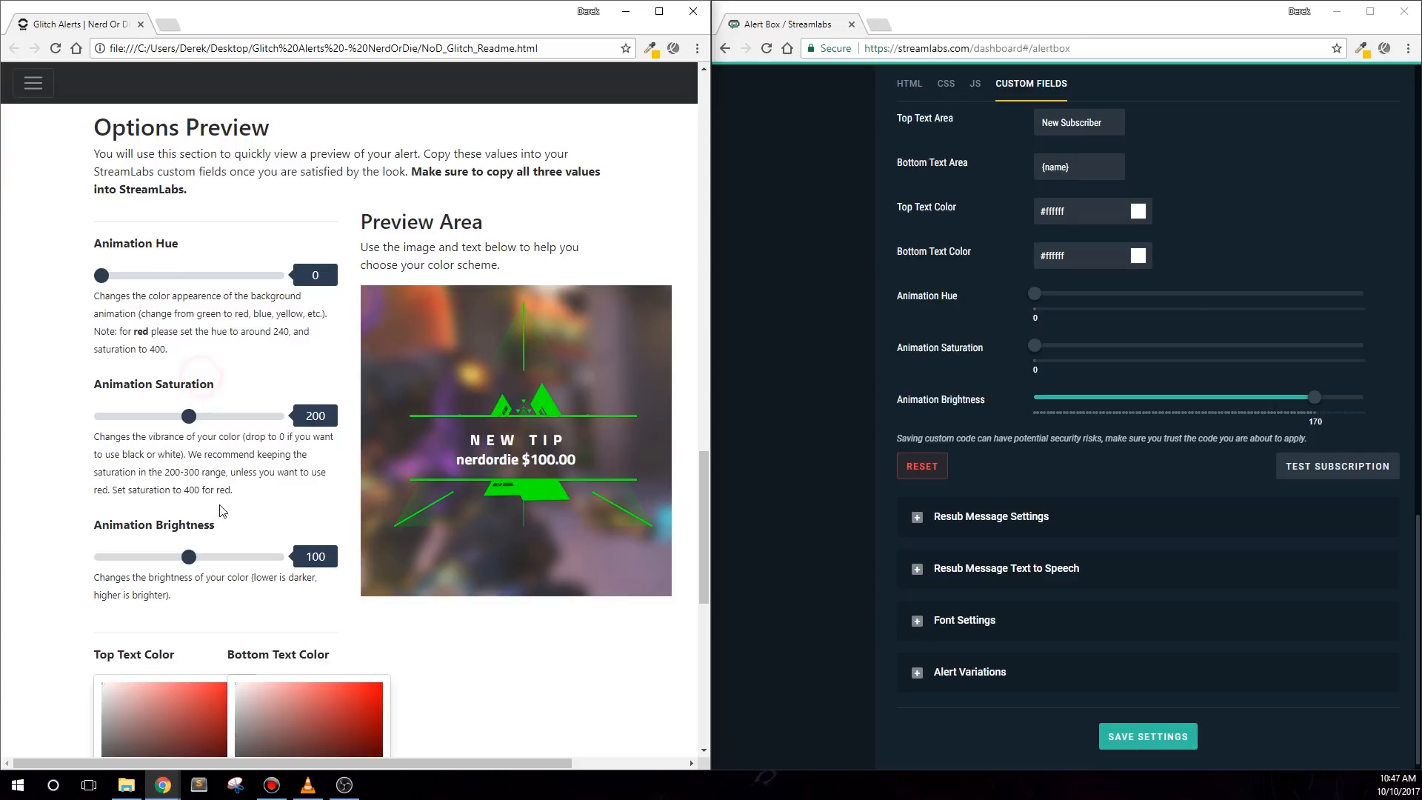
{"action": "mouse_move", "coordinate": [760, 499]}
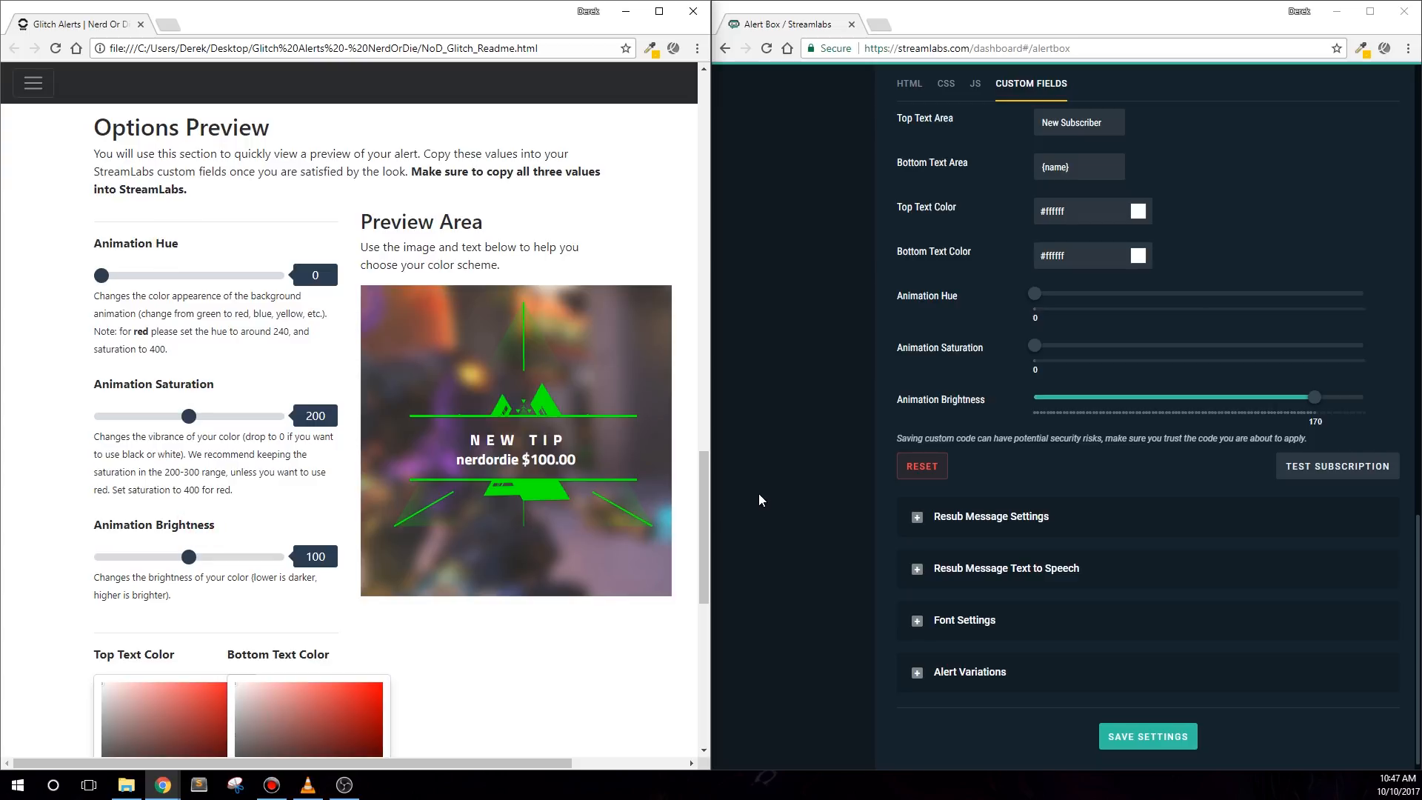
Step: Sweep the readme's Animation Hue slider through 45, 213, 347 and 127, settling on 110 for blue
{"action": "left_click_drag", "start_coordinate": [99, 276], "coordinate": [123, 275]}
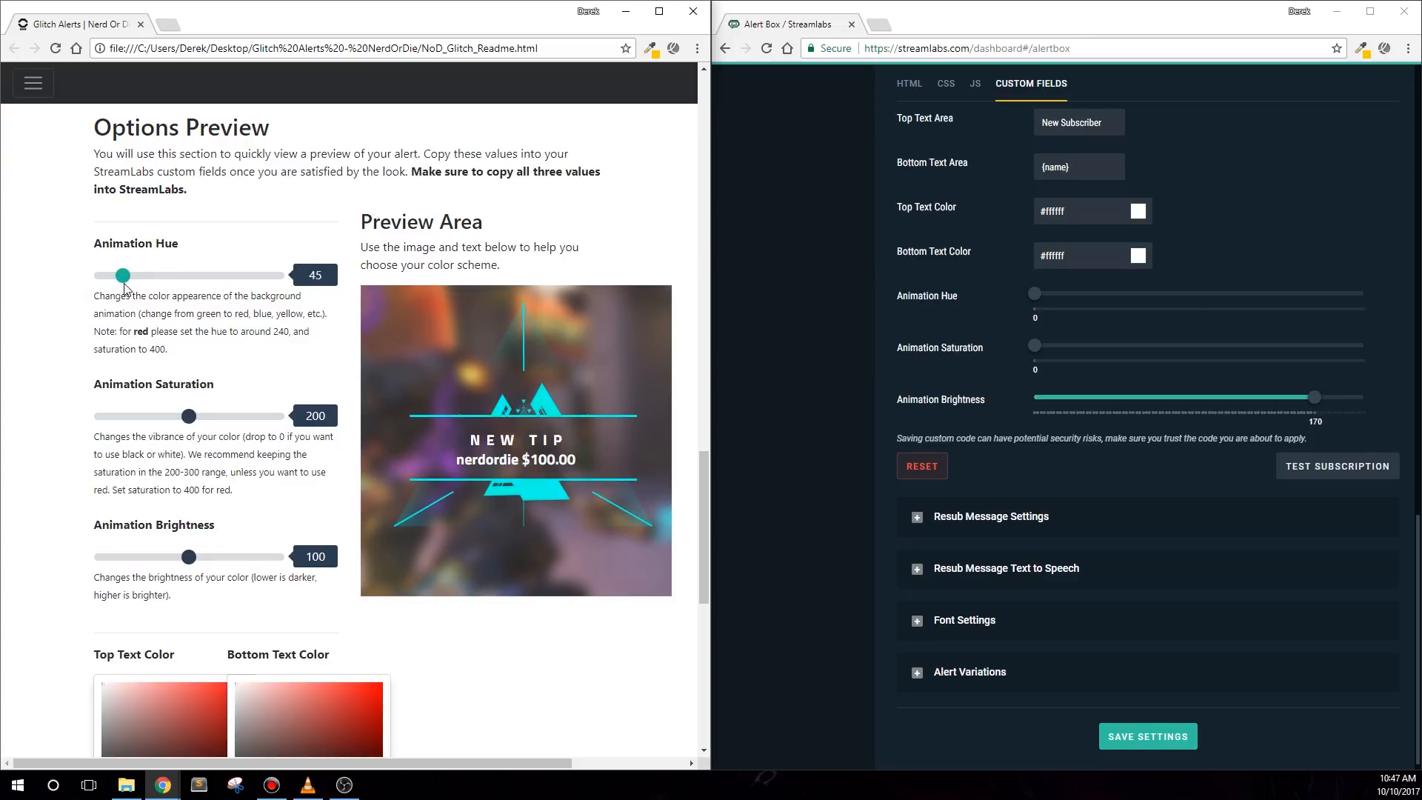
{"action": "left_click_drag", "start_coordinate": [123, 275], "coordinate": [206, 276]}
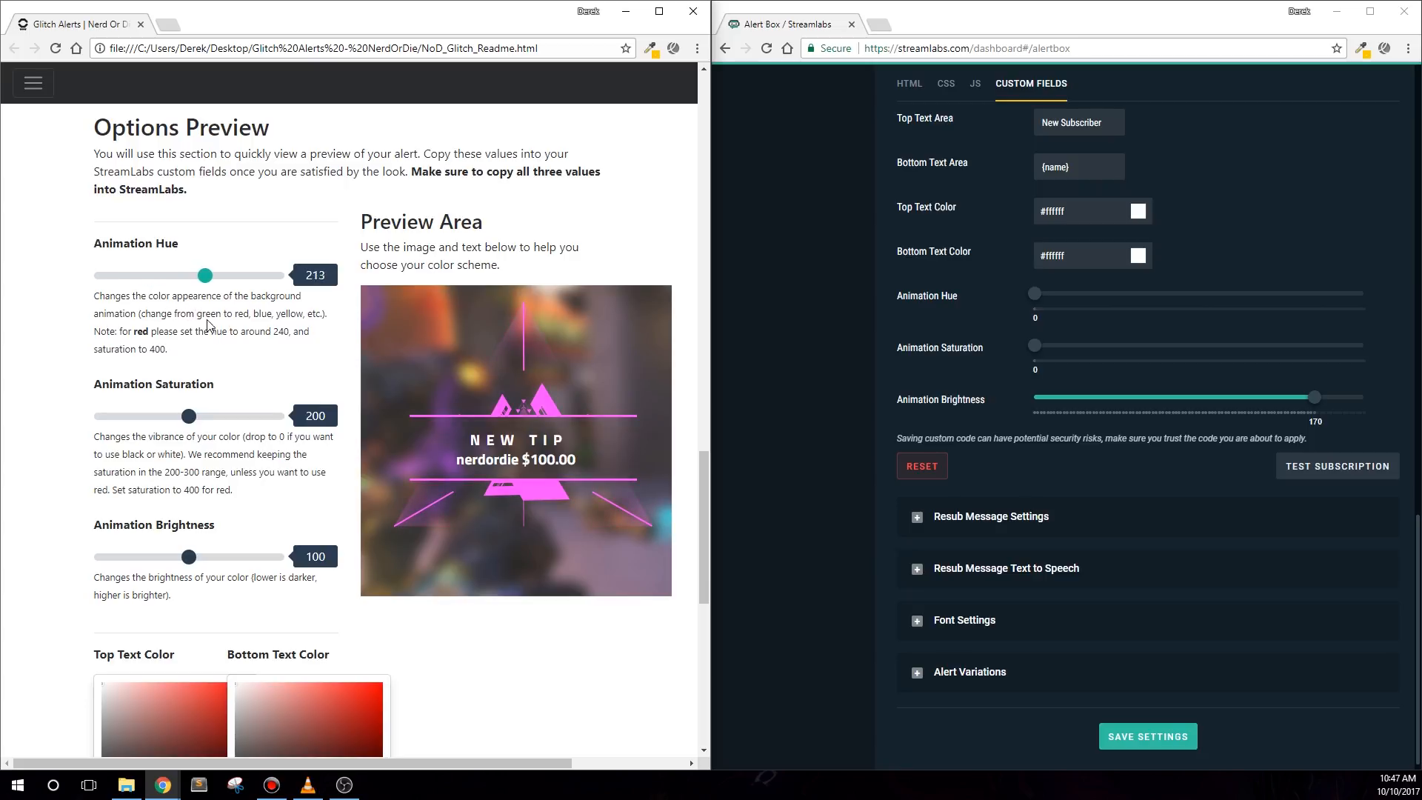
{"action": "left_click_drag", "start_coordinate": [206, 276], "coordinate": [267, 275]}
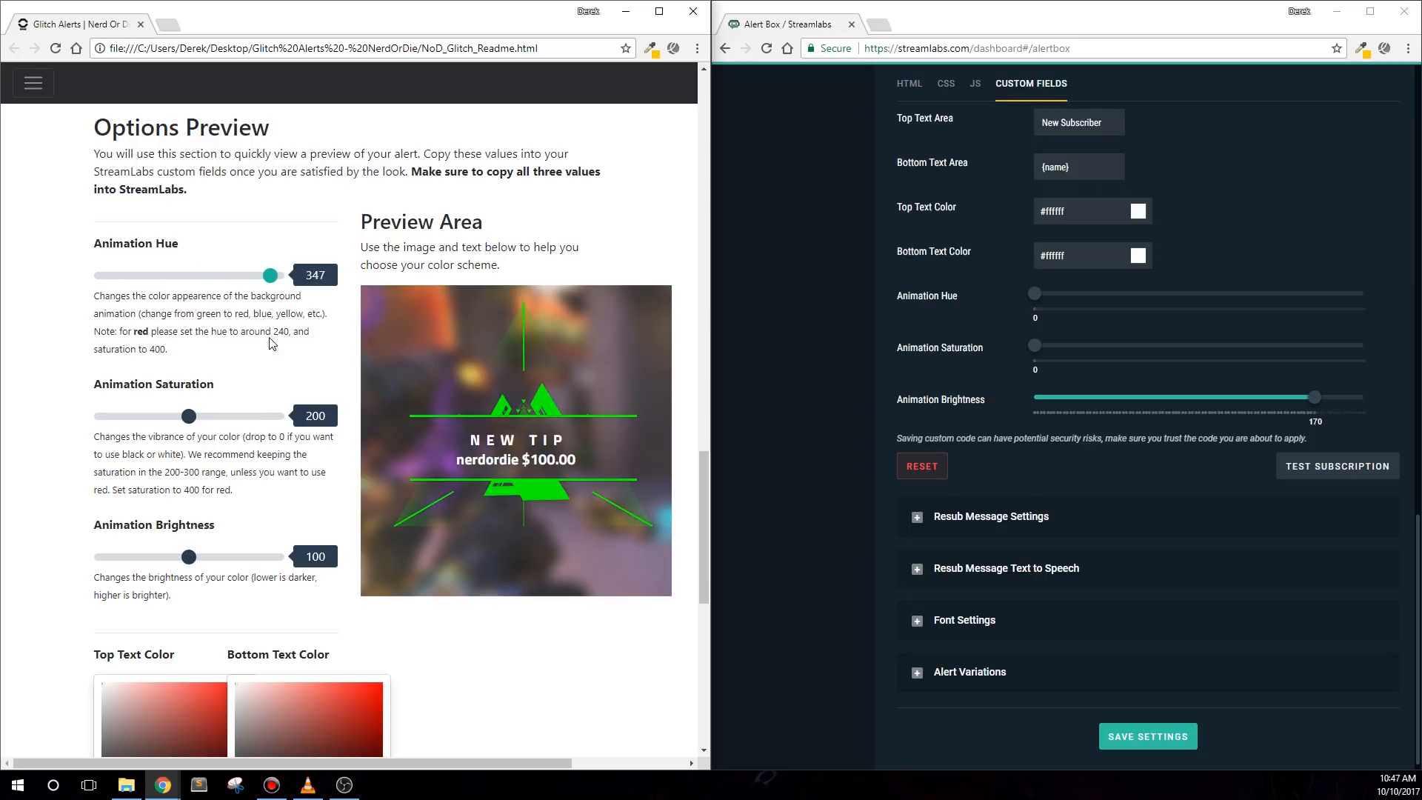
{"action": "left_click_drag", "start_coordinate": [267, 275], "coordinate": [160, 275]}
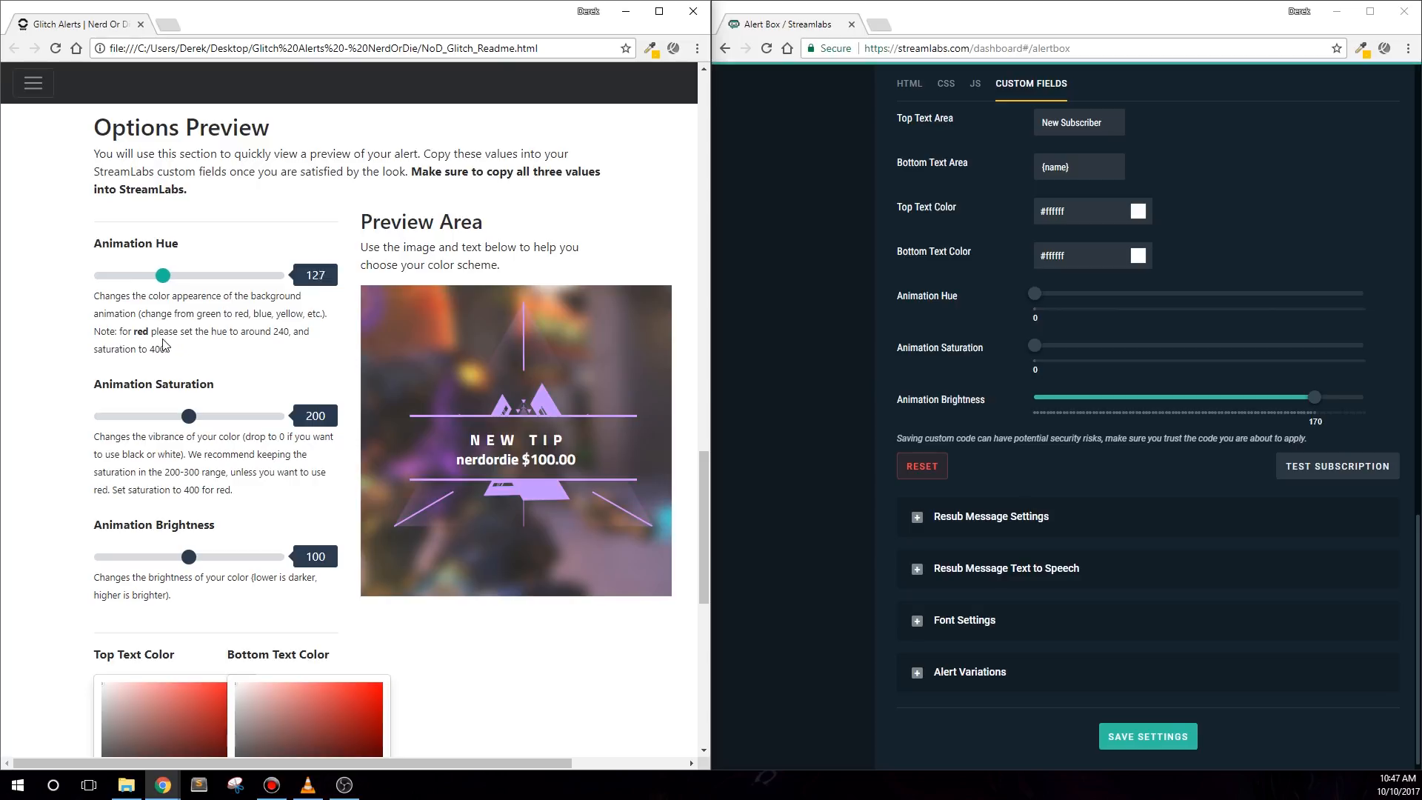
{"action": "left_click_drag", "start_coordinate": [163, 275], "coordinate": [154, 275]}
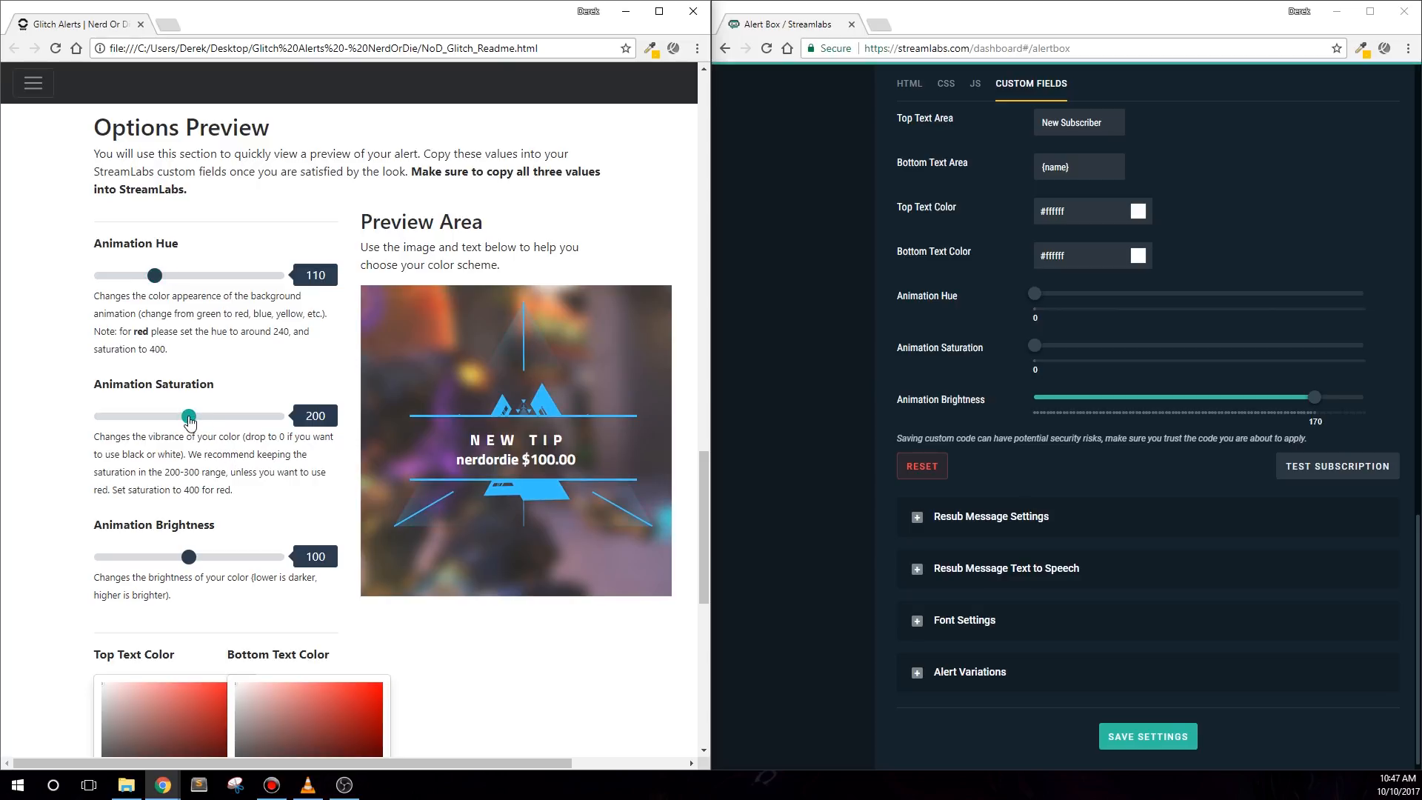
Step: Try saturation values from near grey up to 318 and settle the preview at 200
{"action": "left_click_drag", "start_coordinate": [188, 415], "coordinate": [240, 415]}
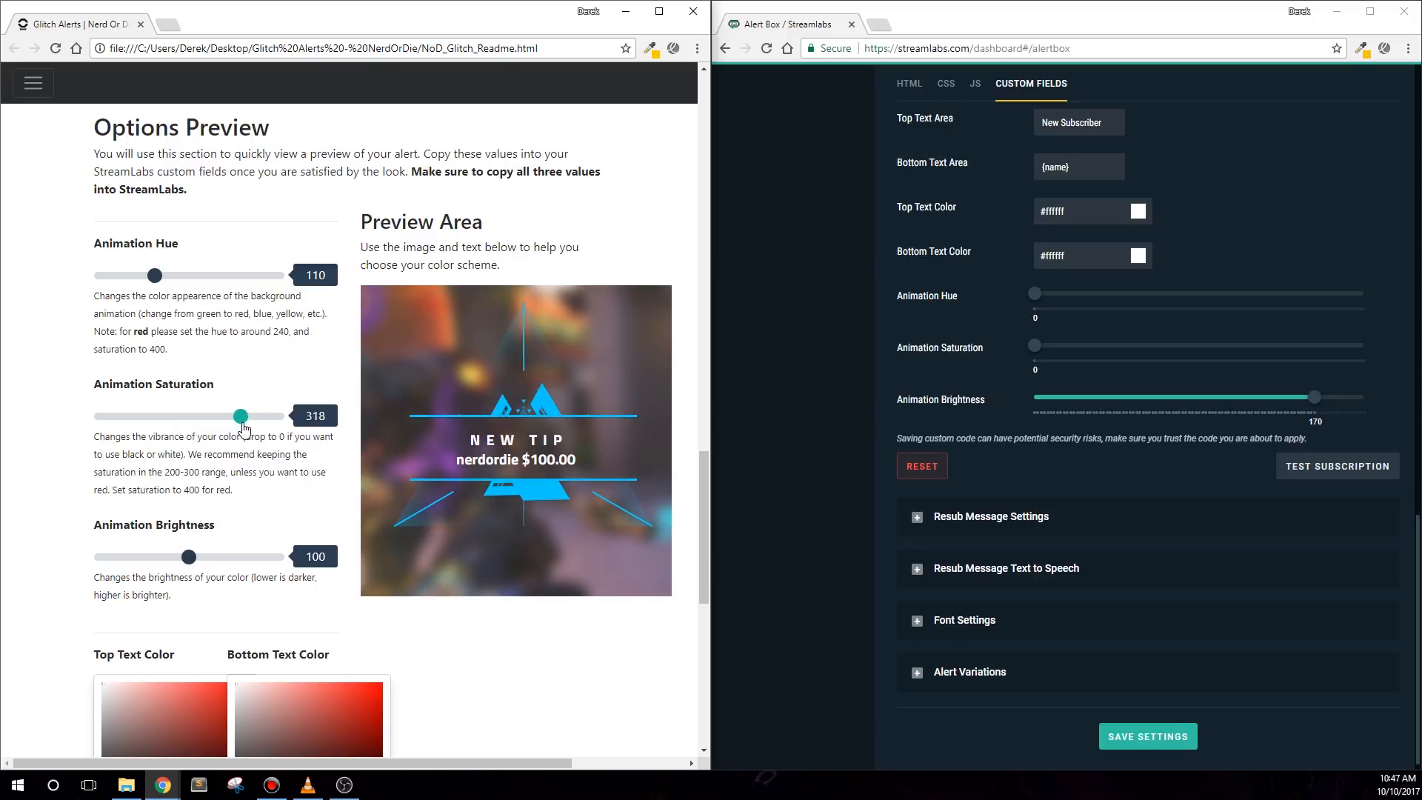
{"action": "left_click_drag", "start_coordinate": [240, 416], "coordinate": [133, 416]}
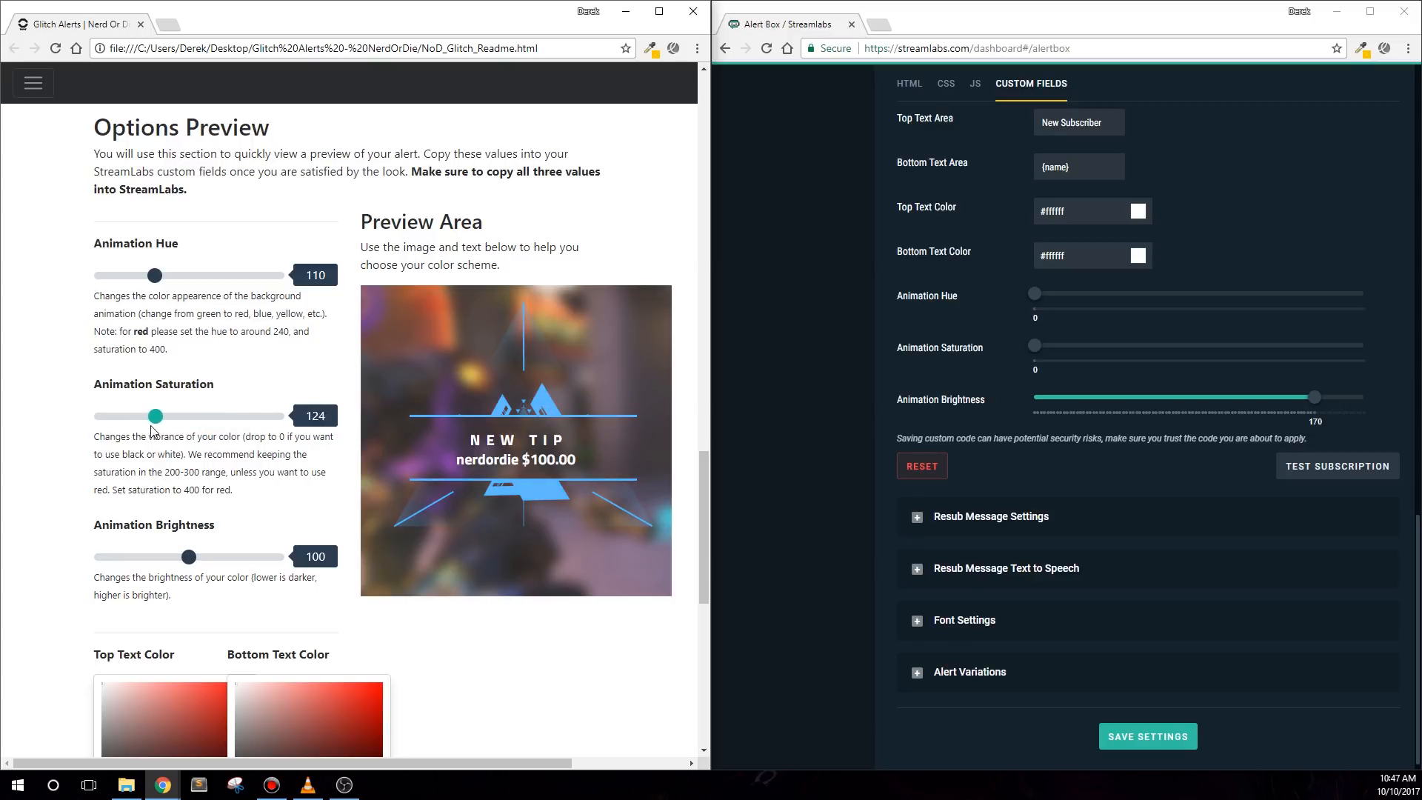
{"action": "left_click_drag", "start_coordinate": [159, 415], "coordinate": [102, 415]}
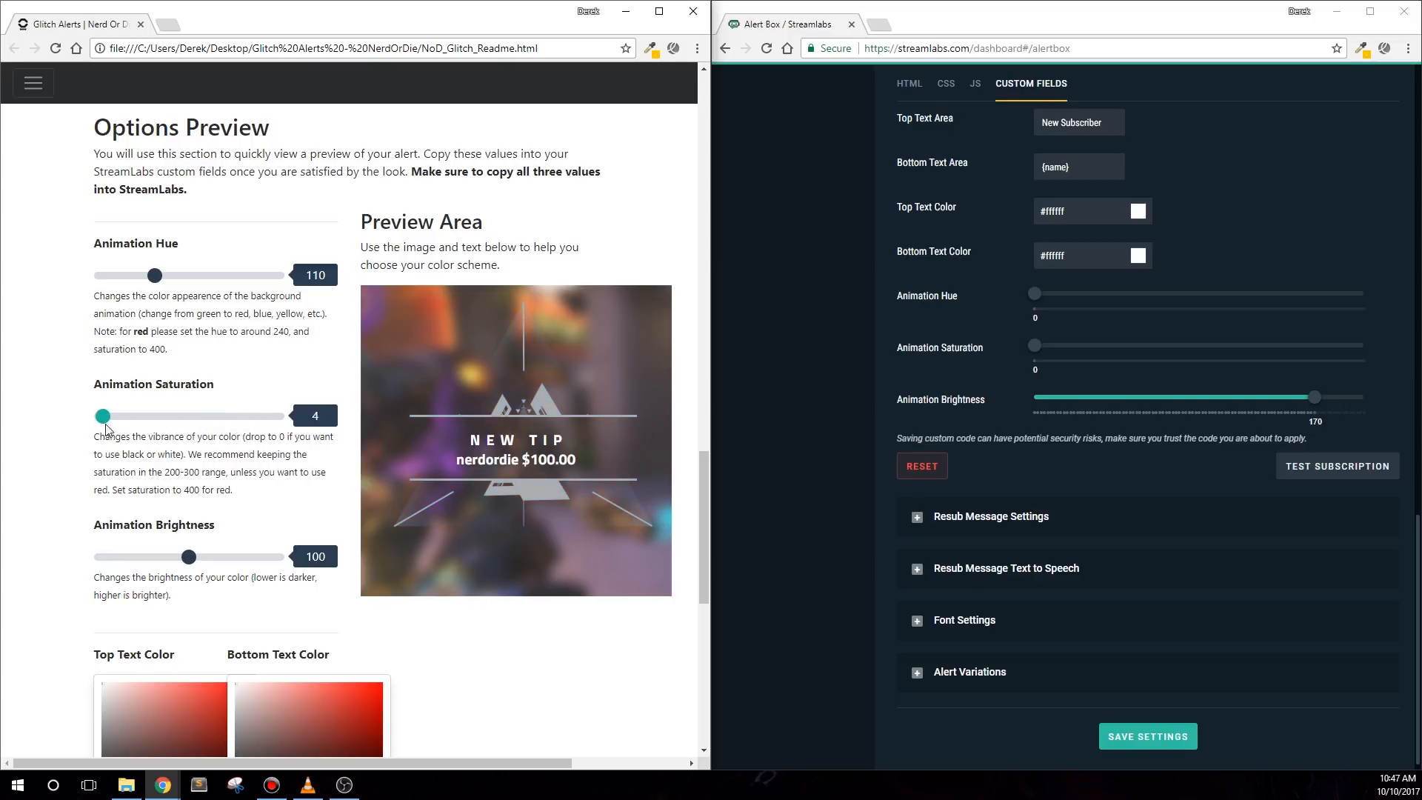
{"action": "left_click_drag", "start_coordinate": [104, 417], "coordinate": [166, 416]}
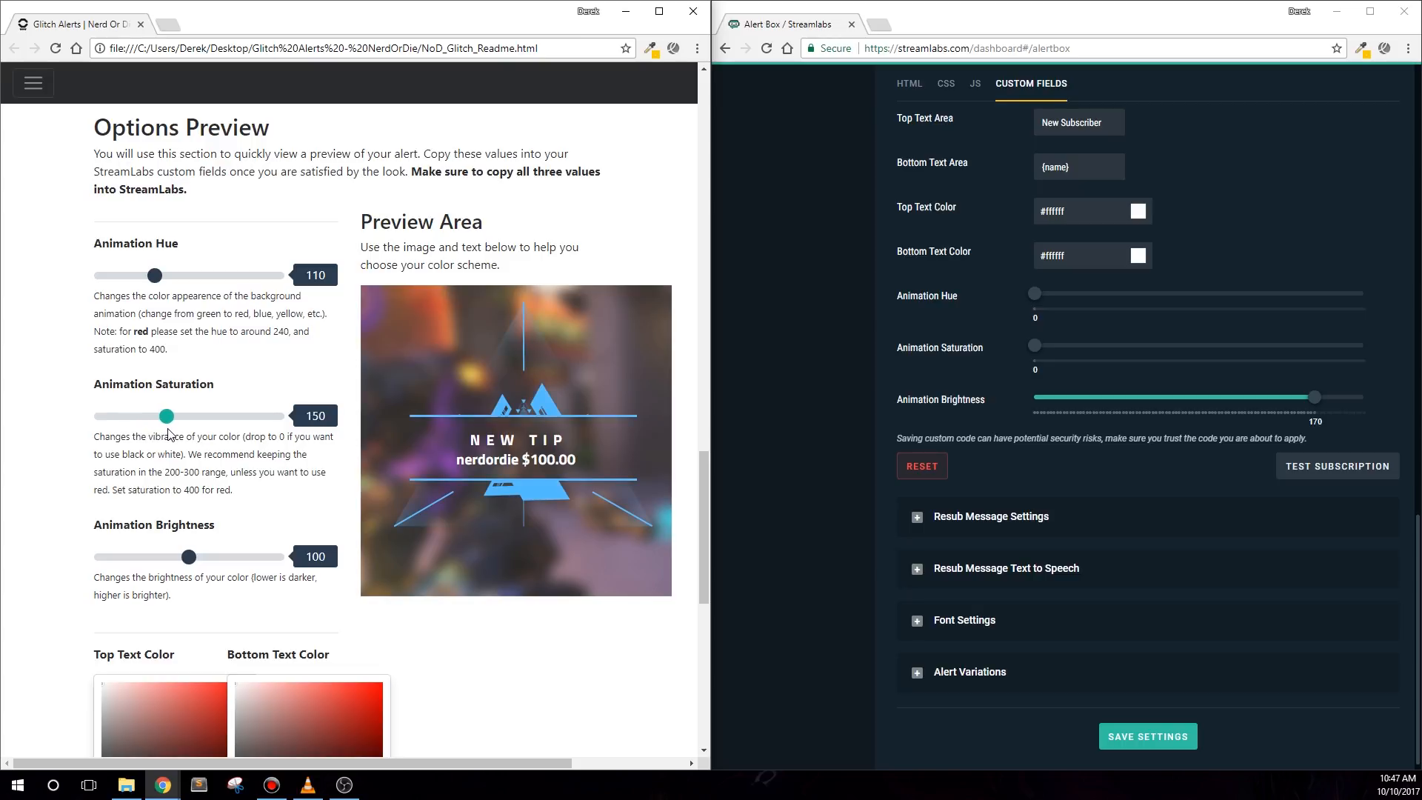
{"action": "left_click_drag", "start_coordinate": [168, 415], "coordinate": [190, 415]}
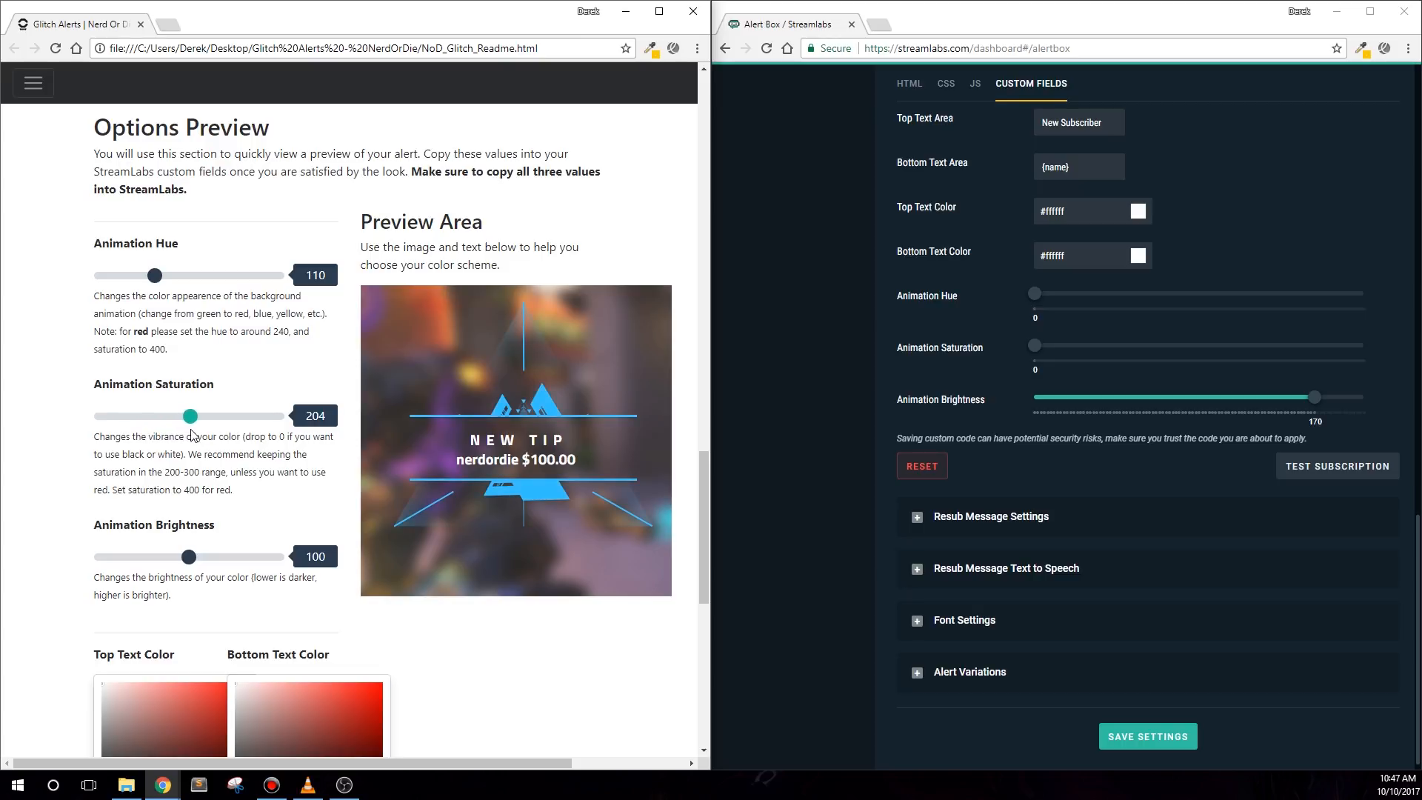
{"action": "left_click_drag", "start_coordinate": [191, 415], "coordinate": [189, 415]}
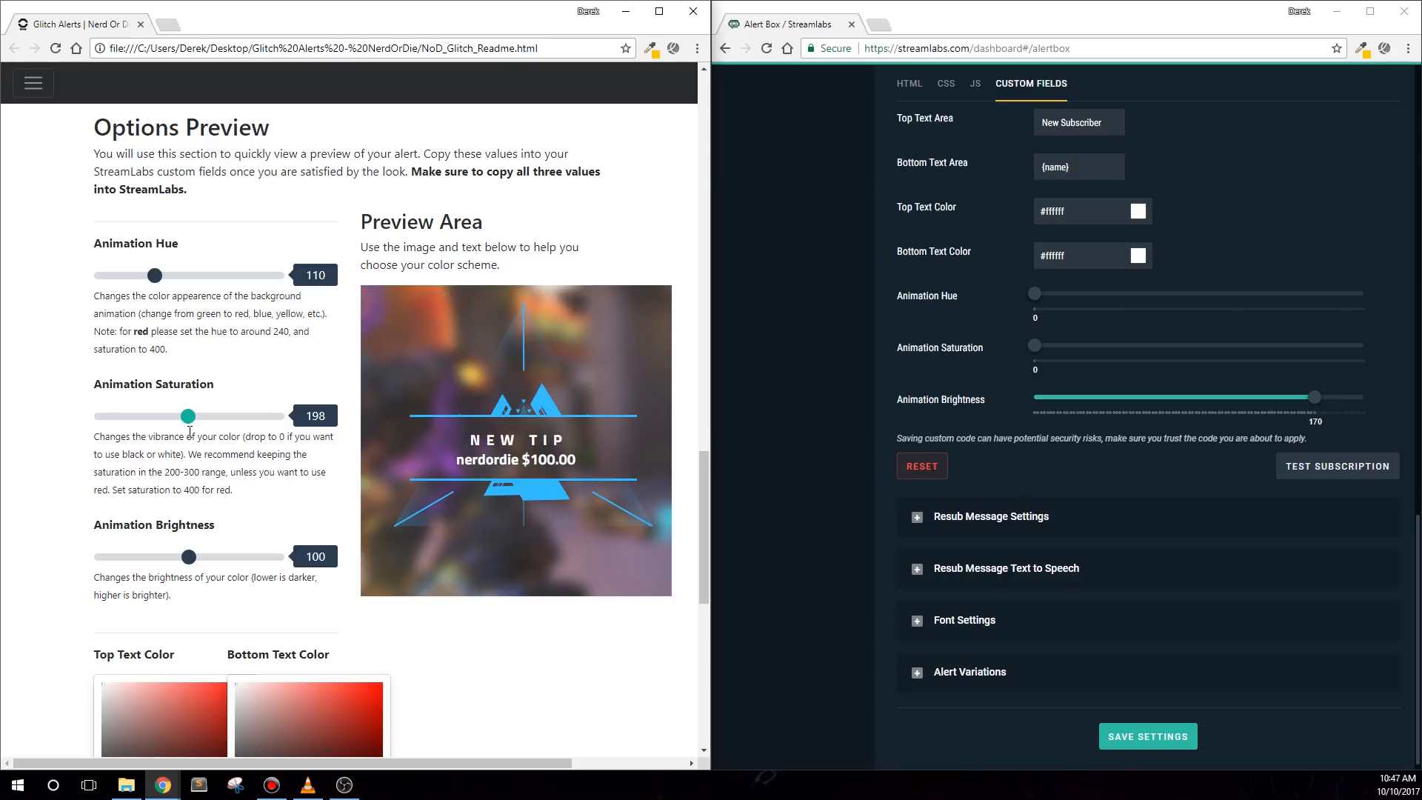
{"action": "left_click_drag", "start_coordinate": [187, 415], "coordinate": [189, 415]}
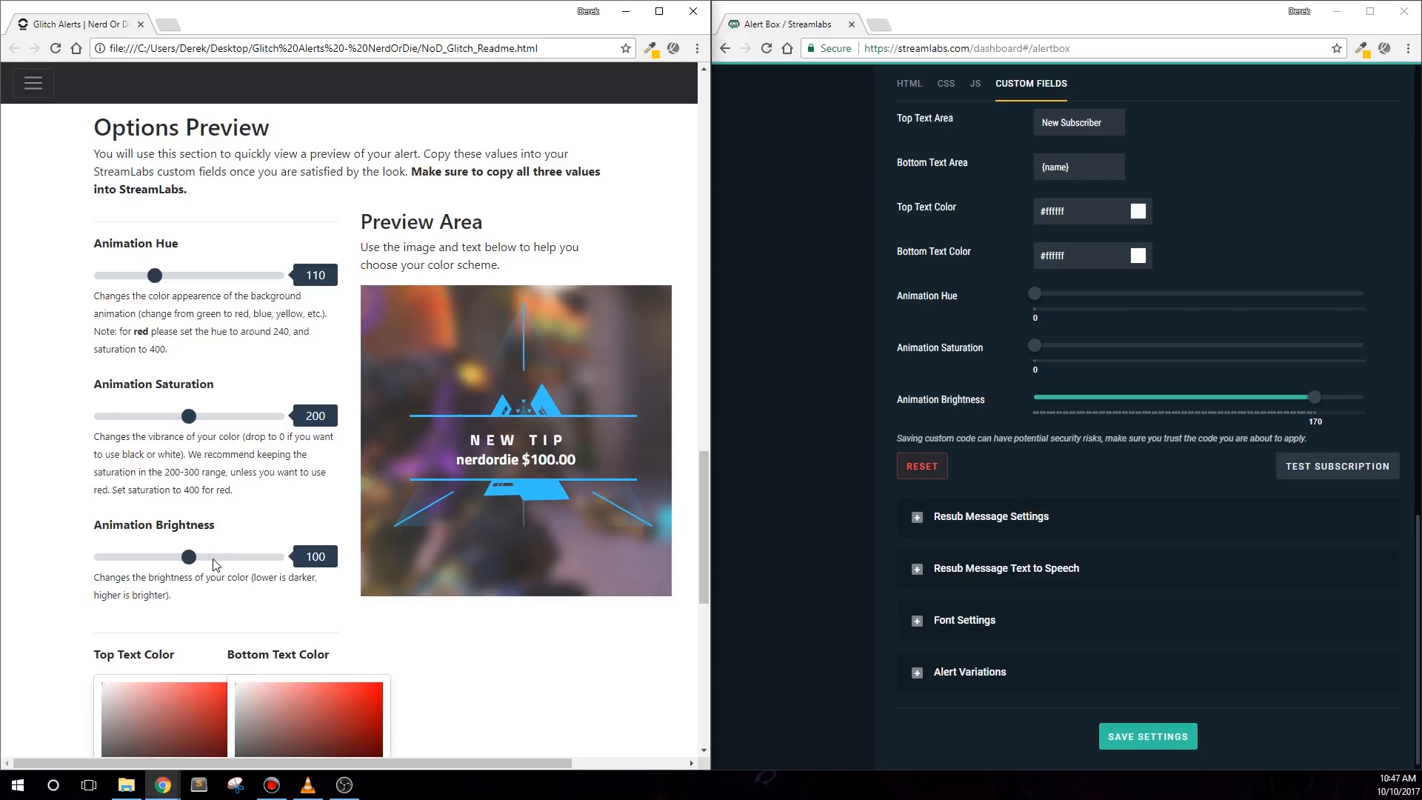
Step: Explore brightness from black to full, restore saturation 200, and settle brightness at exactly 100
{"action": "left_click_drag", "start_coordinate": [188, 555], "coordinate": [240, 555]}
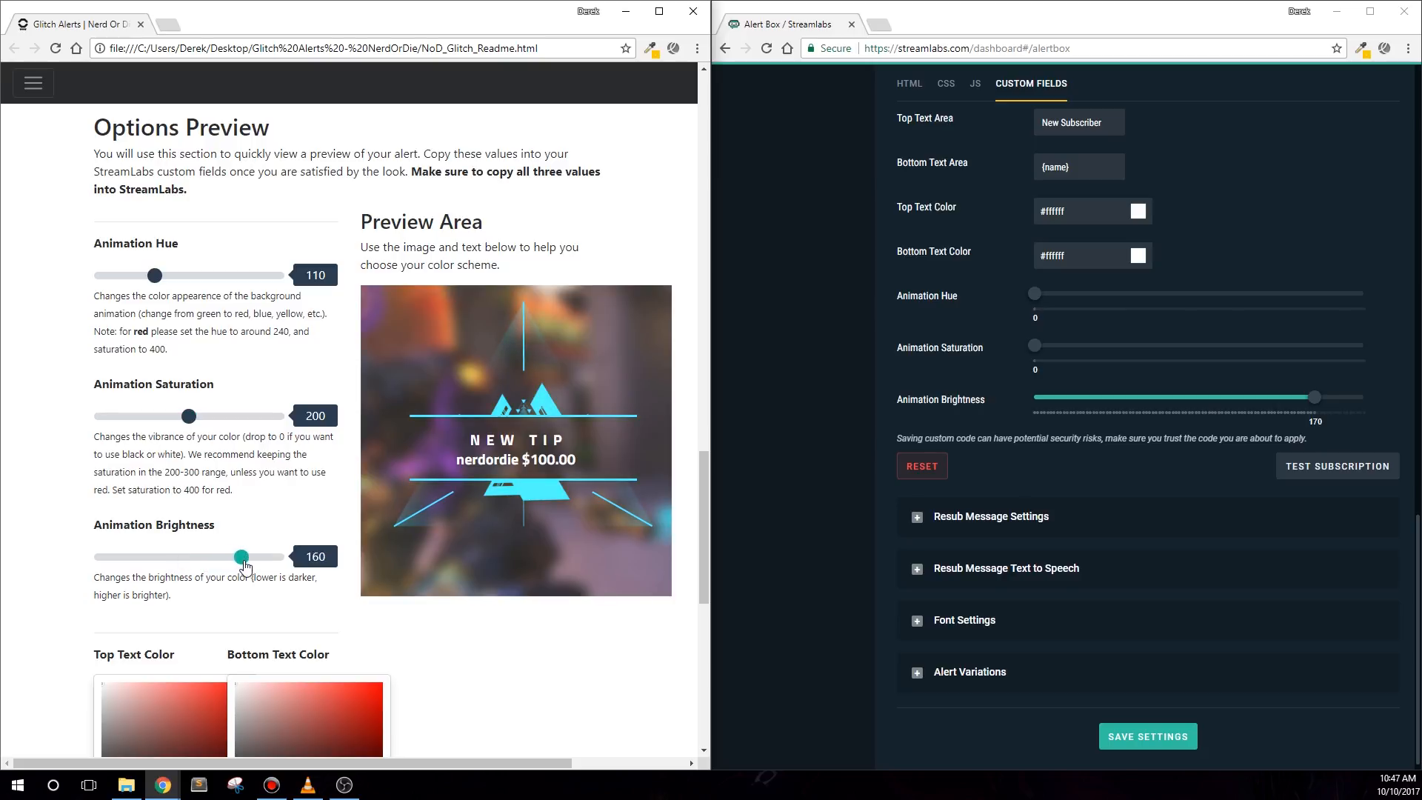
{"action": "left_click_drag", "start_coordinate": [240, 555], "coordinate": [162, 555]}
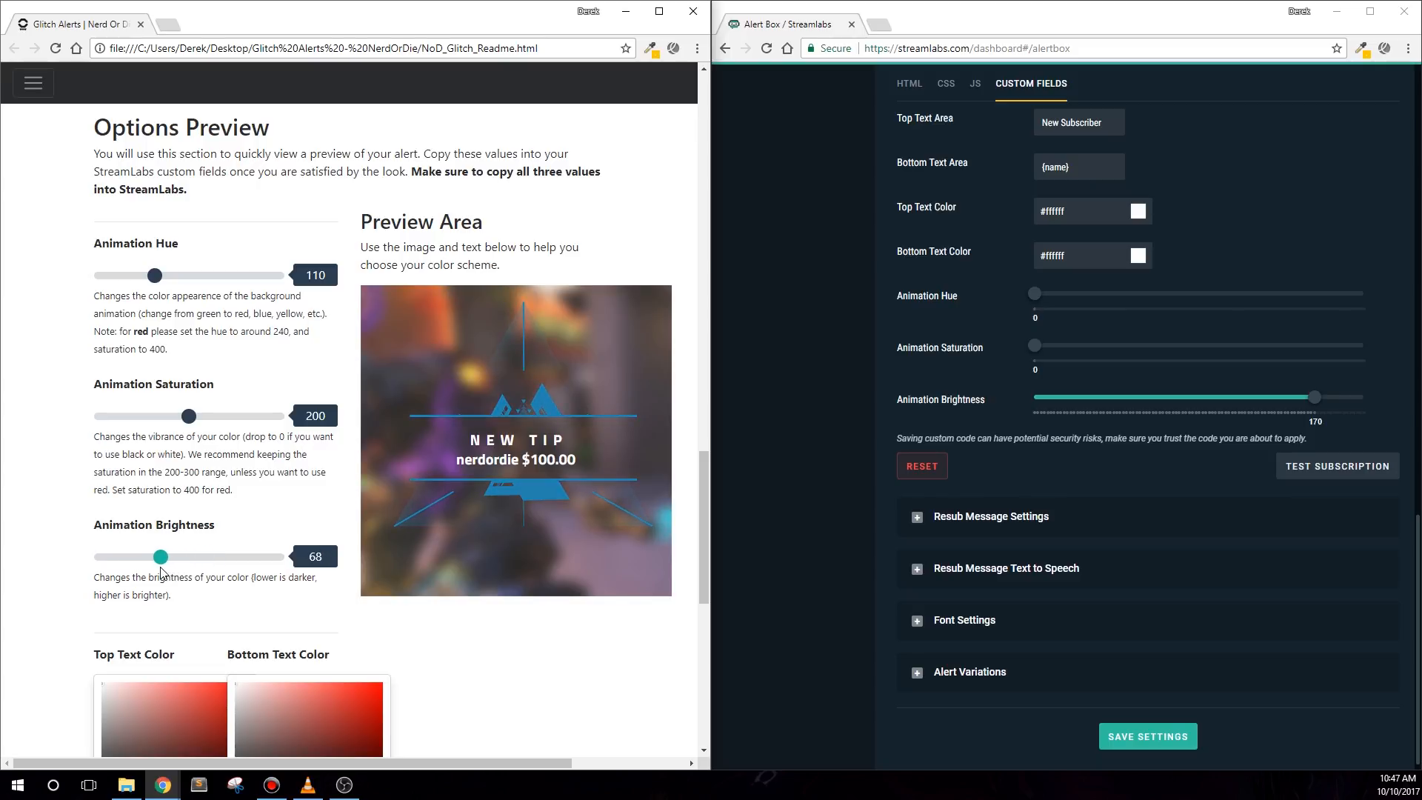
{"action": "left_click_drag", "start_coordinate": [162, 556], "coordinate": [163, 556]}
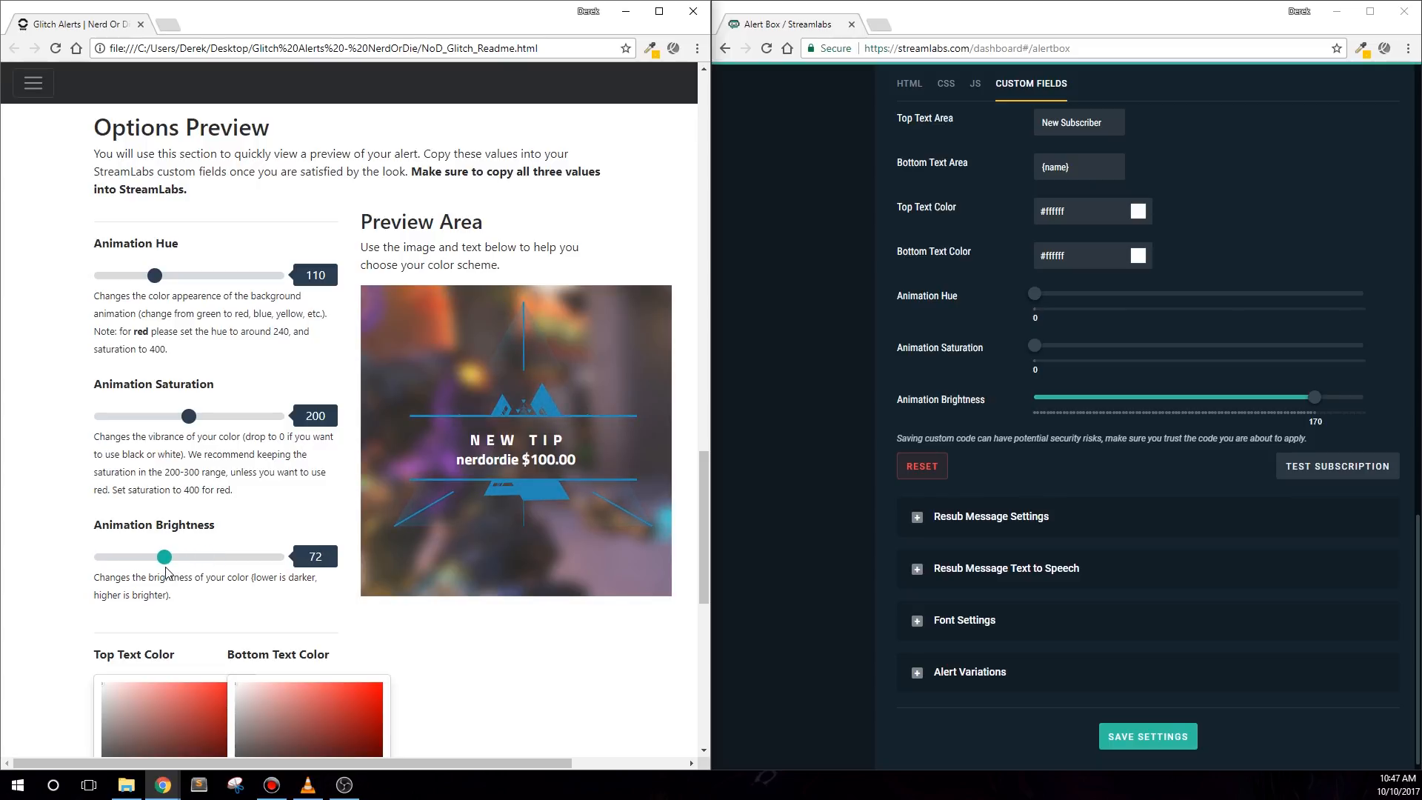
{"action": "left_click_drag", "start_coordinate": [163, 557], "coordinate": [98, 557]}
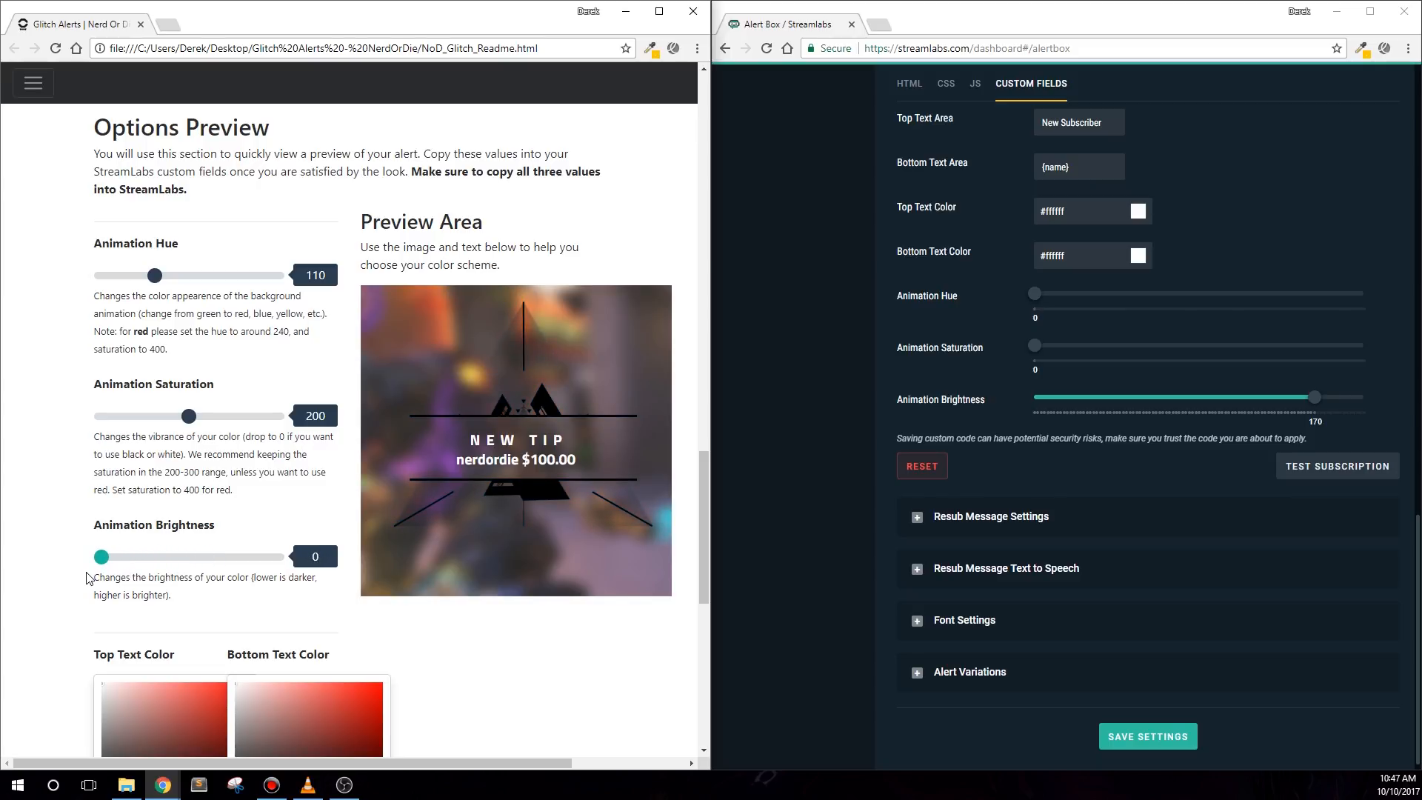
{"action": "left_click_drag", "start_coordinate": [99, 557], "coordinate": [263, 557]}
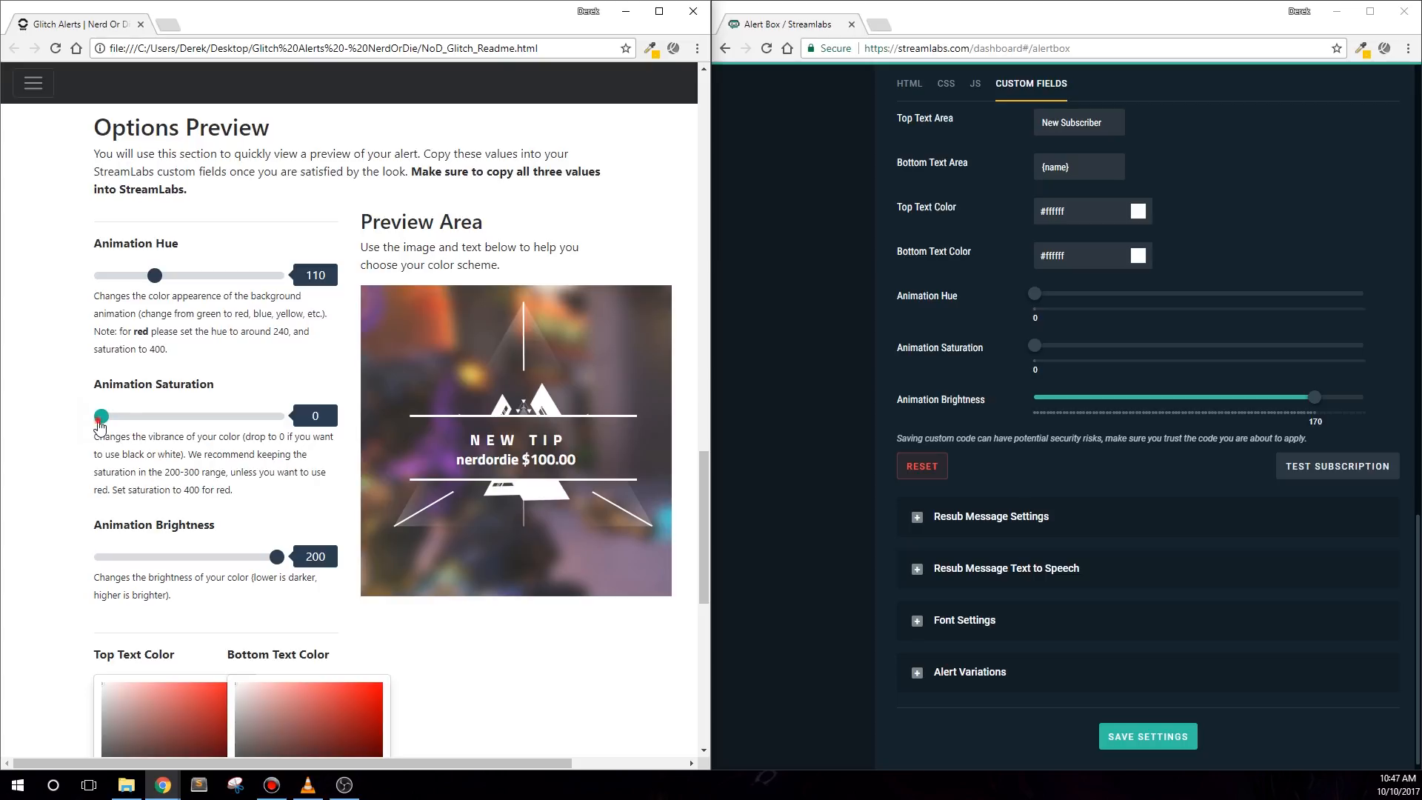
{"action": "left_click_drag", "start_coordinate": [101, 414], "coordinate": [188, 415]}
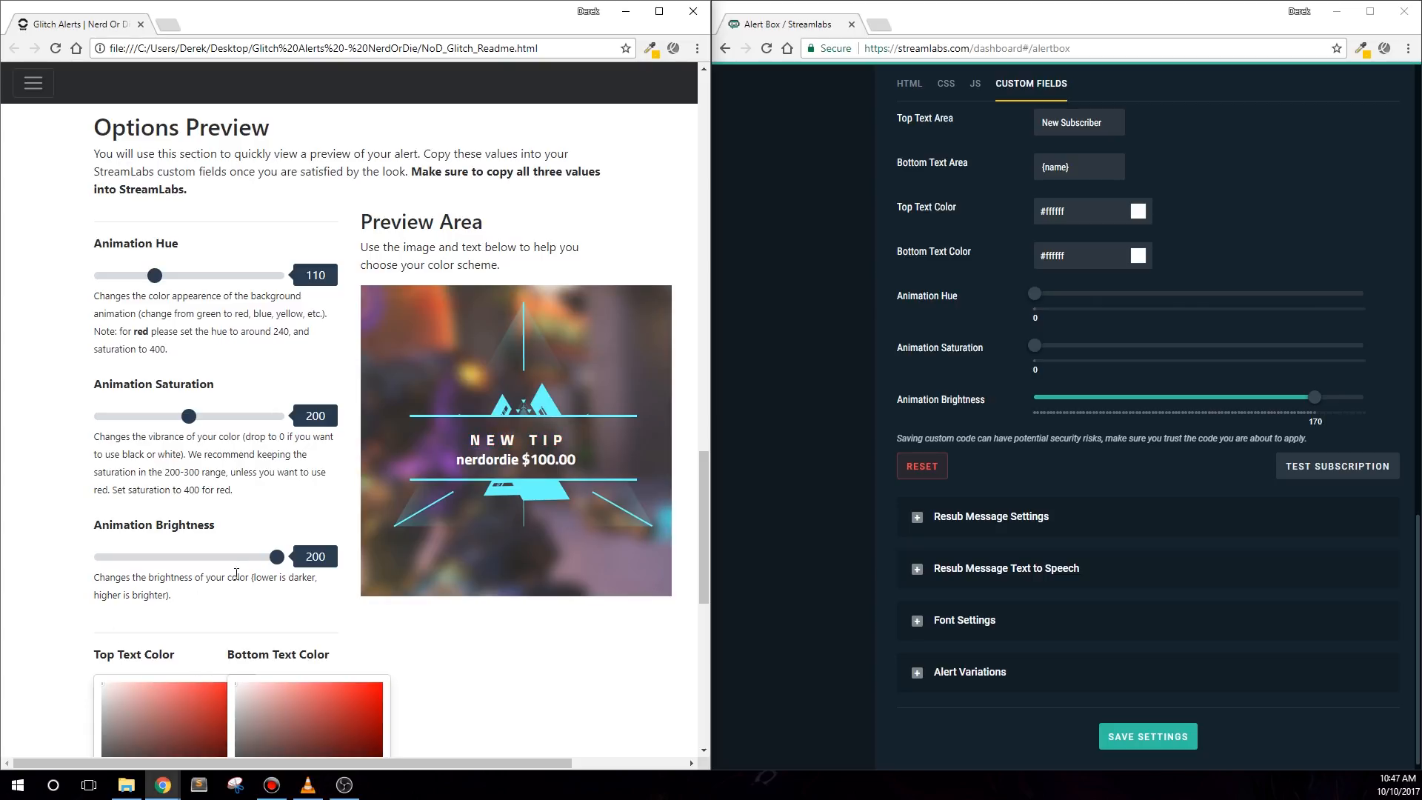
{"action": "left_click_drag", "start_coordinate": [277, 557], "coordinate": [190, 557]}
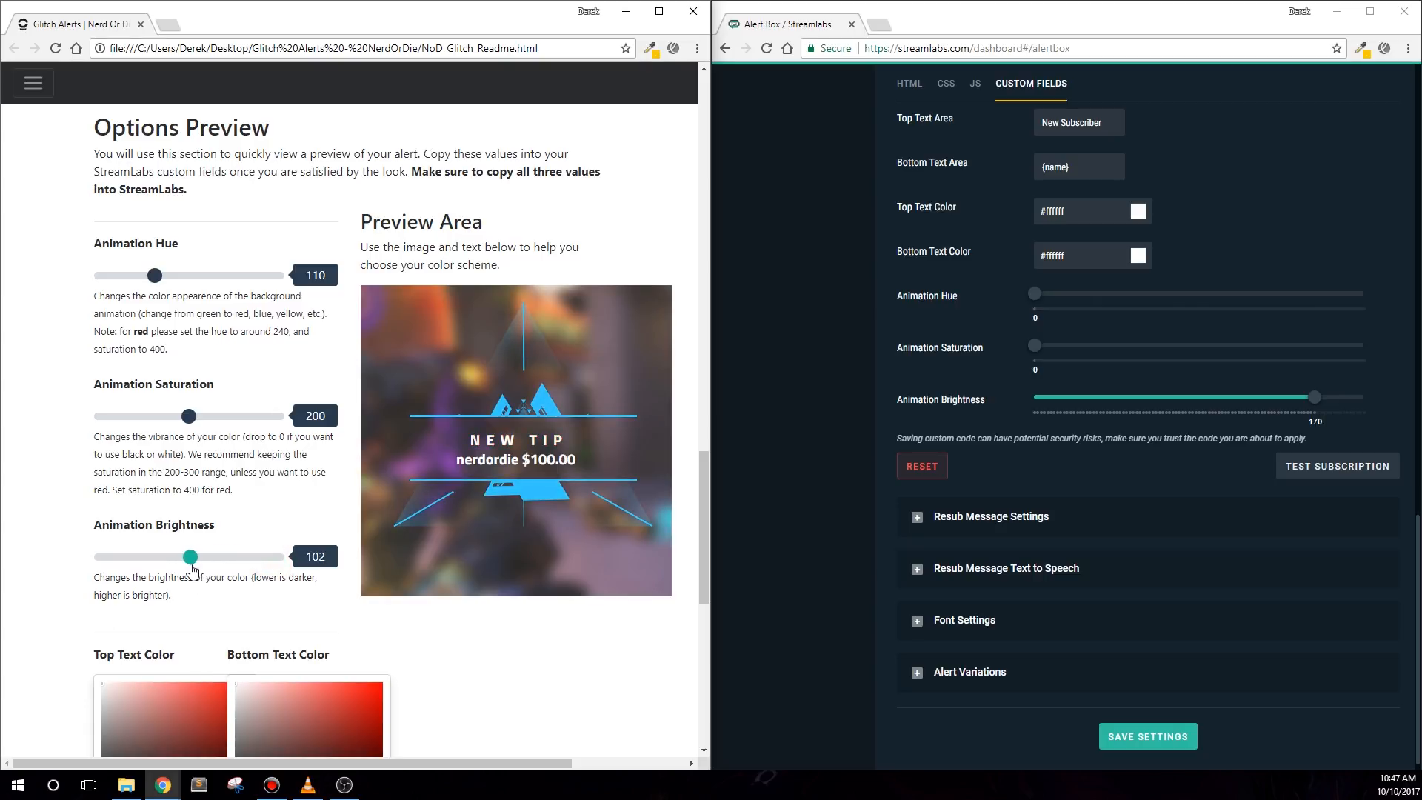
{"action": "left_click_drag", "start_coordinate": [1034, 294], "coordinate": [1040, 292]}
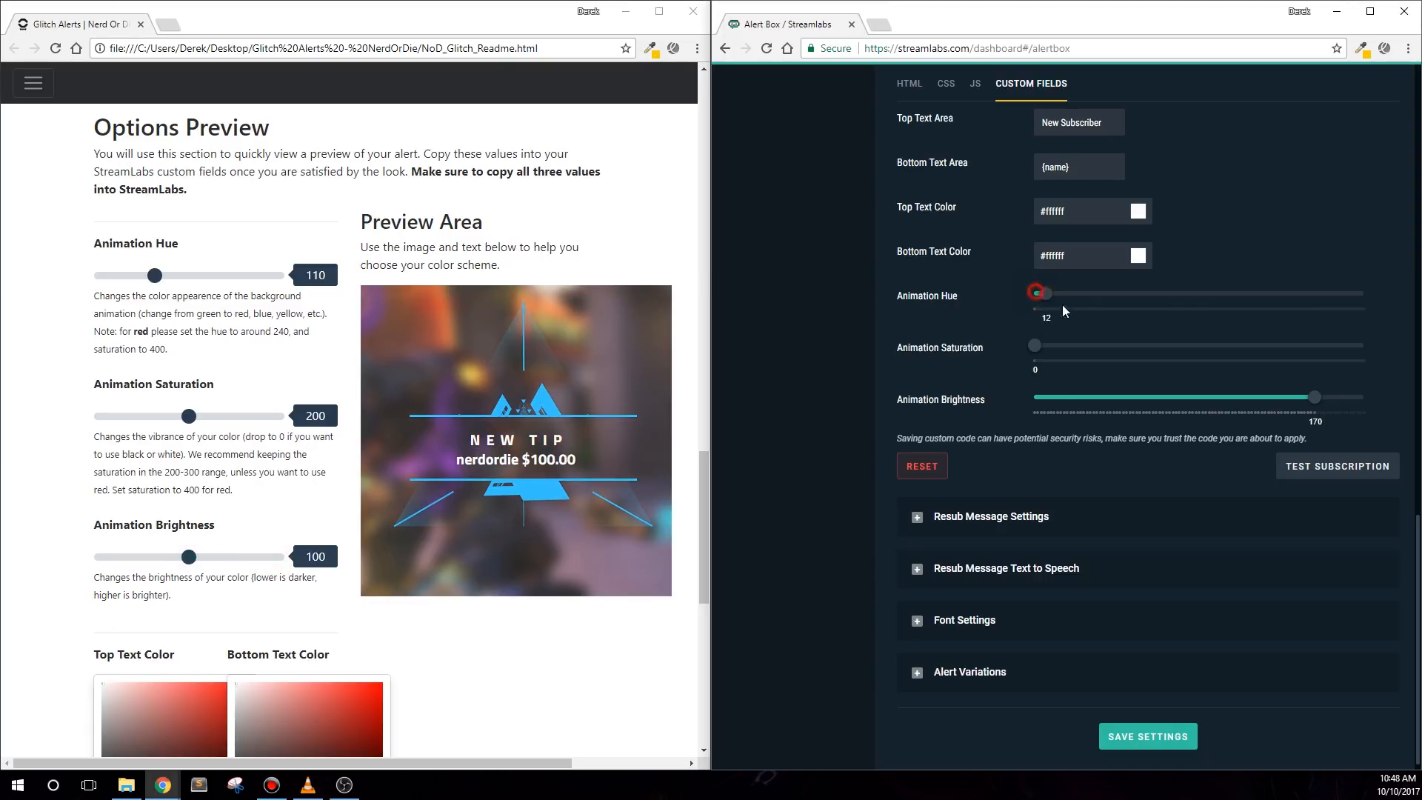
Step: Set the subscription alert's animation hue to 110, saturation to 200 and brightness to 100
{"action": "left_click_drag", "start_coordinate": [1039, 294], "coordinate": [1137, 293]}
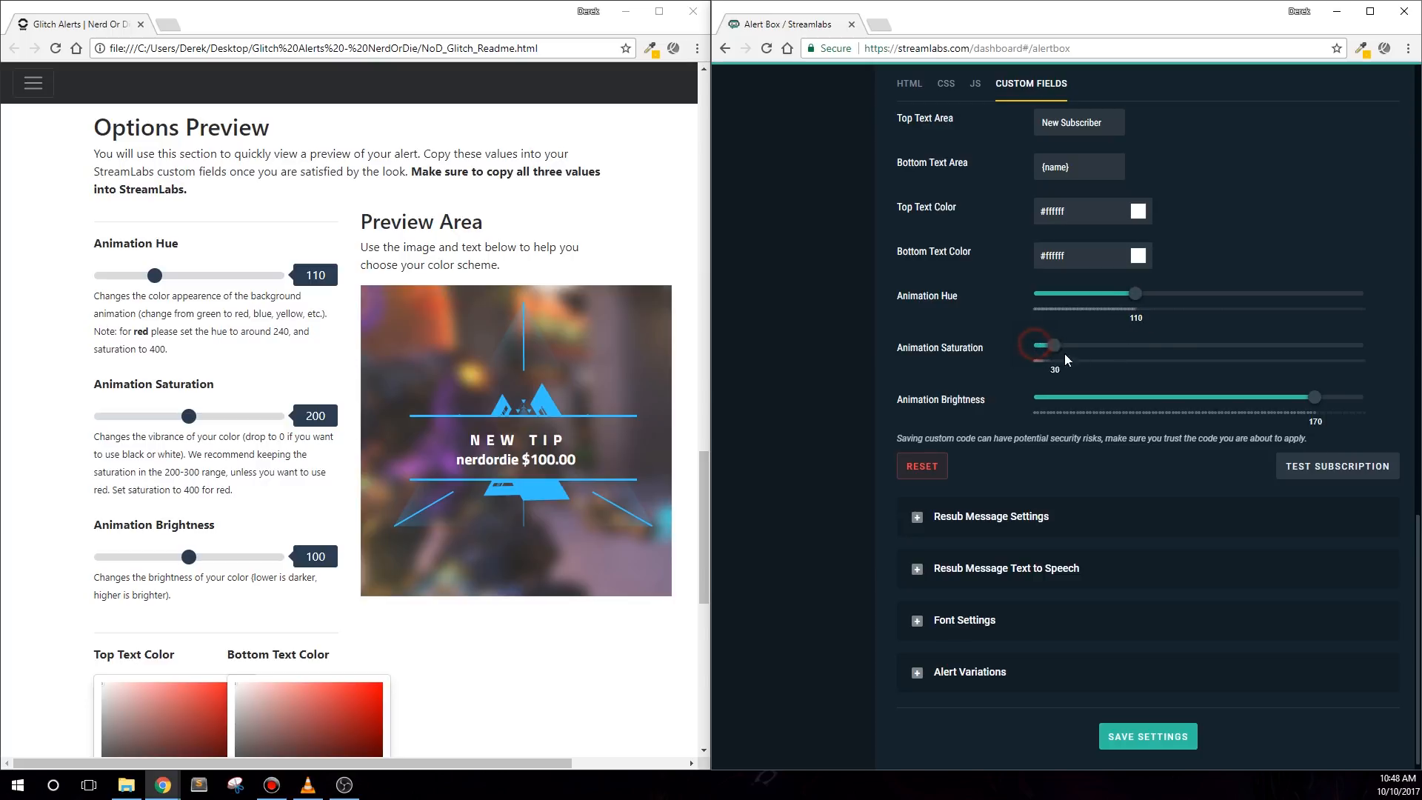
{"action": "left_click_drag", "start_coordinate": [1052, 345], "coordinate": [1176, 345]}
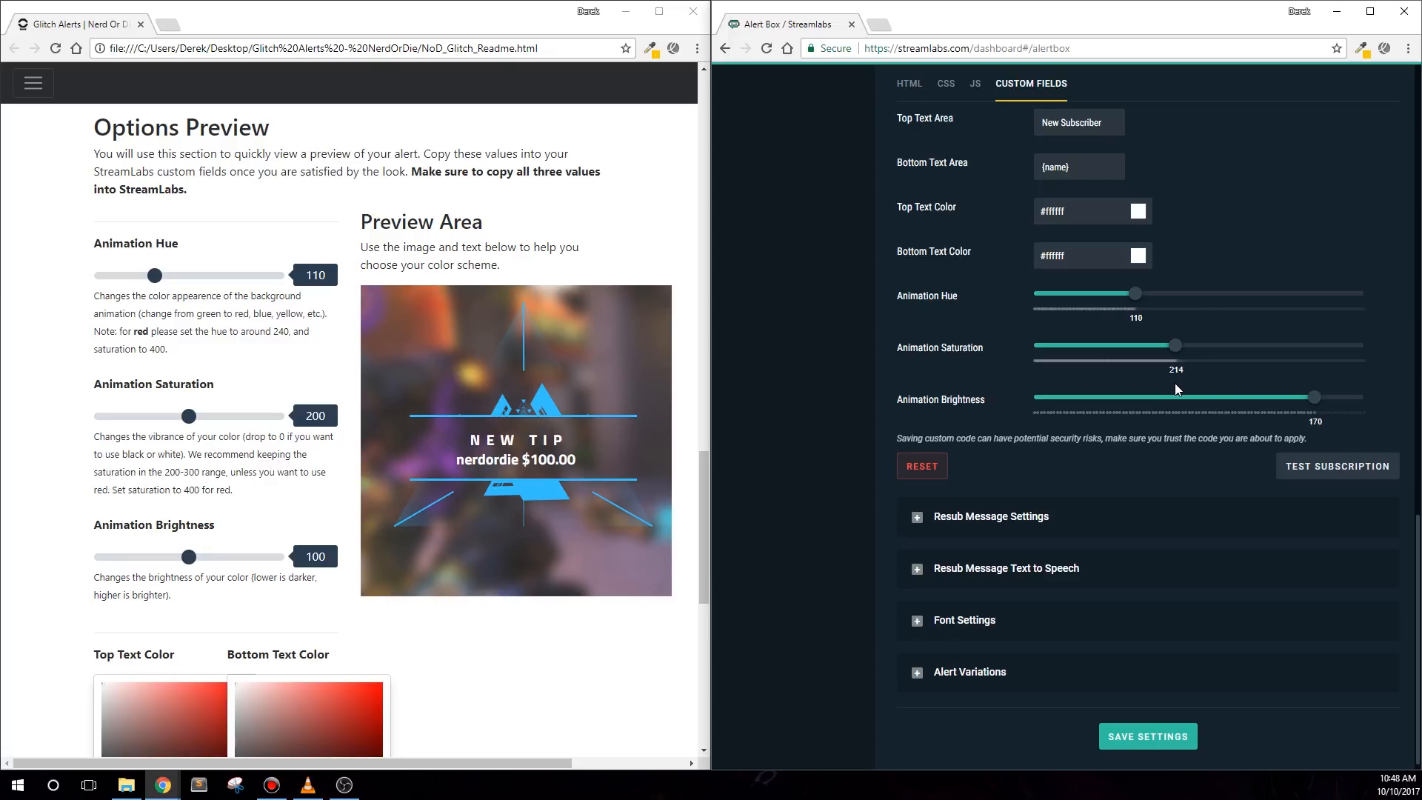
{"action": "left_click_drag", "start_coordinate": [1176, 345], "coordinate": [1167, 345]}
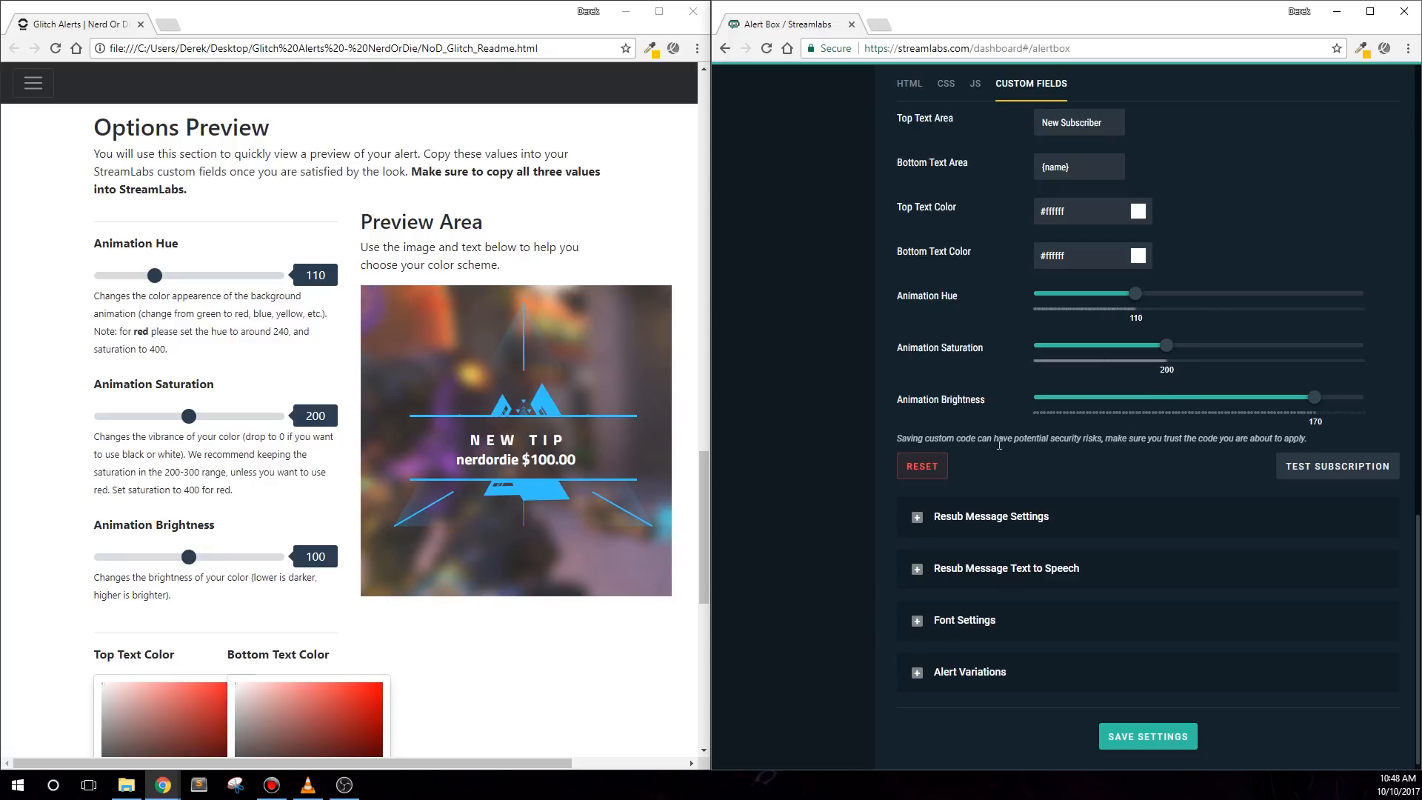
{"action": "left_click_drag", "start_coordinate": [1315, 397], "coordinate": [1193, 397]}
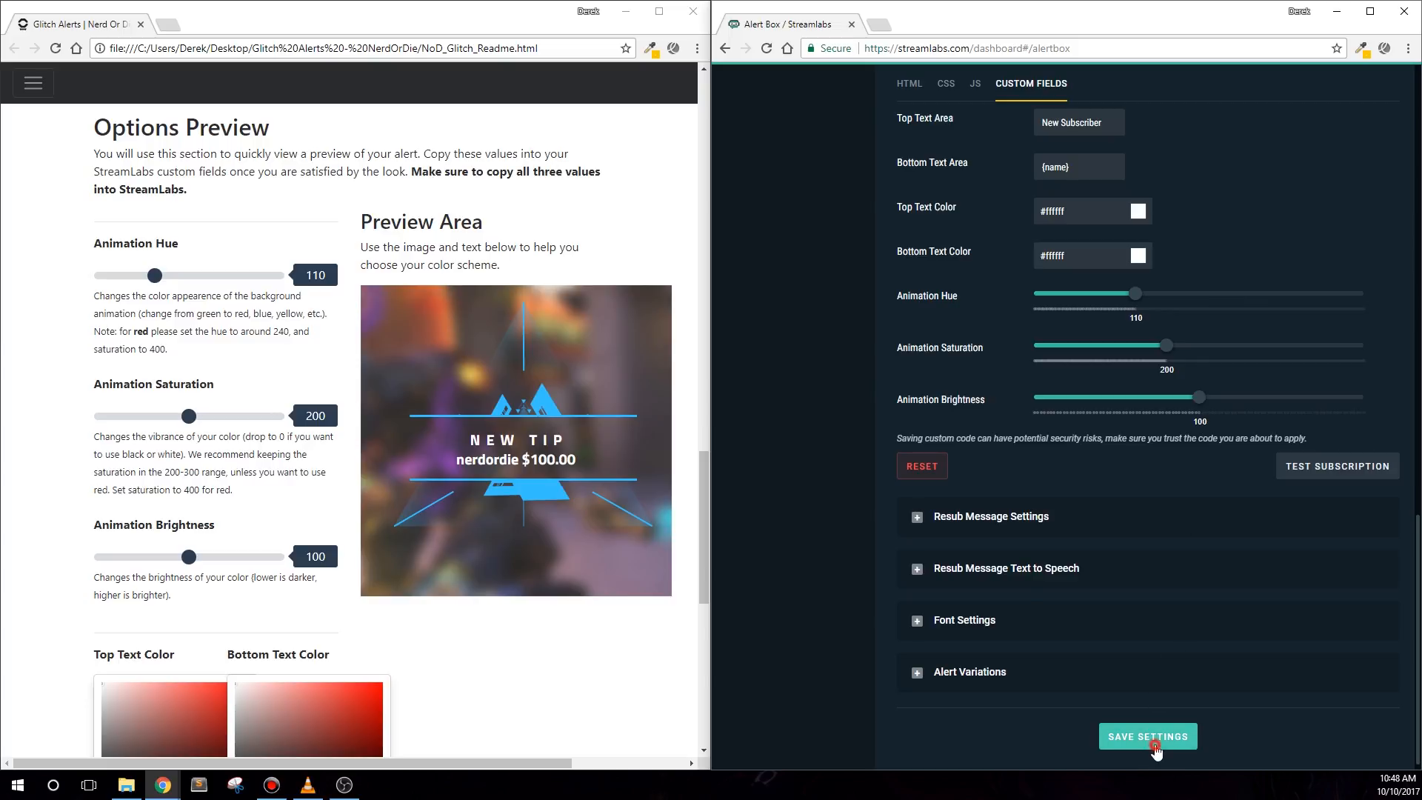
Step: Save the subscription alert settings and expand its alert variations
{"action": "left_click", "coordinate": [1146, 737]}
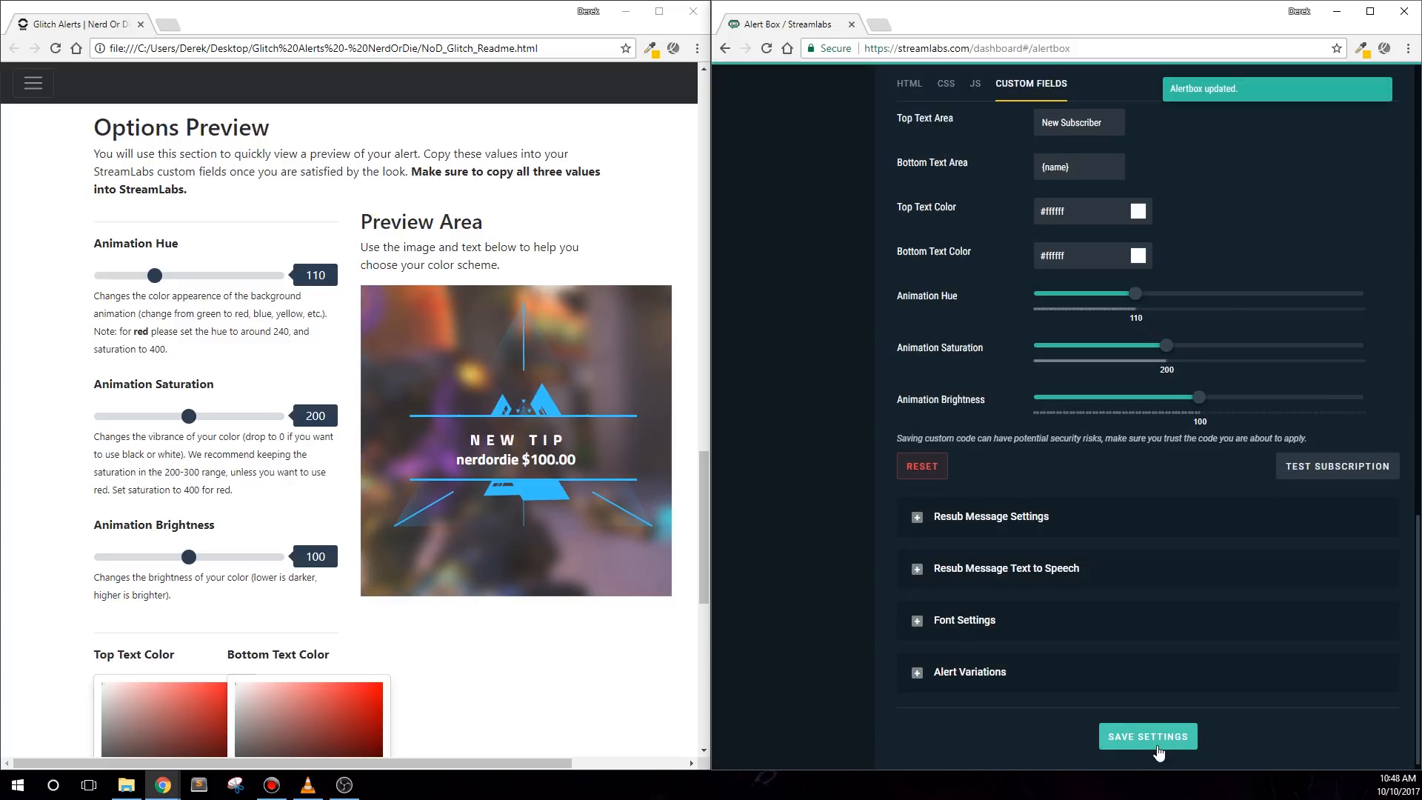
{"action": "left_click", "coordinate": [1147, 736]}
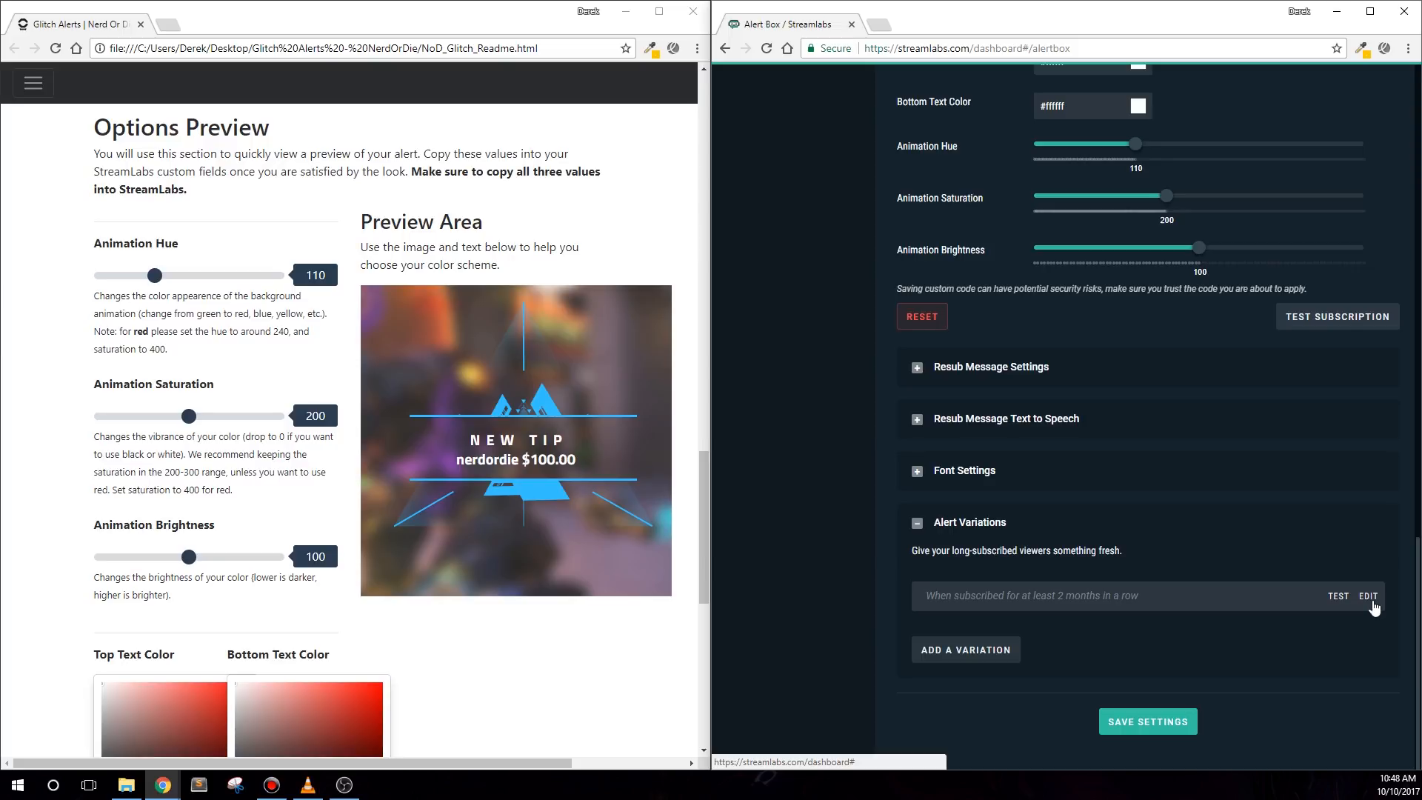
Step: Edit the months-subscribed resub variation, keeping its at-least-months condition, and reach its custom colour fields
{"action": "left_click", "coordinate": [1369, 596]}
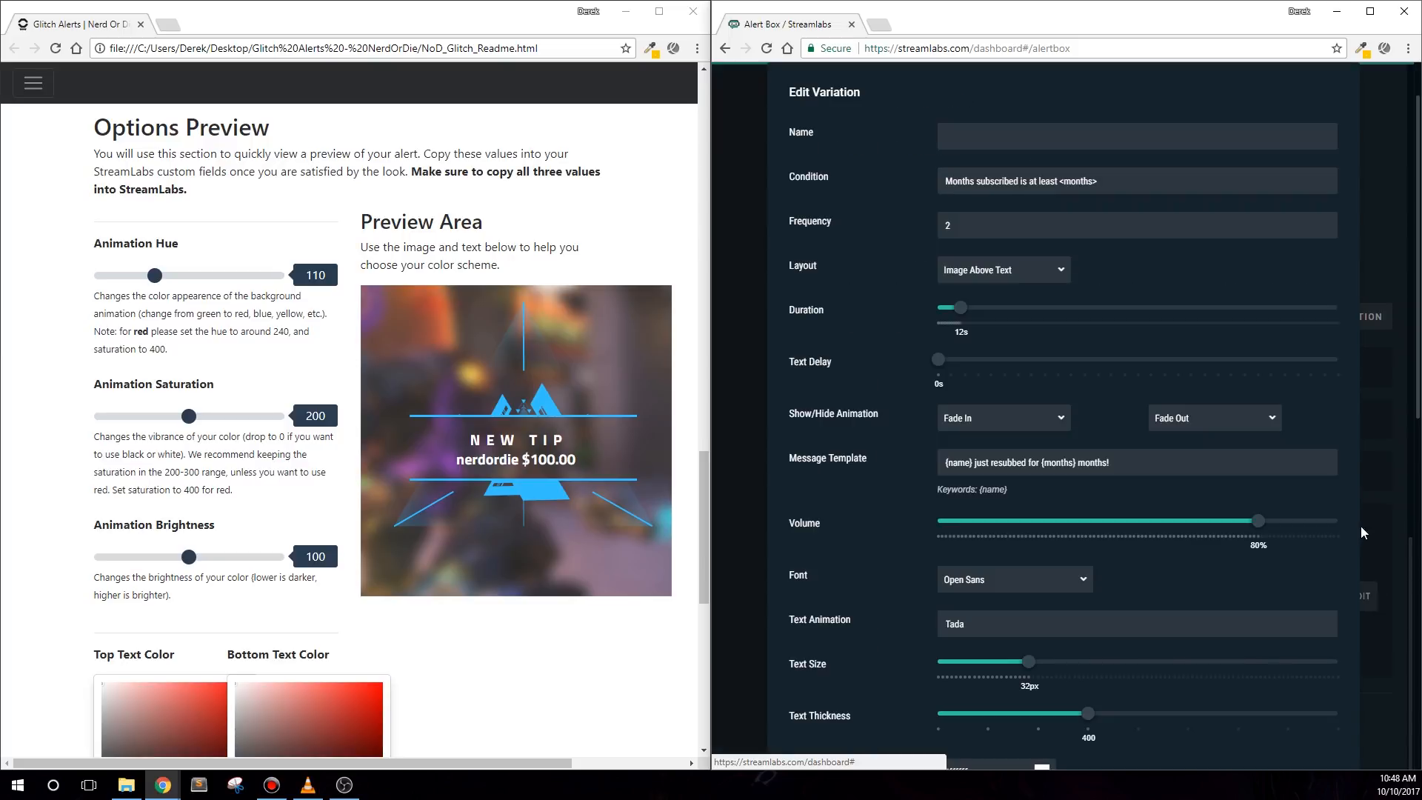
{"action": "left_click", "coordinate": [1135, 181]}
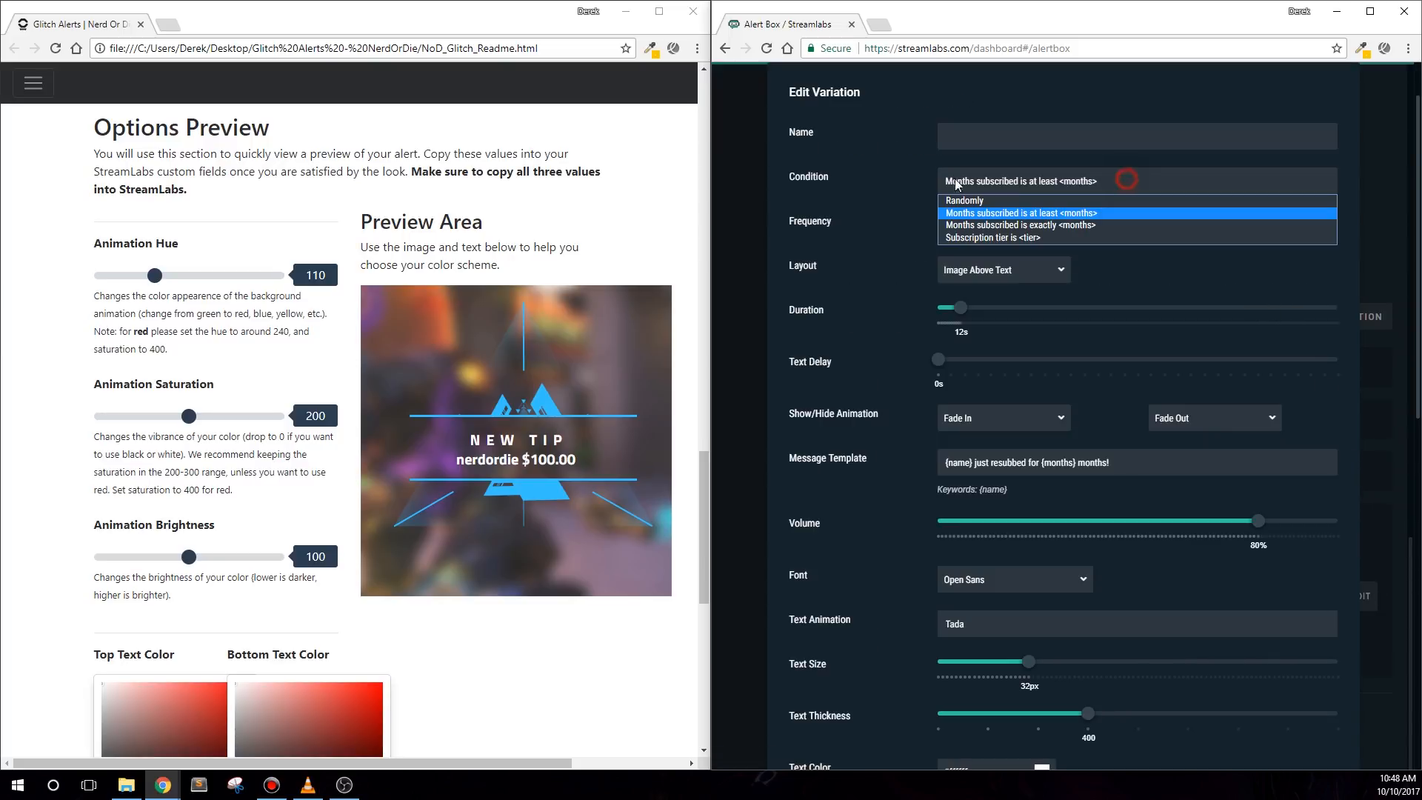
{"action": "left_click", "coordinate": [1020, 211]}
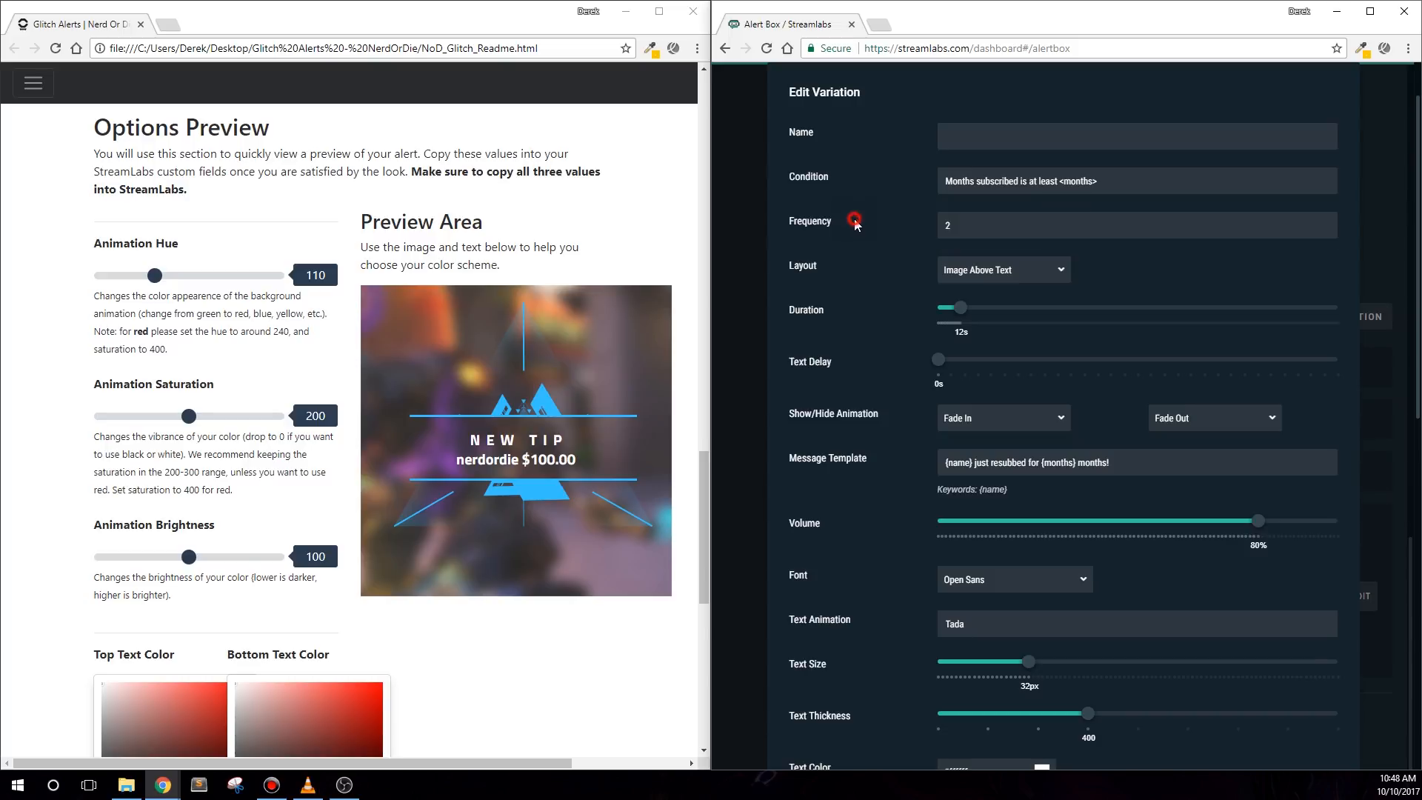
{"action": "scroll", "scroll_direction": "down", "scroll_amount": 3}
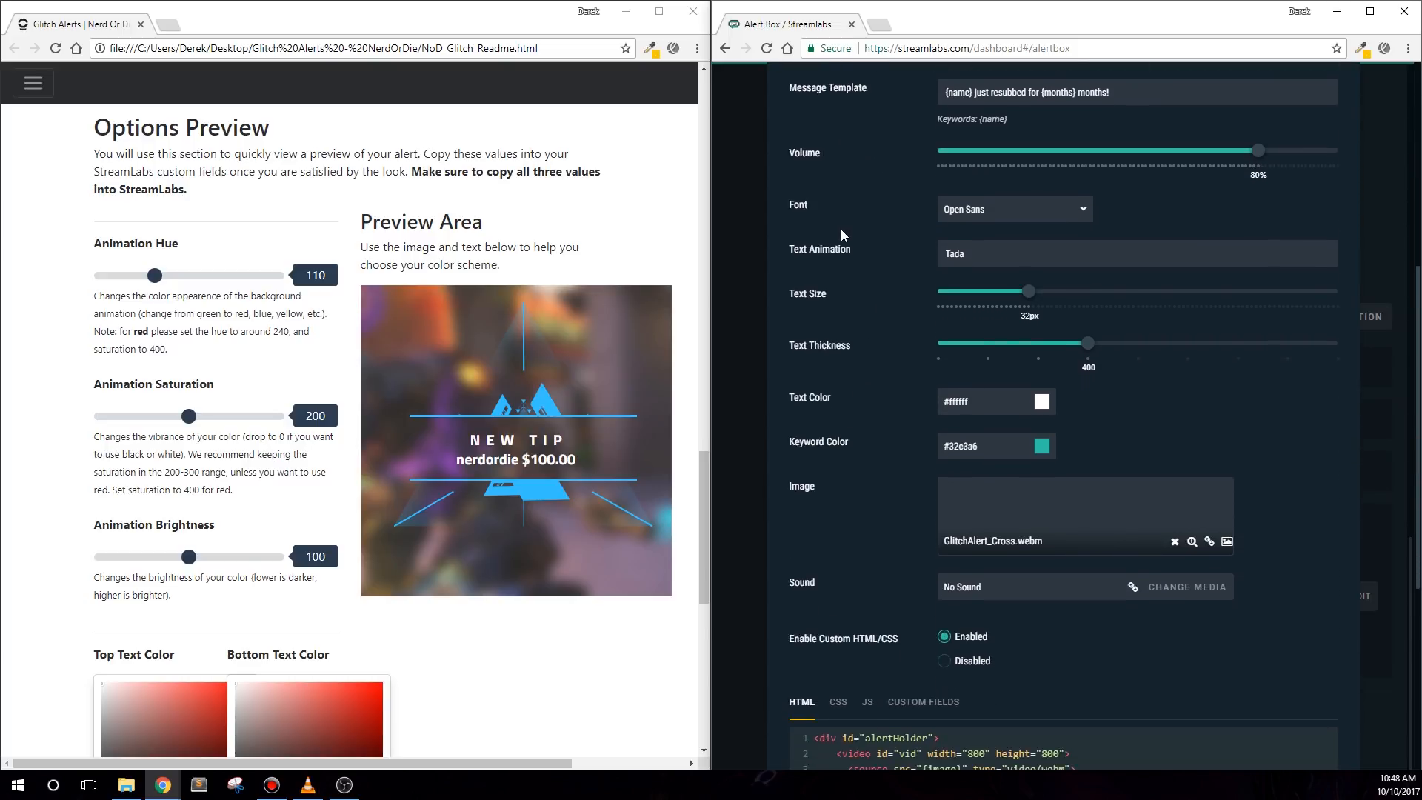
{"action": "scroll", "scroll_direction": "down", "scroll_amount": 3}
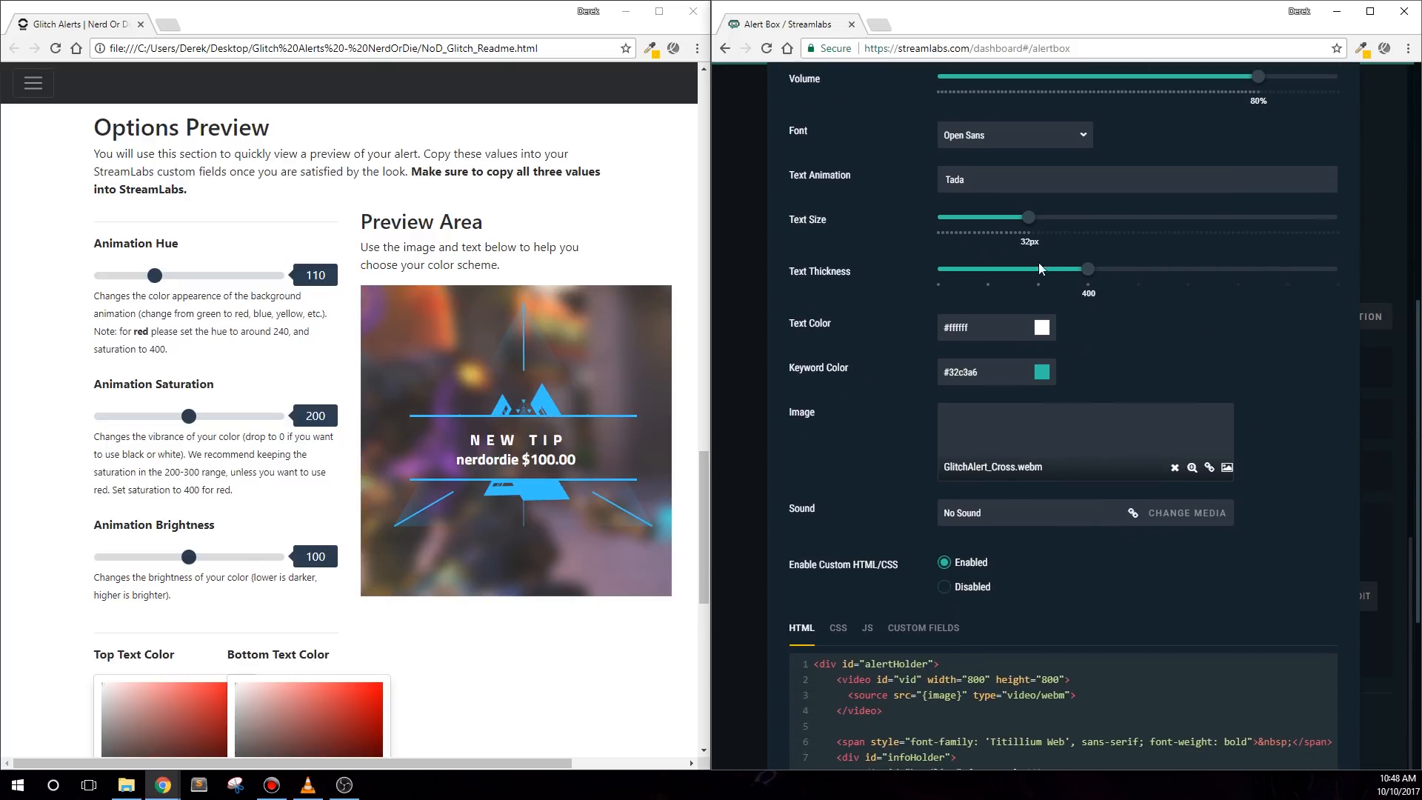
{"action": "scroll", "scroll_direction": "down", "scroll_amount": 3}
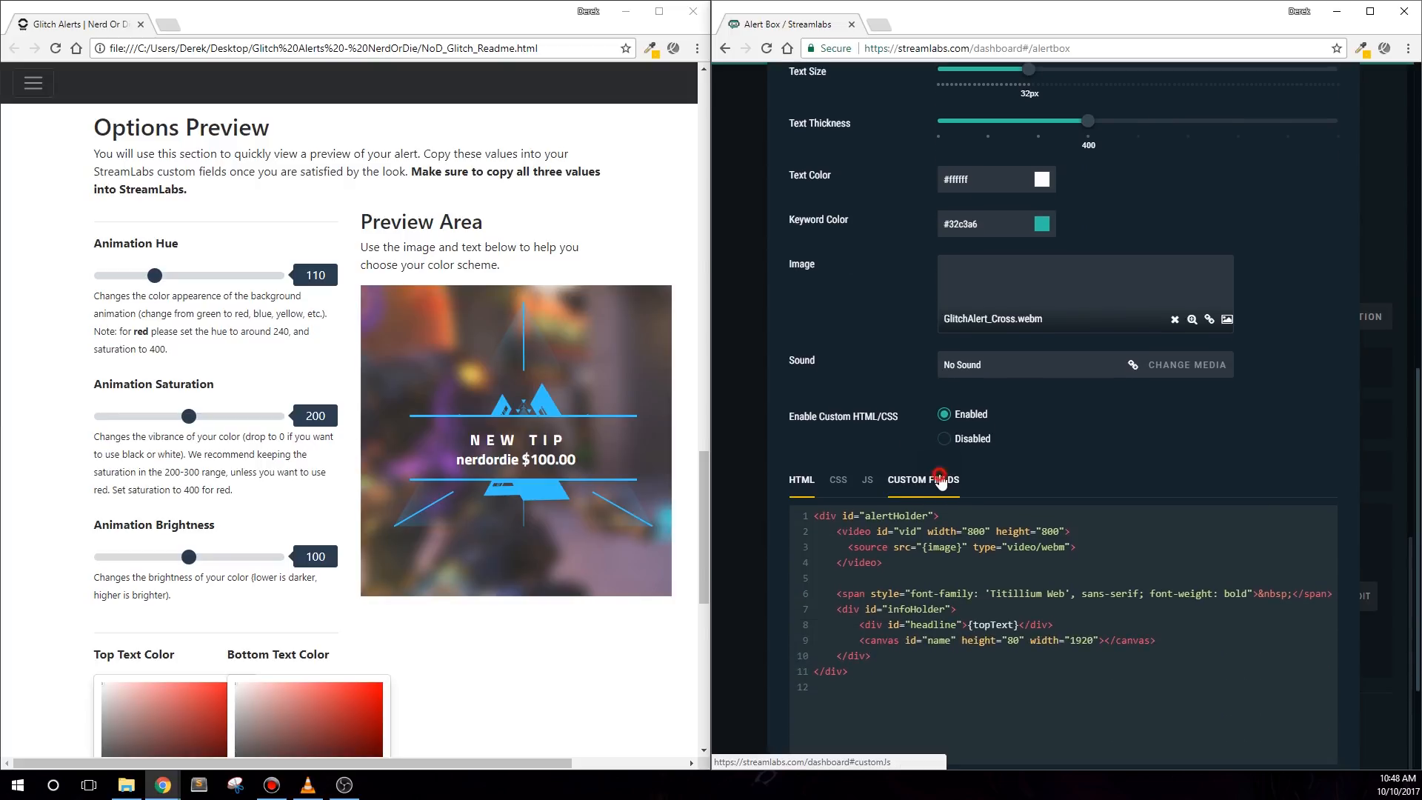
{"action": "left_click", "coordinate": [923, 479]}
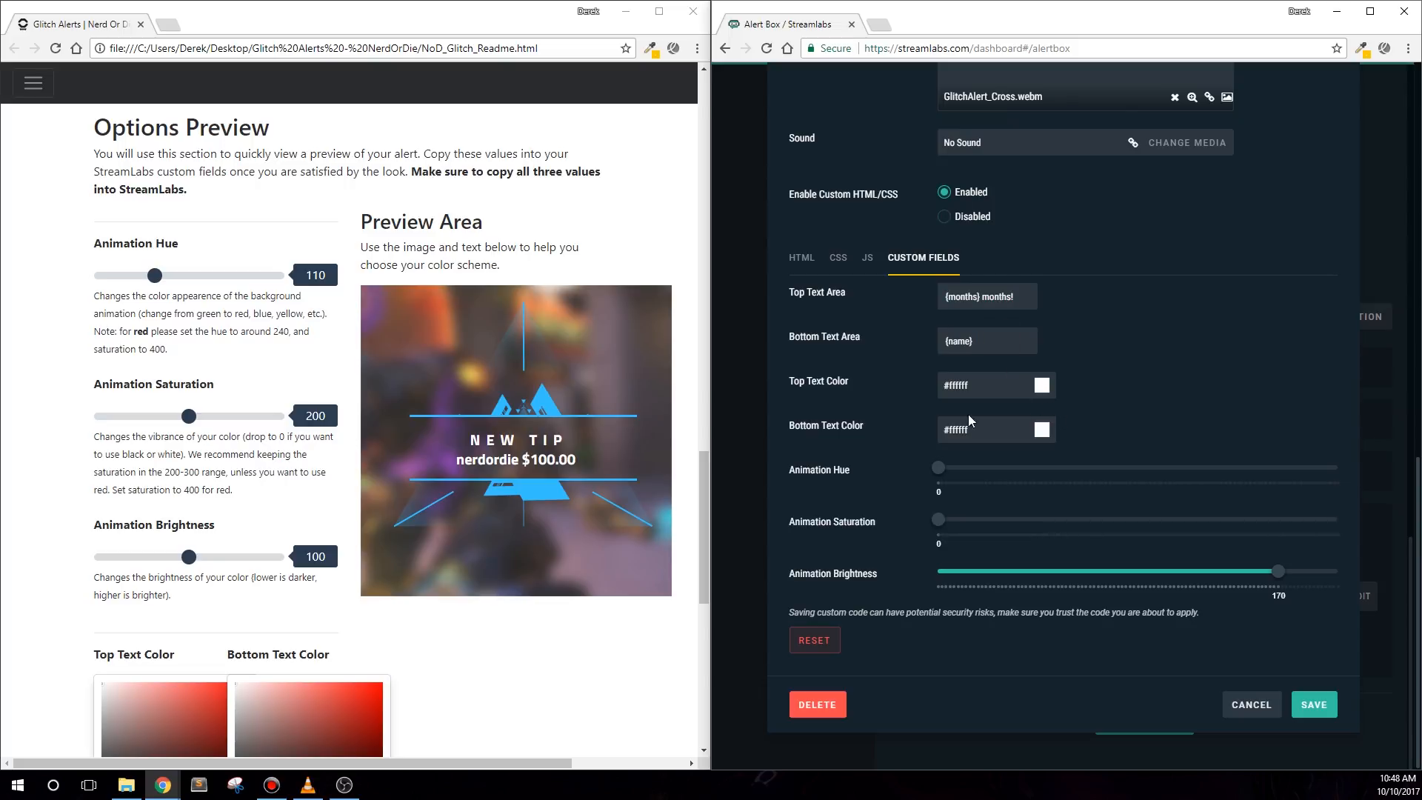
Step: Give the variation animation hue 110, saturation 200 and brightness about 100
{"action": "left_click_drag", "start_coordinate": [939, 466], "coordinate": [1059, 467]}
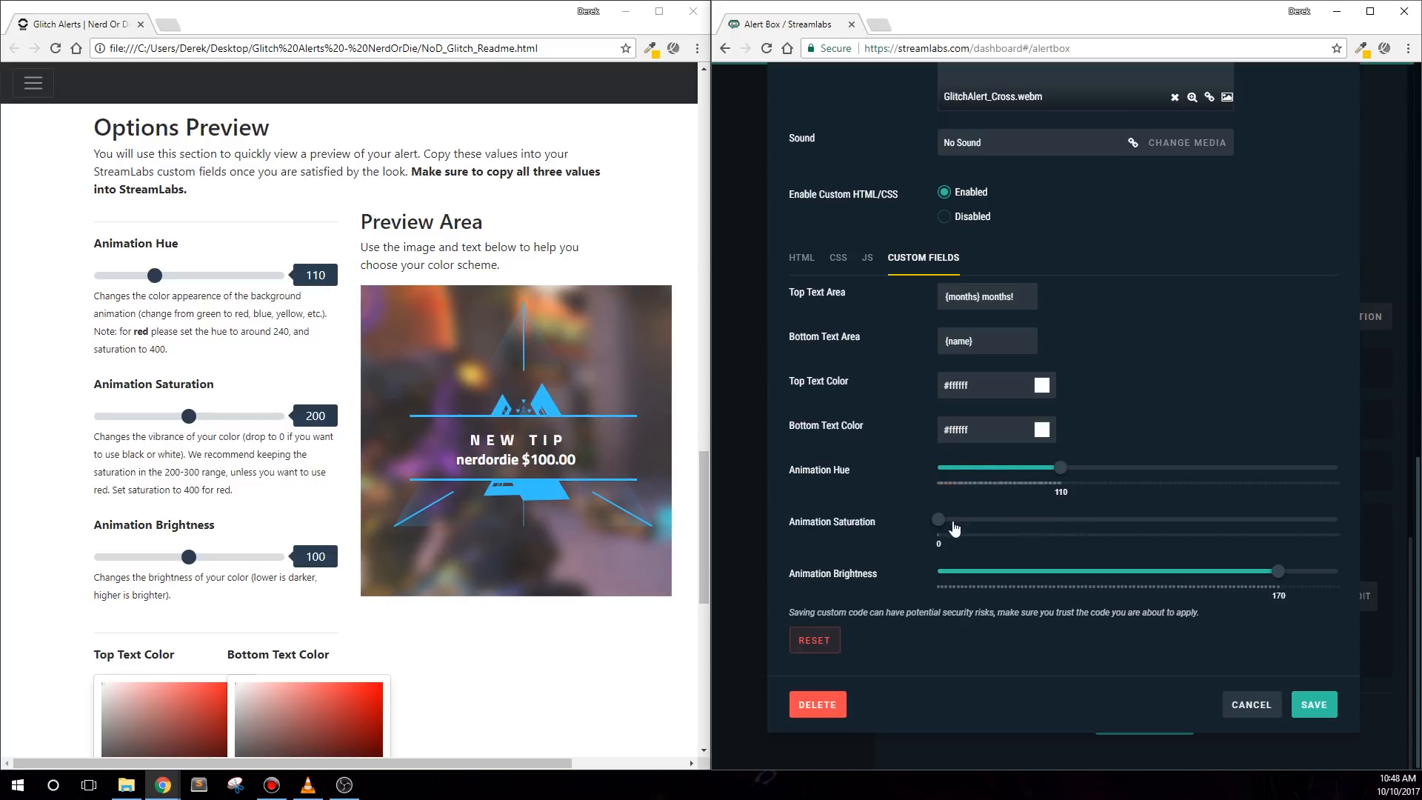
{"action": "left_click_drag", "start_coordinate": [939, 518], "coordinate": [1105, 519]}
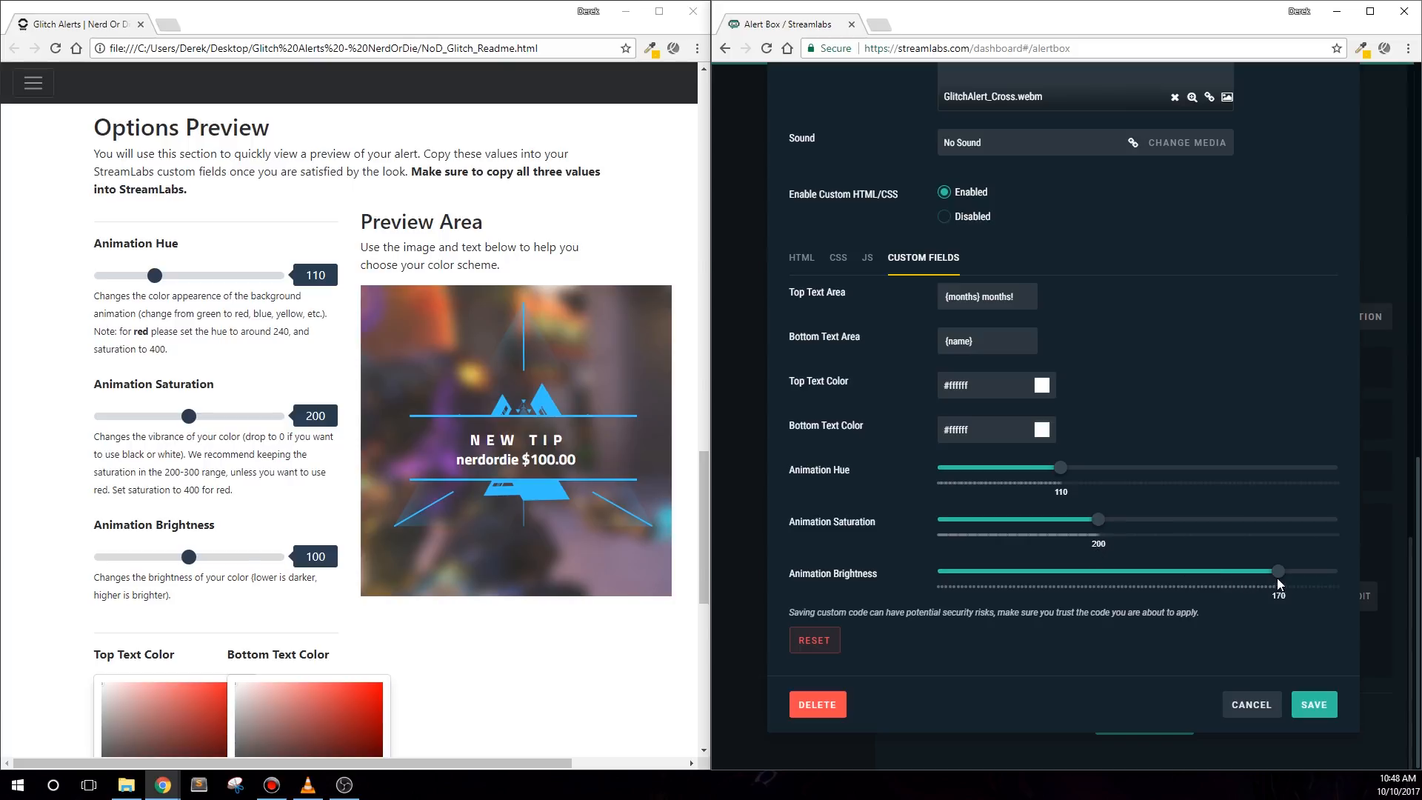
{"action": "left_click_drag", "start_coordinate": [1278, 570], "coordinate": [1134, 570]}
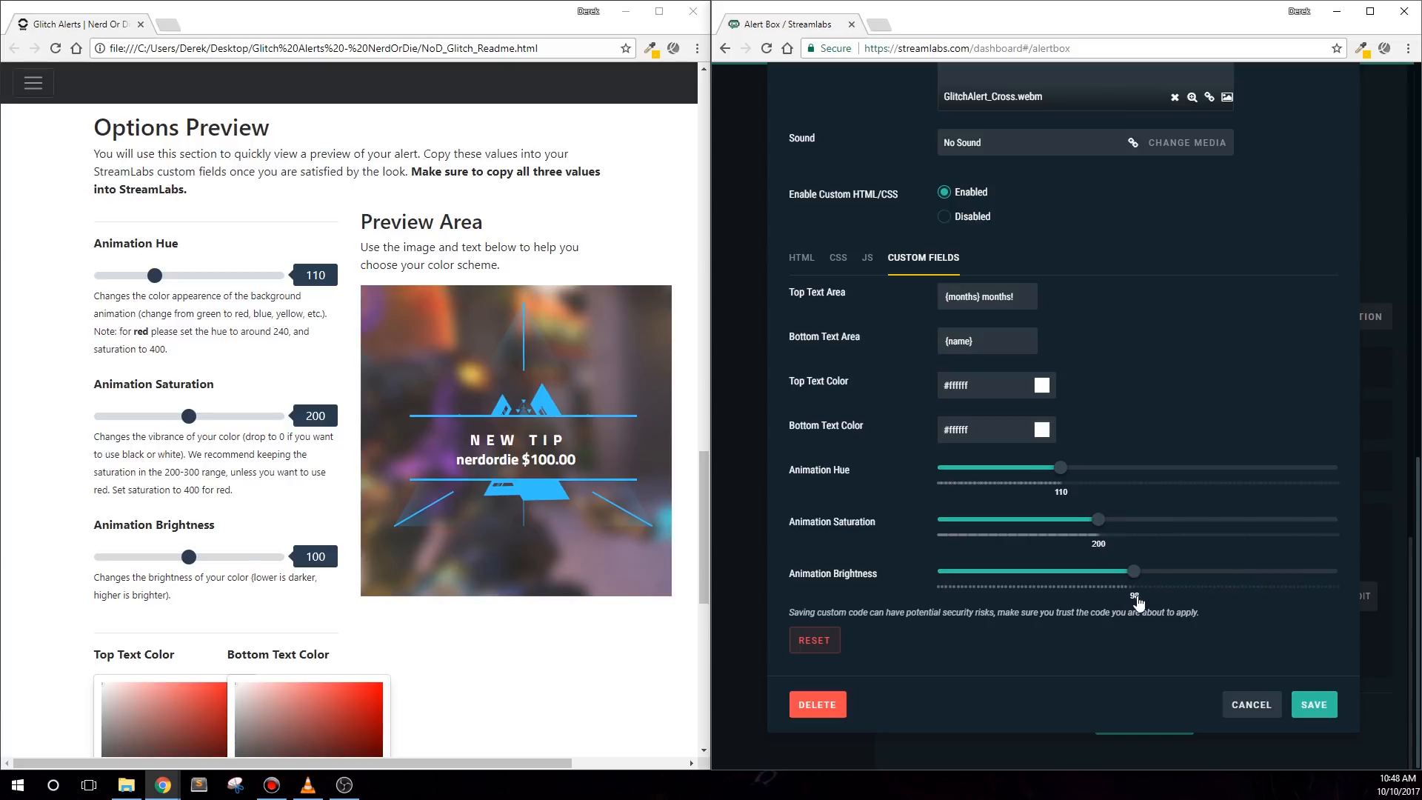
{"action": "scroll", "scroll_direction": "down", "scroll_amount": 3}
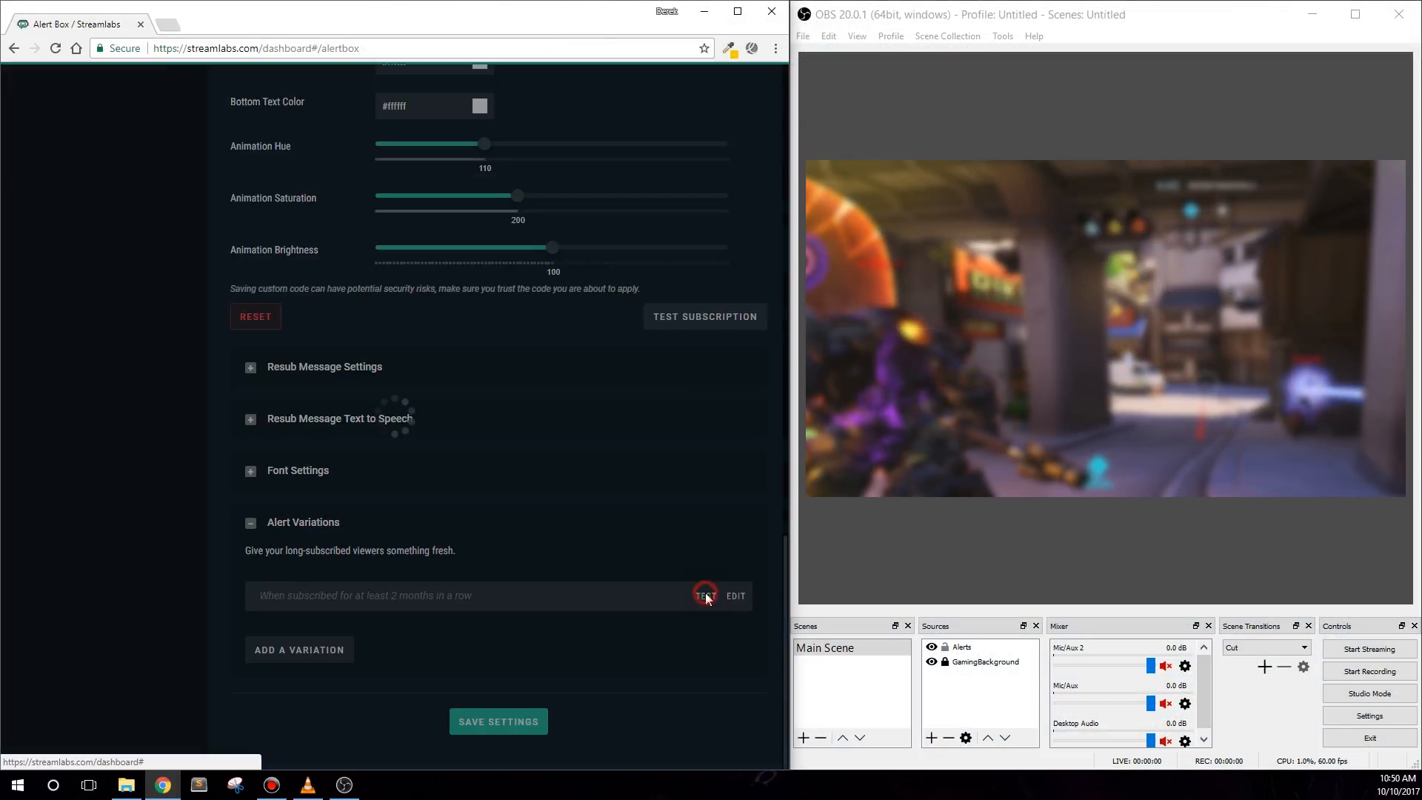
Step: Test the resub variation in OBS, return to the subscription alert and make its top text colour red #ff0009
{"action": "left_click", "coordinate": [705, 595]}
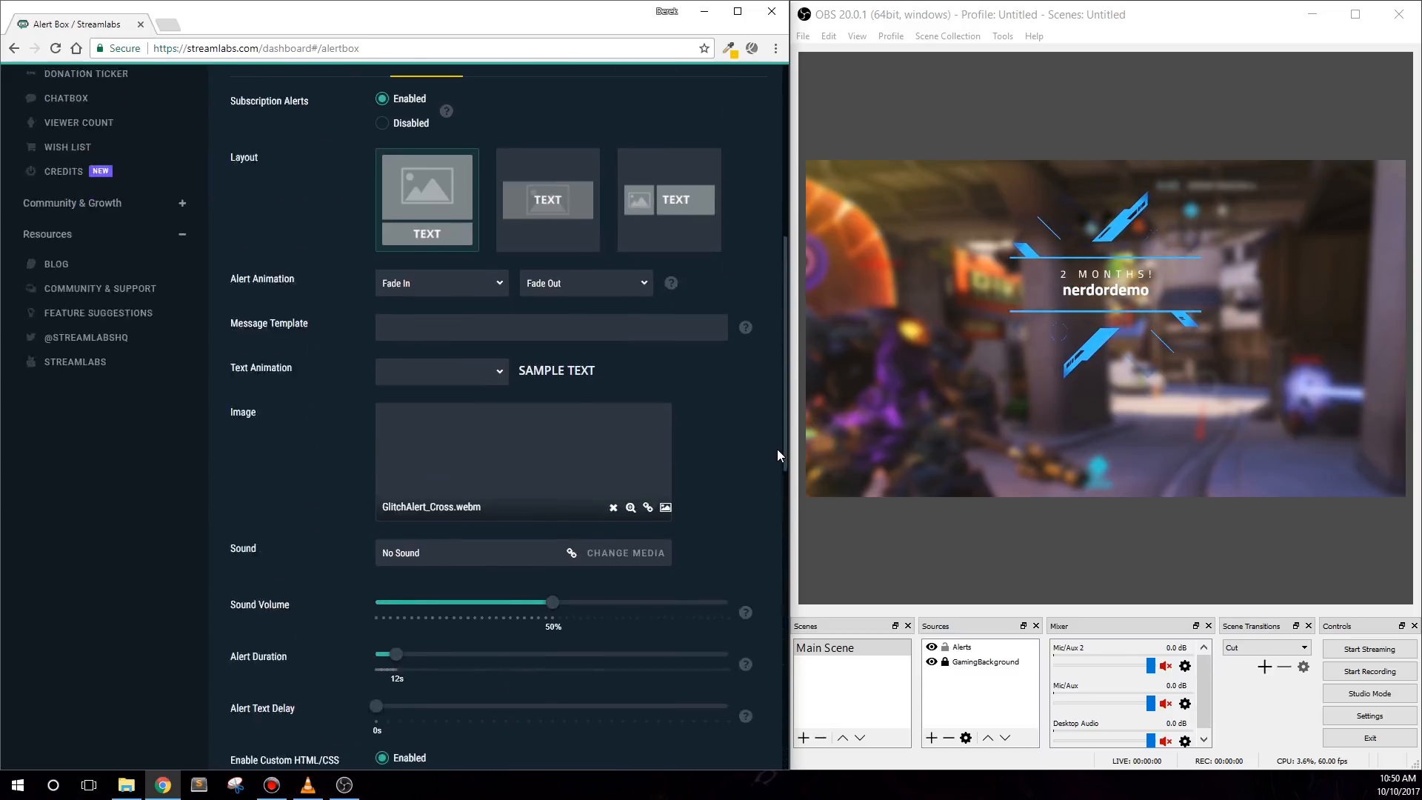
{"action": "left_click", "coordinate": [345, 190]}
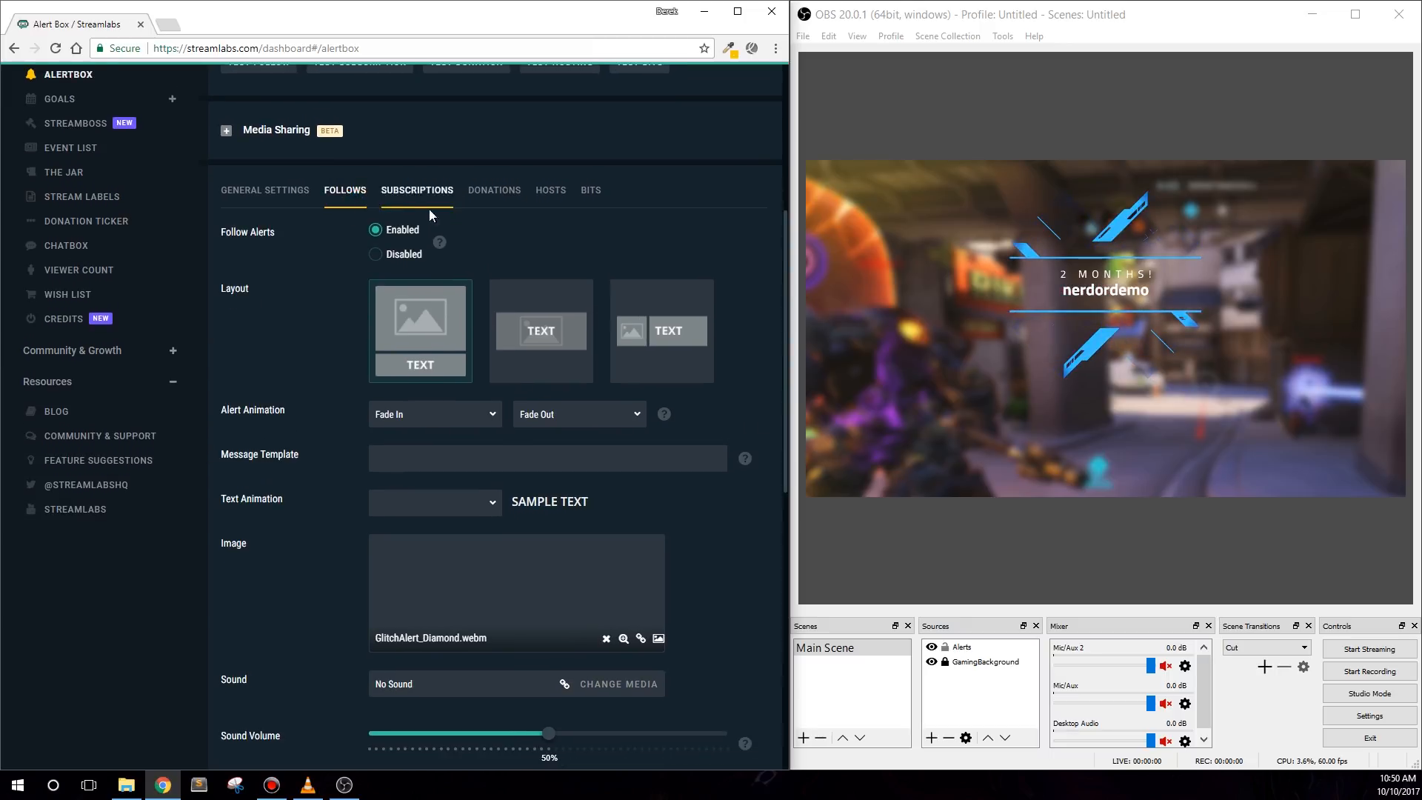
{"action": "left_click", "coordinate": [550, 190]}
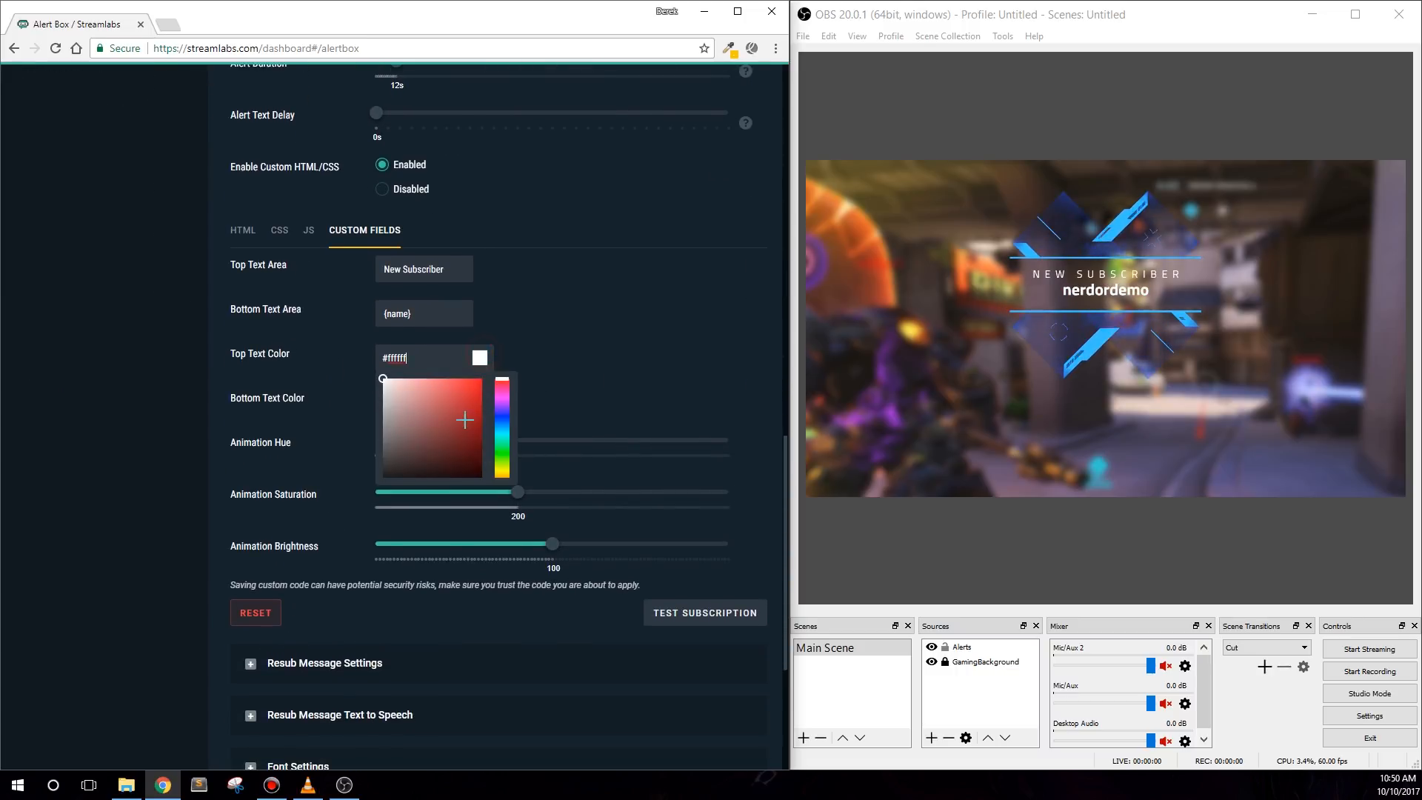
{"action": "left_click", "coordinate": [481, 377]}
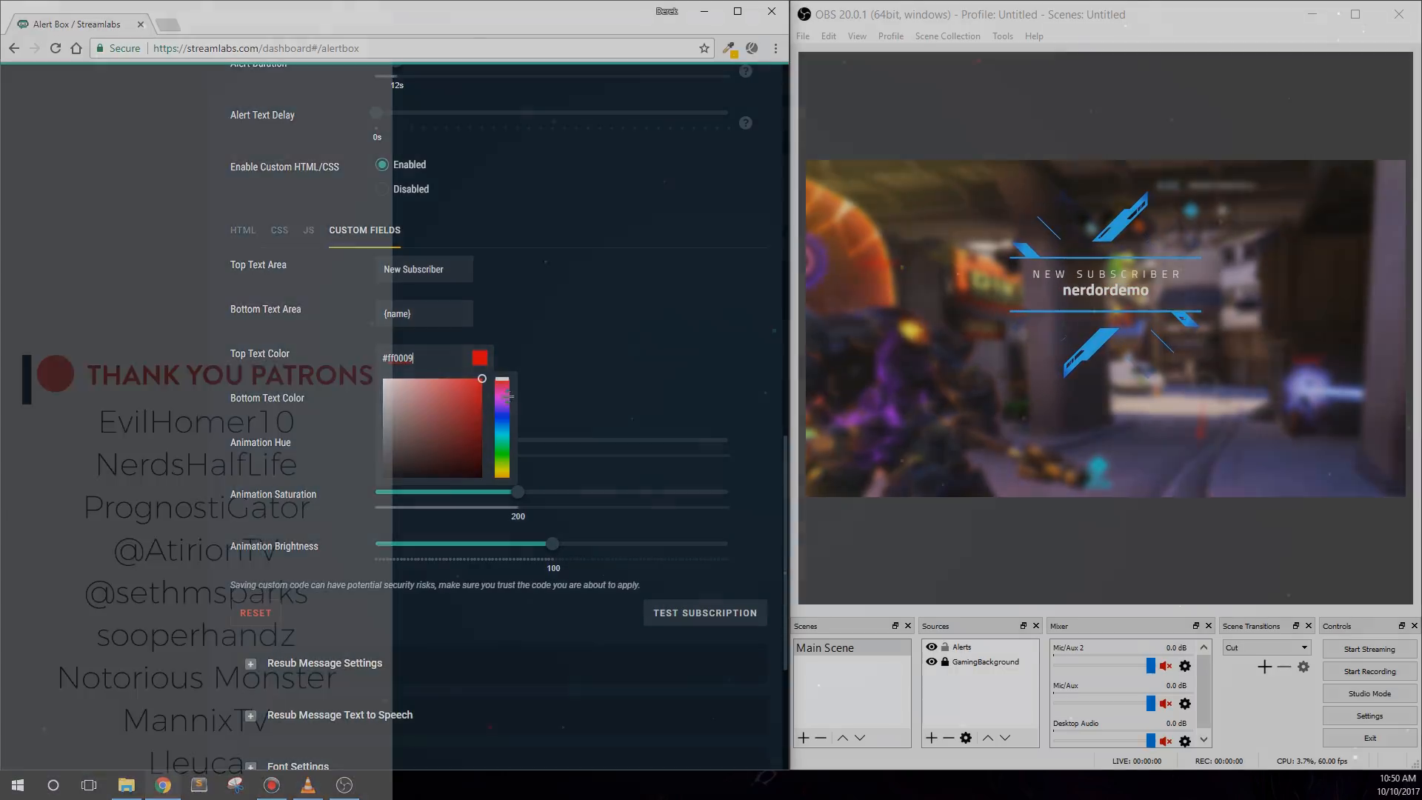